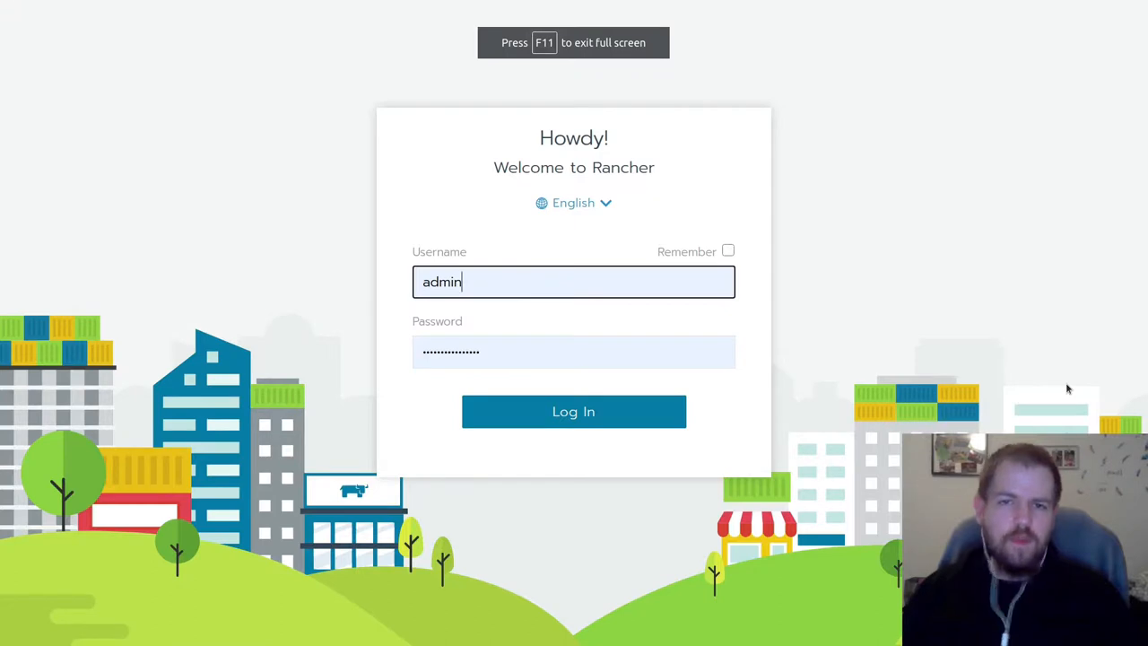
# Submit the admin credentials to log in to the Rancher server
pyautogui.click(573, 411)
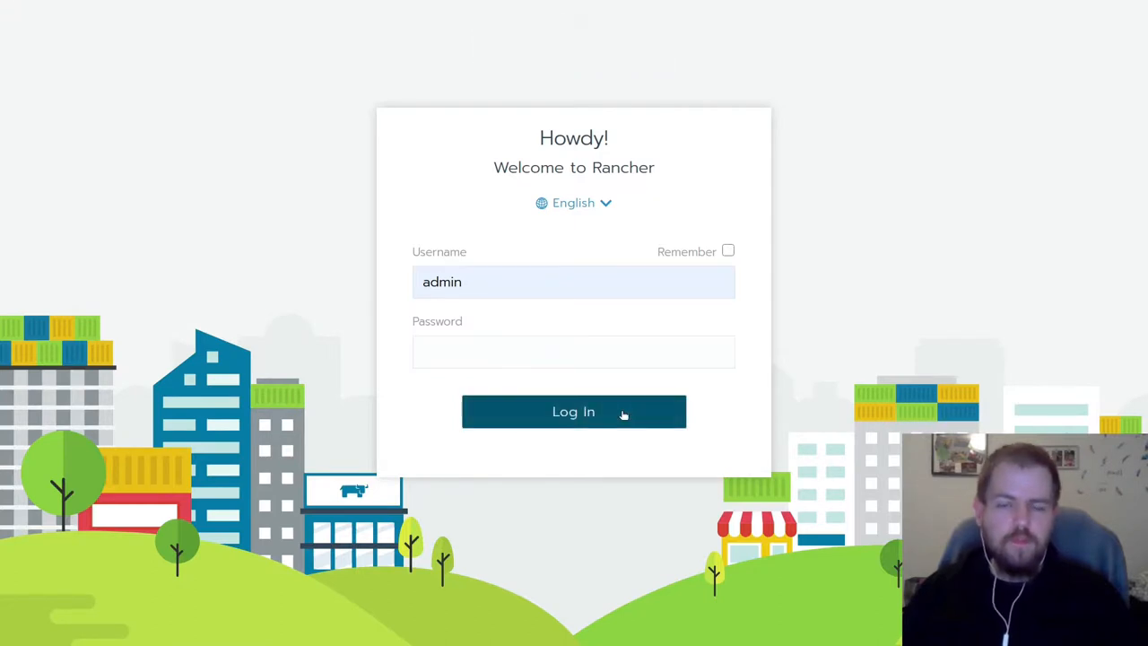
# Open the k3s-ubuntu-edge cluster's Nodes list and view worker k3s-work1's usage details
pyautogui.click(573, 410)
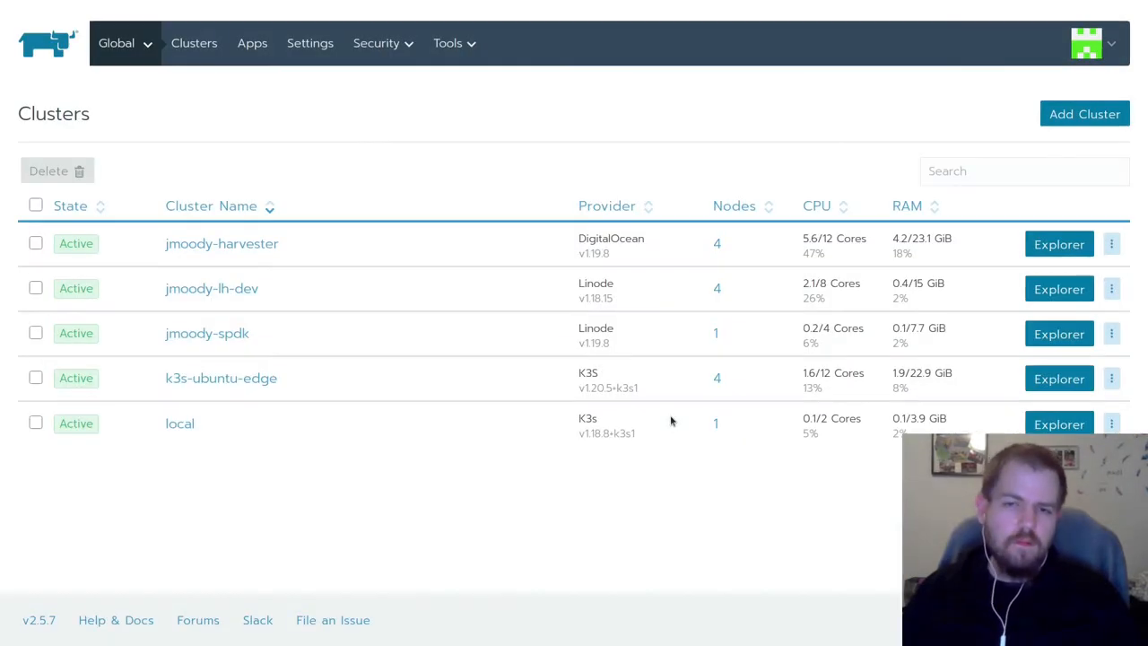
pyautogui.moveTo(485, 525)
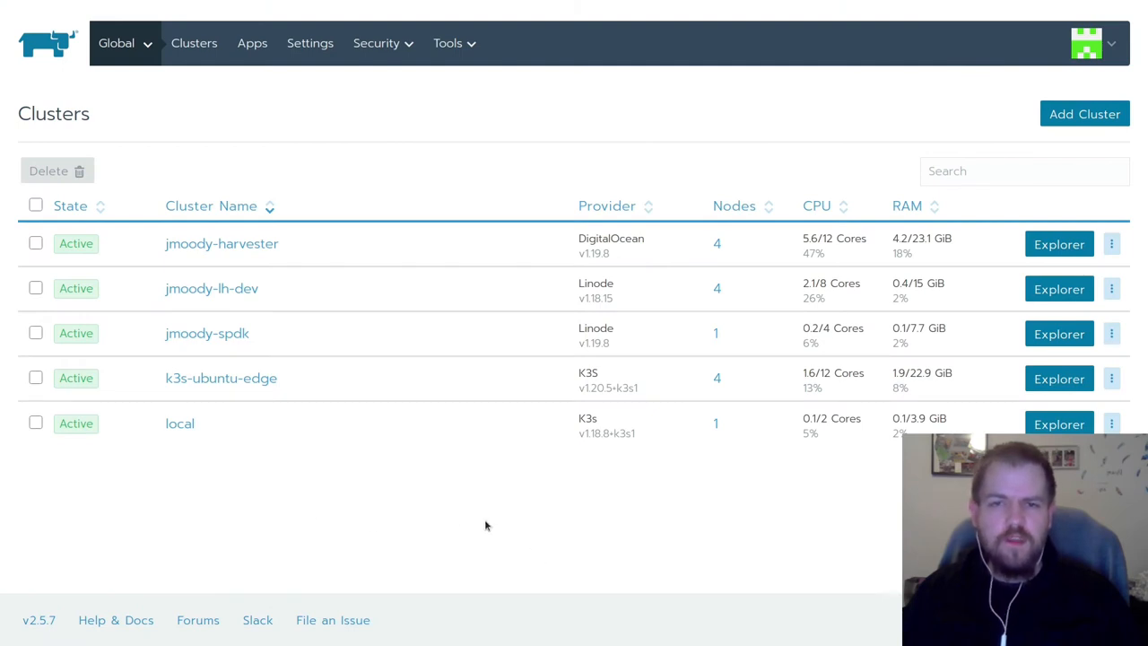
pyautogui.moveTo(314, 479)
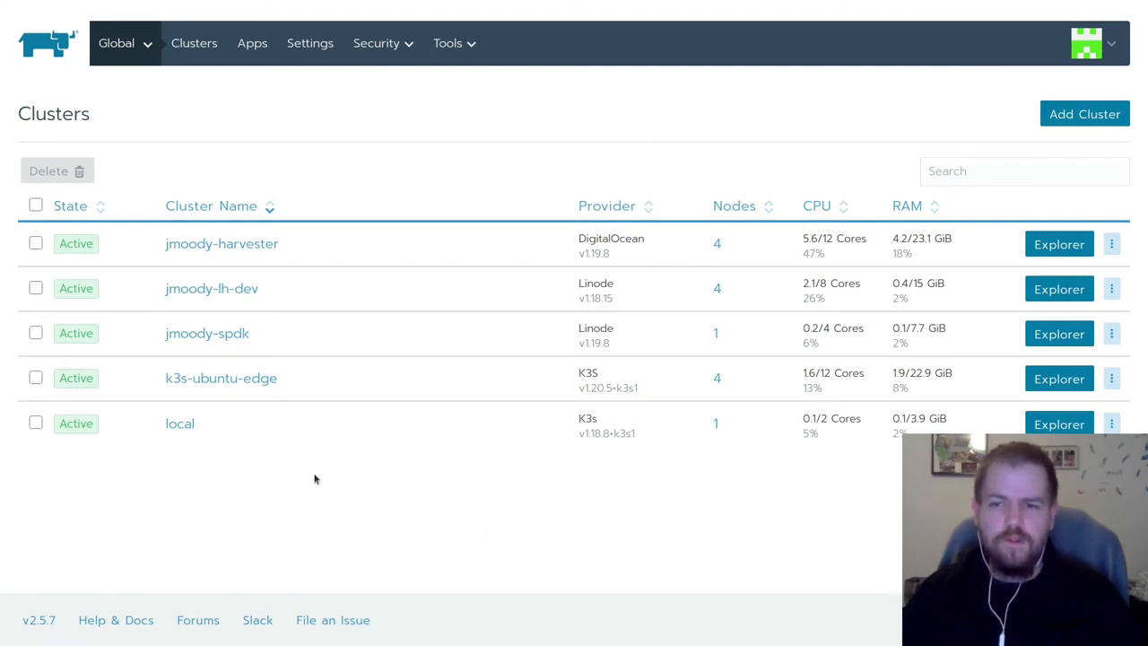
pyautogui.moveTo(221, 378)
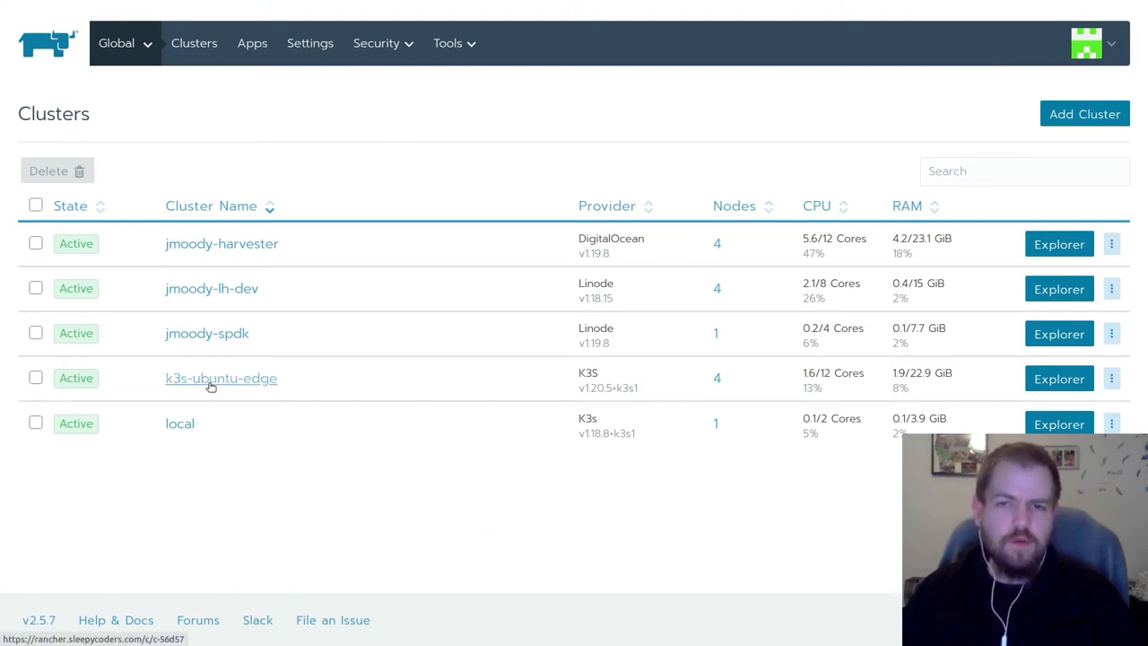
pyautogui.click(220, 378)
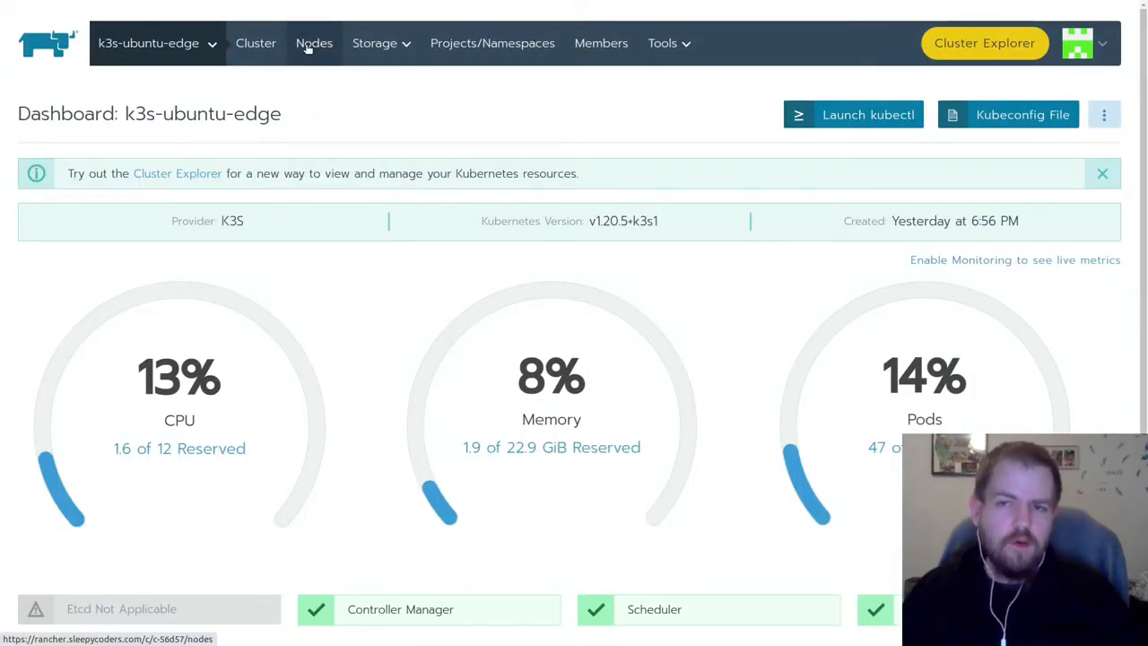
pyautogui.click(314, 43)
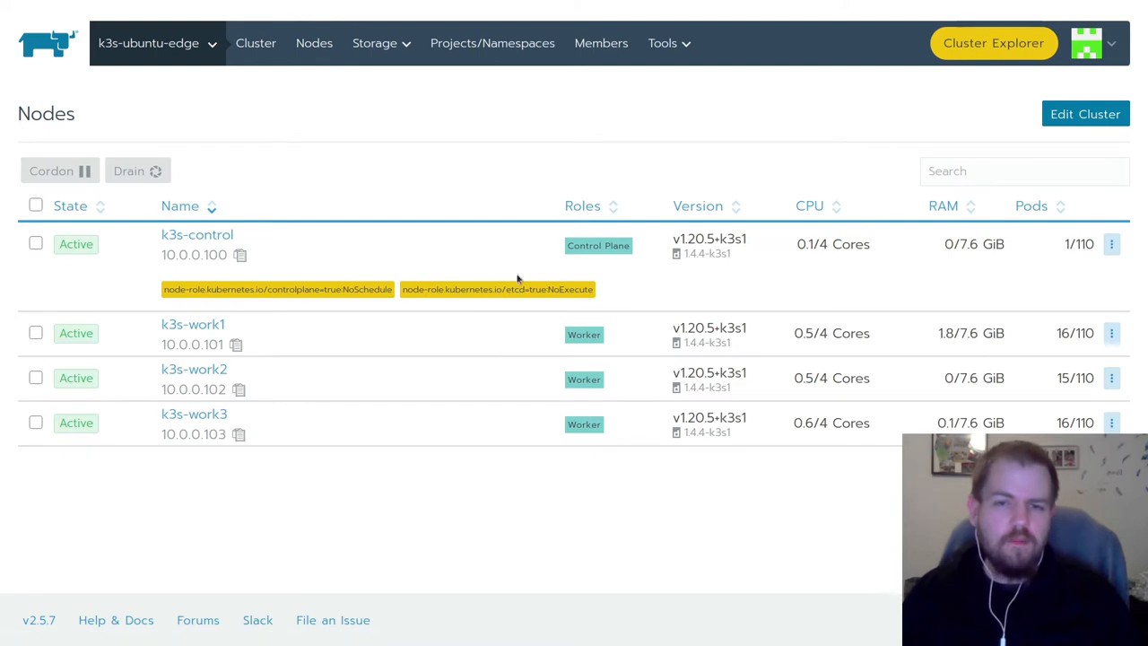
pyautogui.moveTo(193, 324)
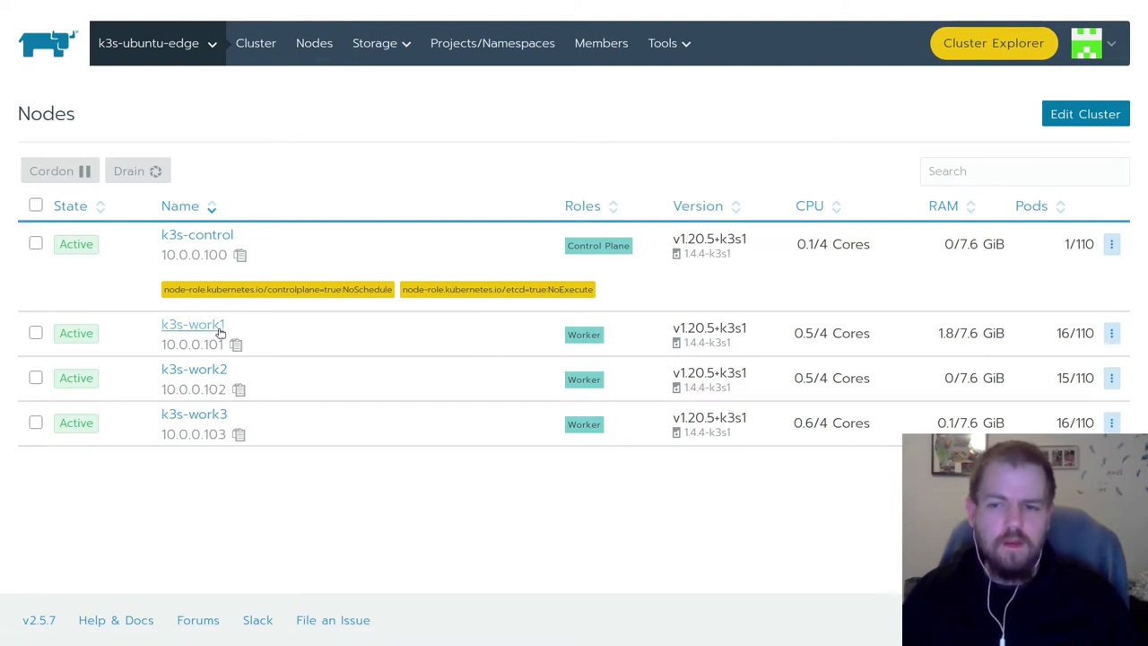
pyautogui.moveTo(193, 324)
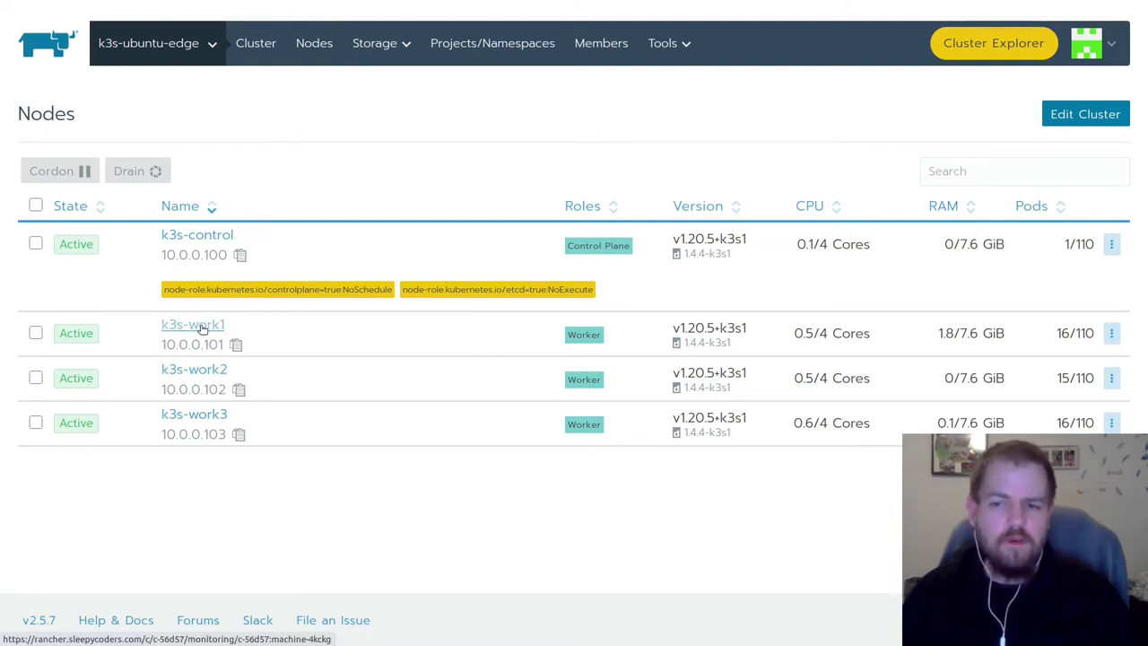
pyautogui.click(192, 324)
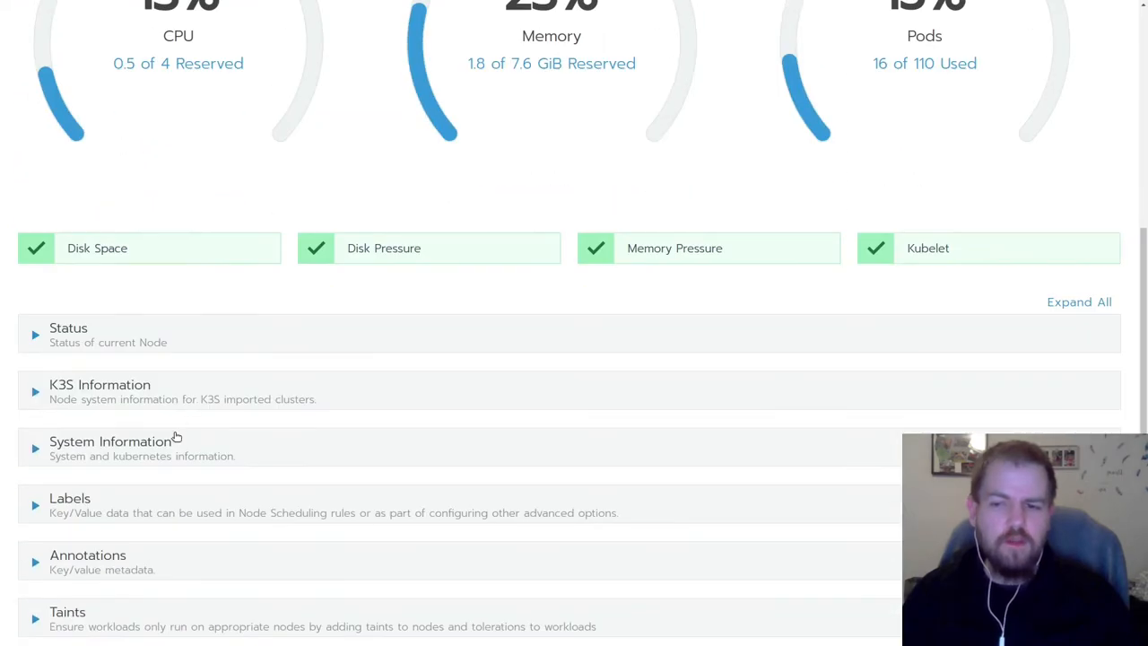
pyautogui.click(110, 441)
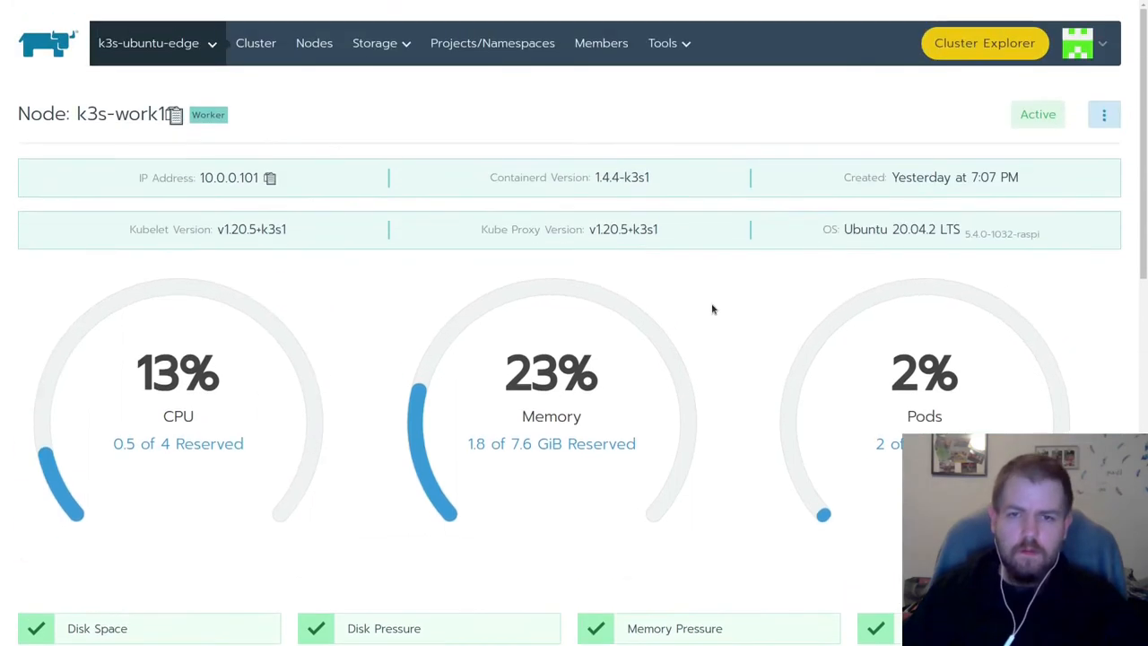
# Search the Default project's app catalog for 'long' and launch the longhorn chart
pyautogui.click(152, 43)
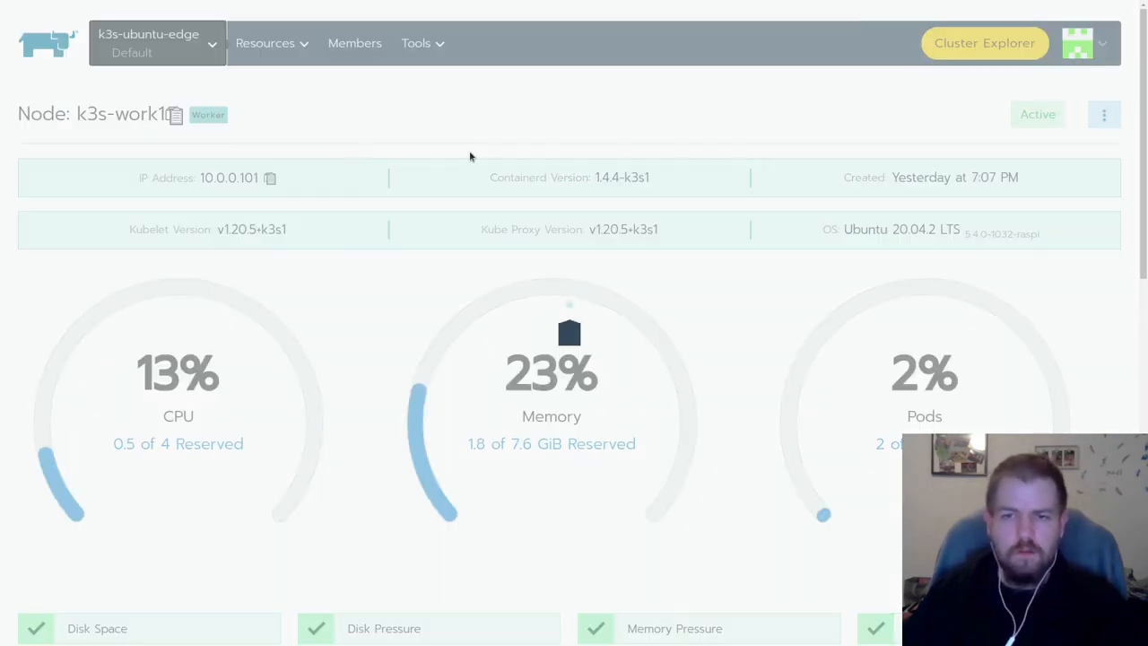
pyautogui.click(343, 43)
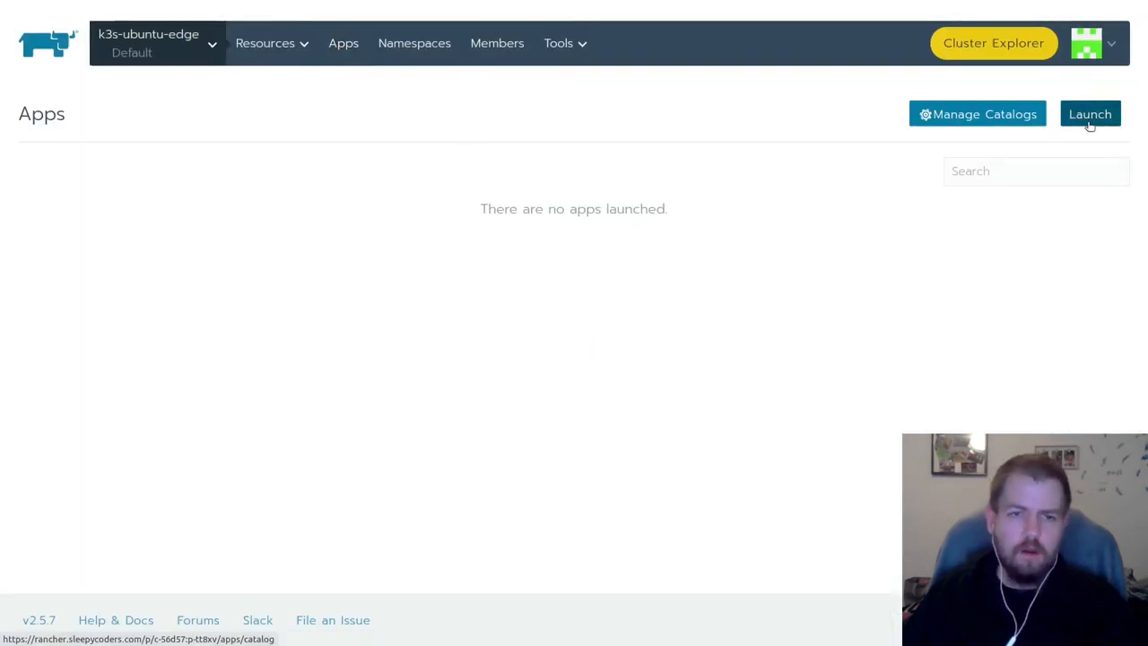
pyautogui.click(1090, 113)
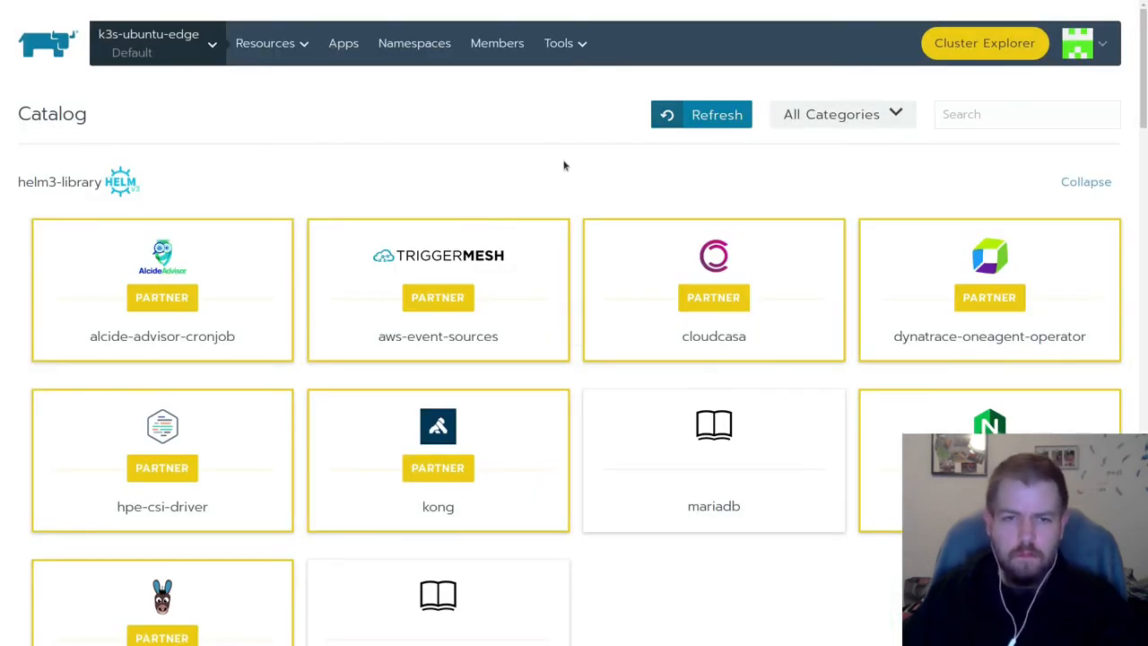
pyautogui.write('long')
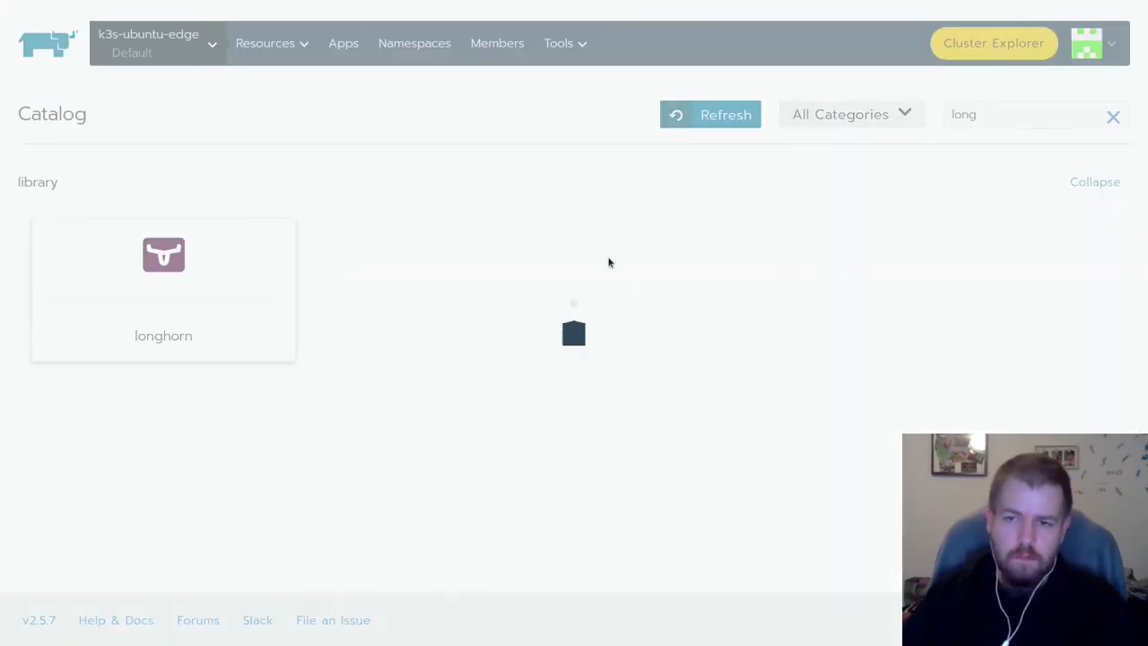
pyautogui.click(163, 287)
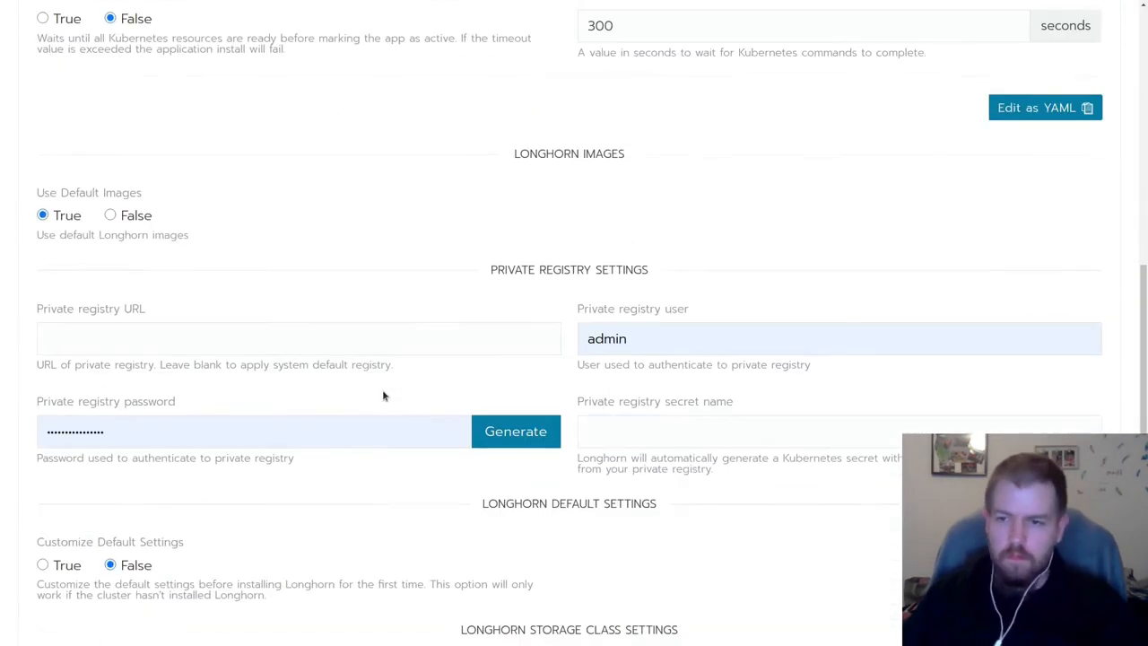
pyautogui.scroll(-3)
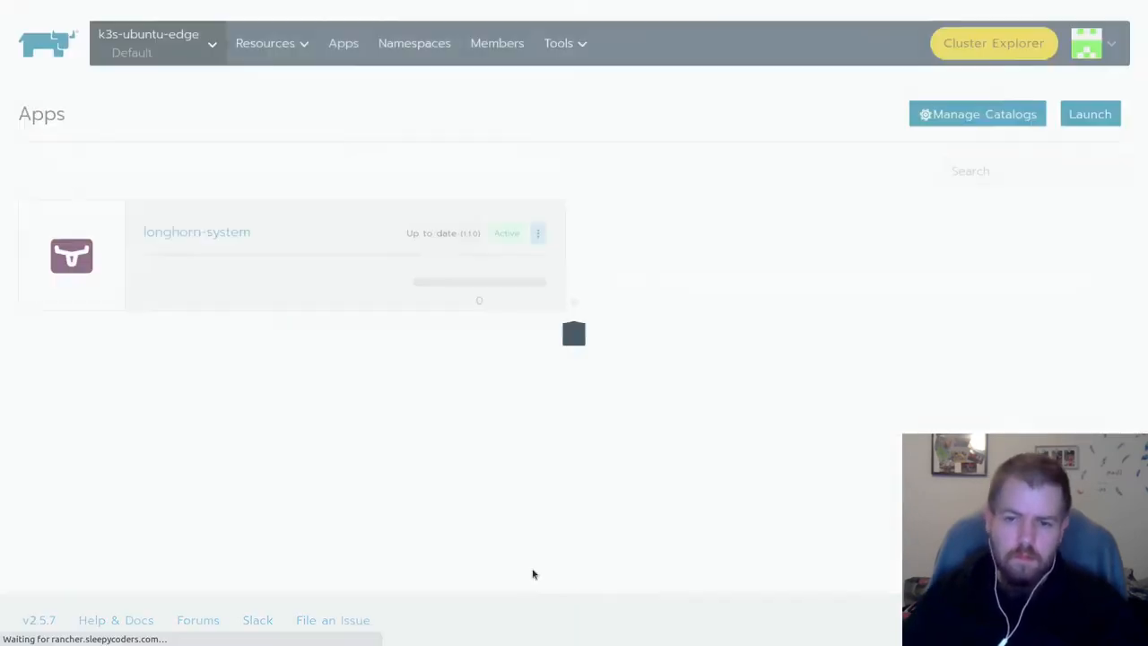
# Watch longhorn-system workloads until CSI, engine image and instance managers are Active
pyautogui.click(157, 42)
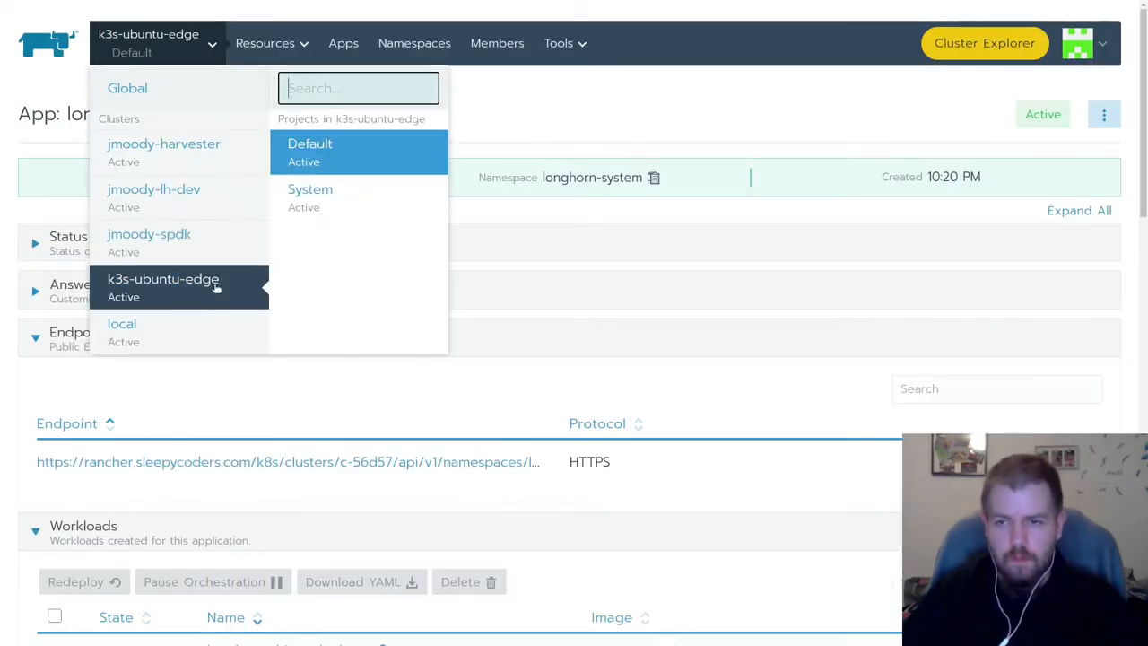
pyautogui.click(310, 143)
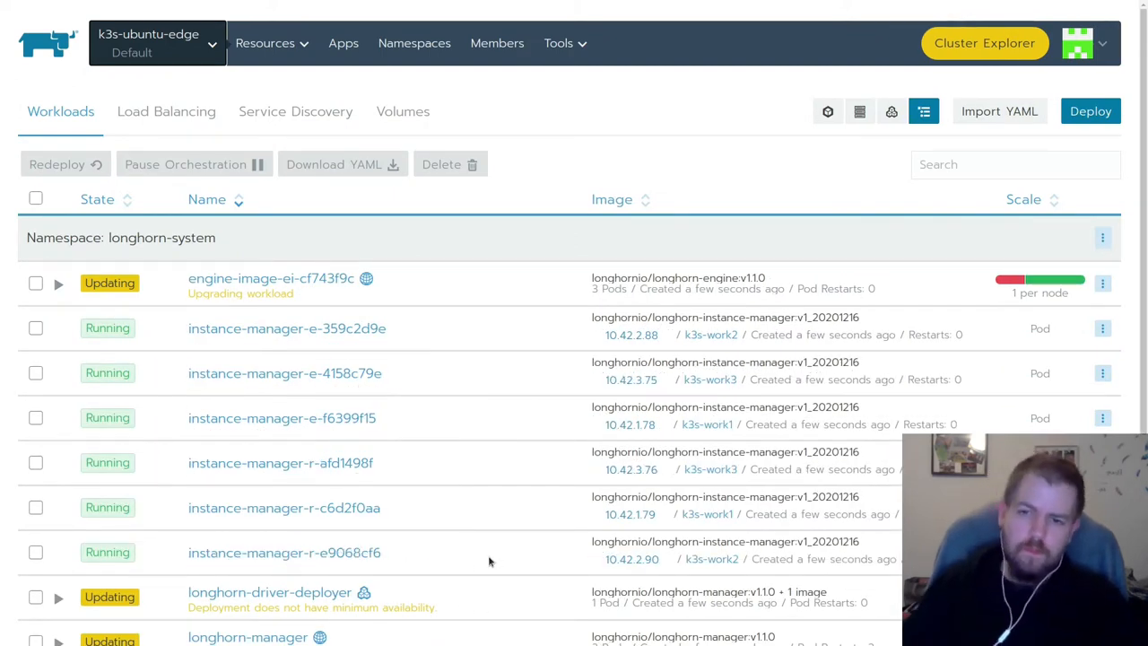
pyautogui.scroll(-3)
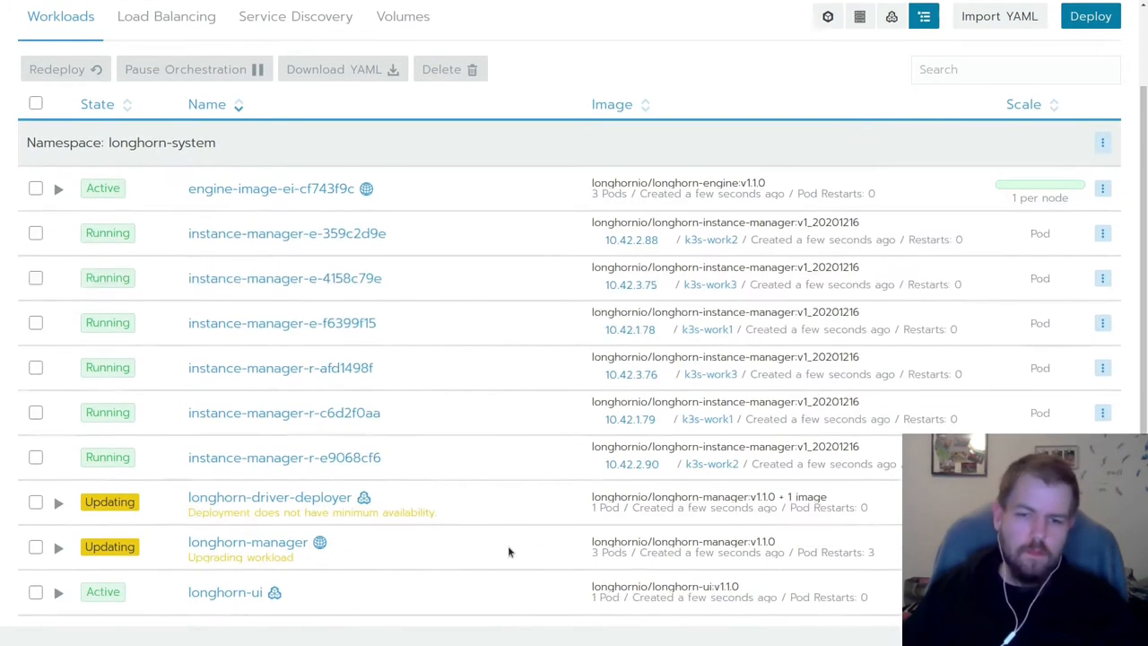
pyautogui.scroll(-3)
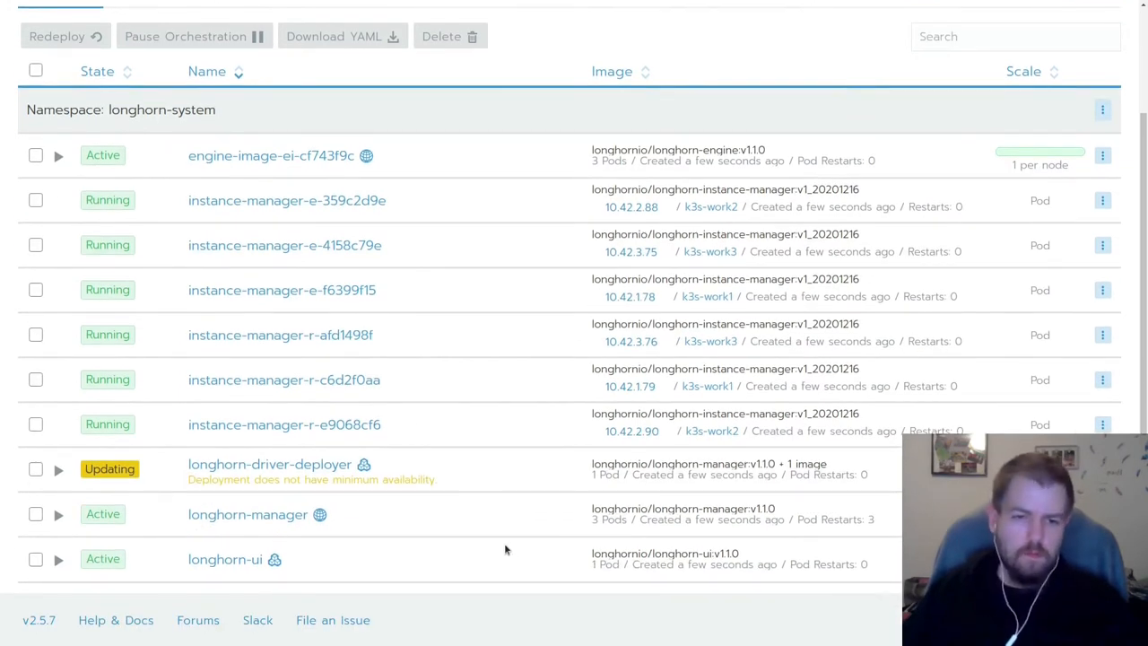
pyautogui.scroll(3)
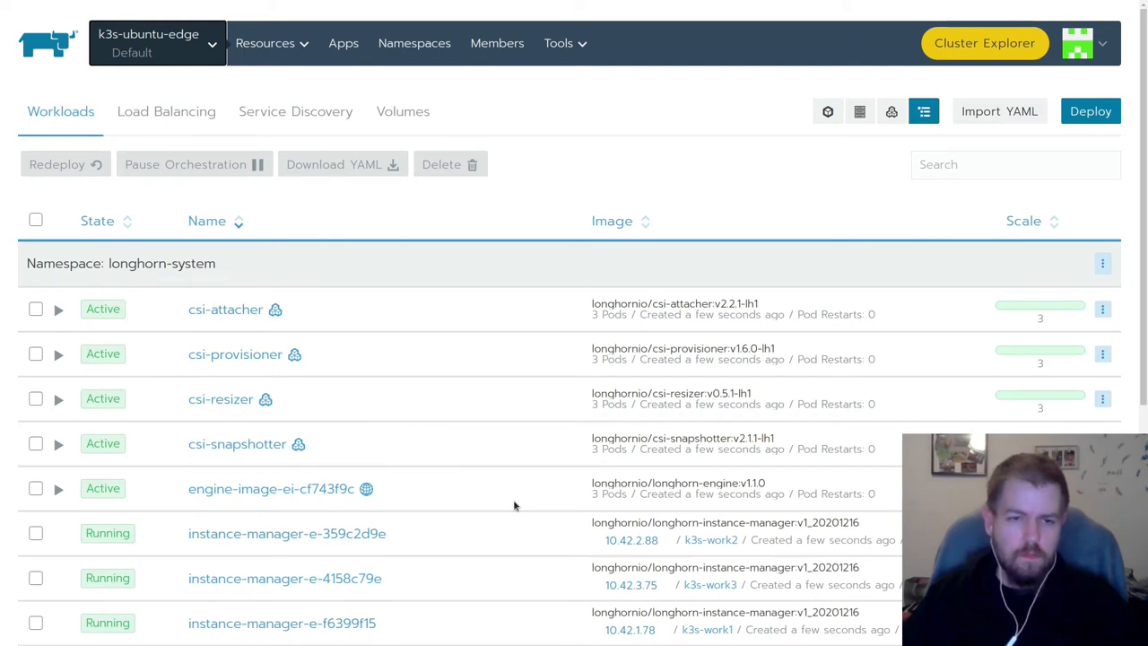
pyautogui.moveTo(505, 447)
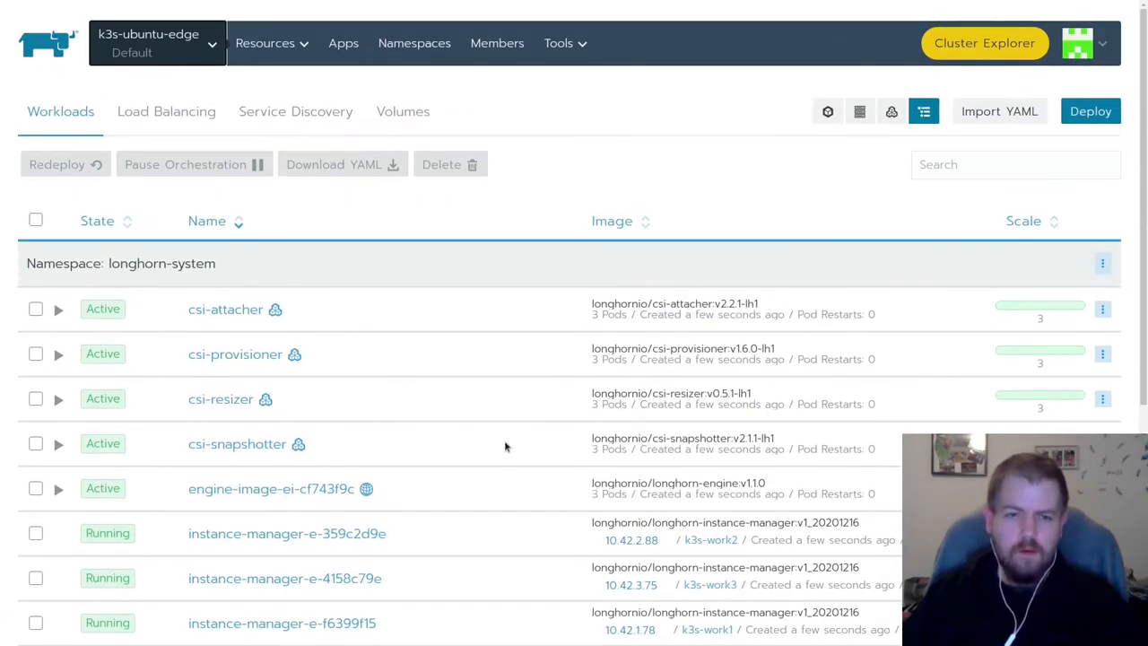
pyautogui.moveTo(499, 445)
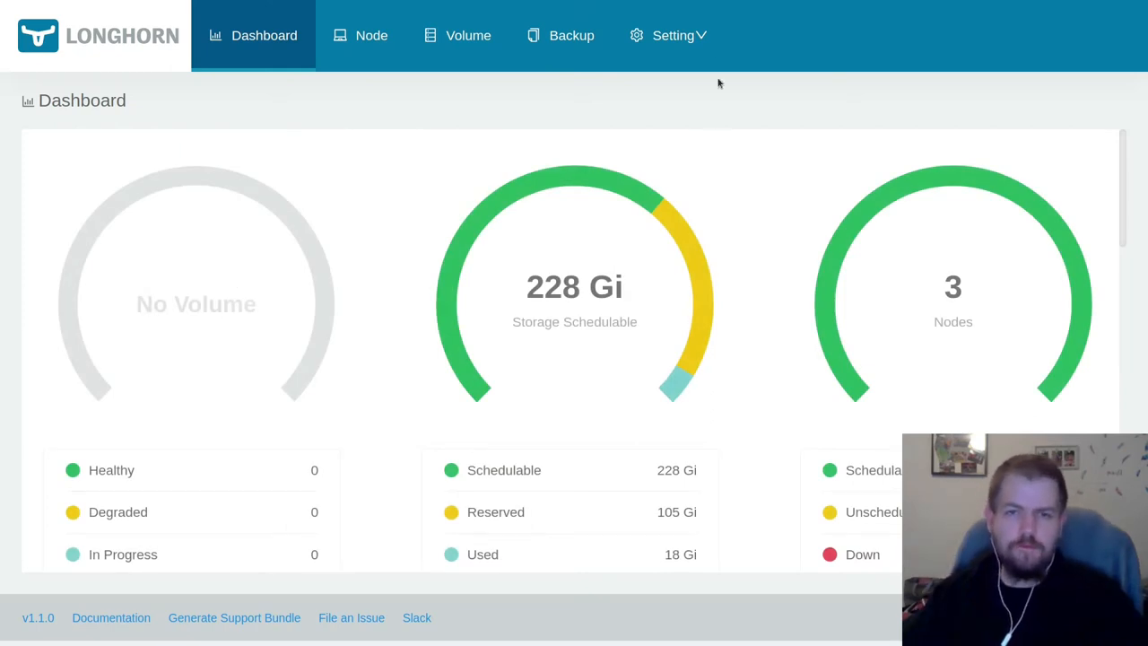
# Locate 'Pod Deletion Policy When Node is Down' (do-nothing) on Longhorn's Settings page
pyautogui.click(672, 35)
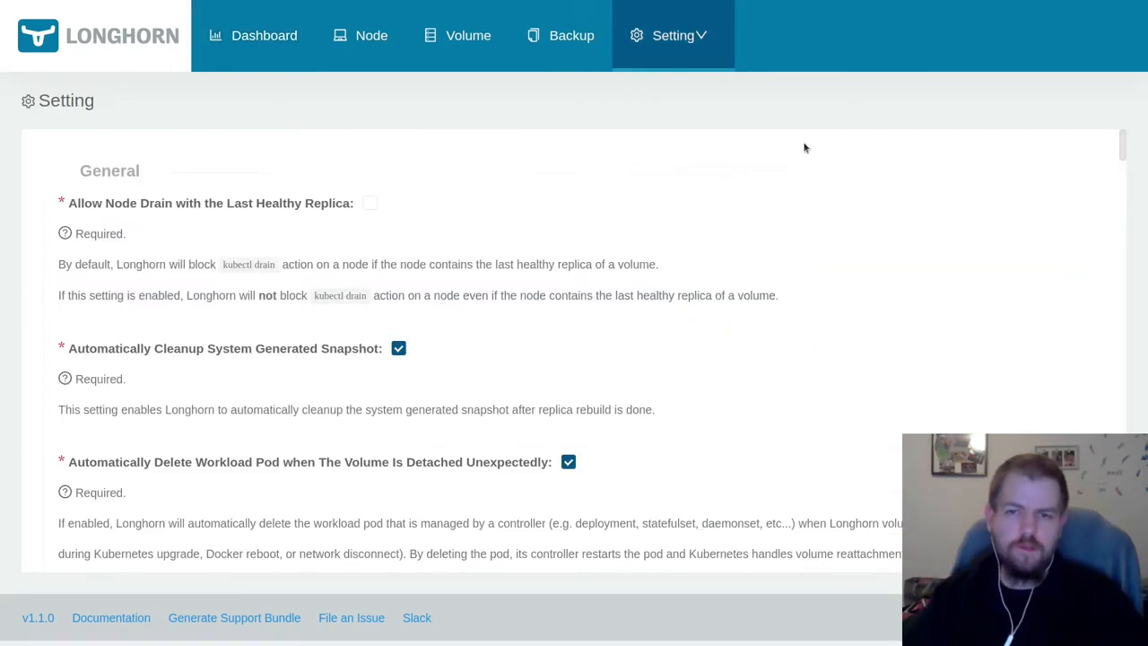
pyautogui.press('ctrl+f')
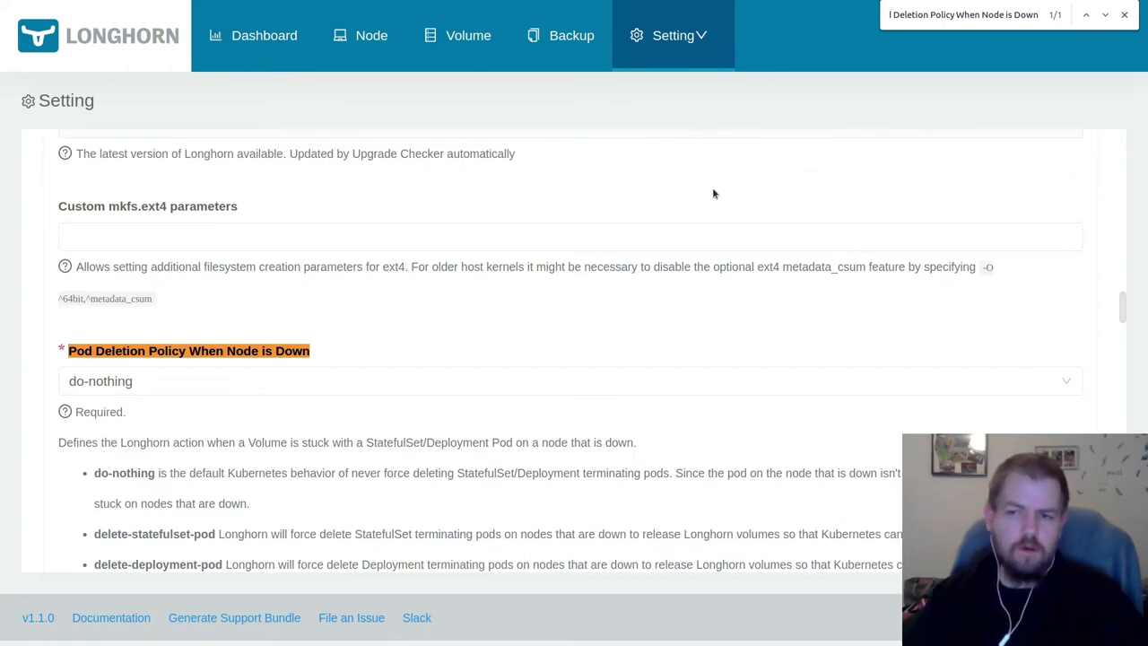
pyautogui.scroll(-3)
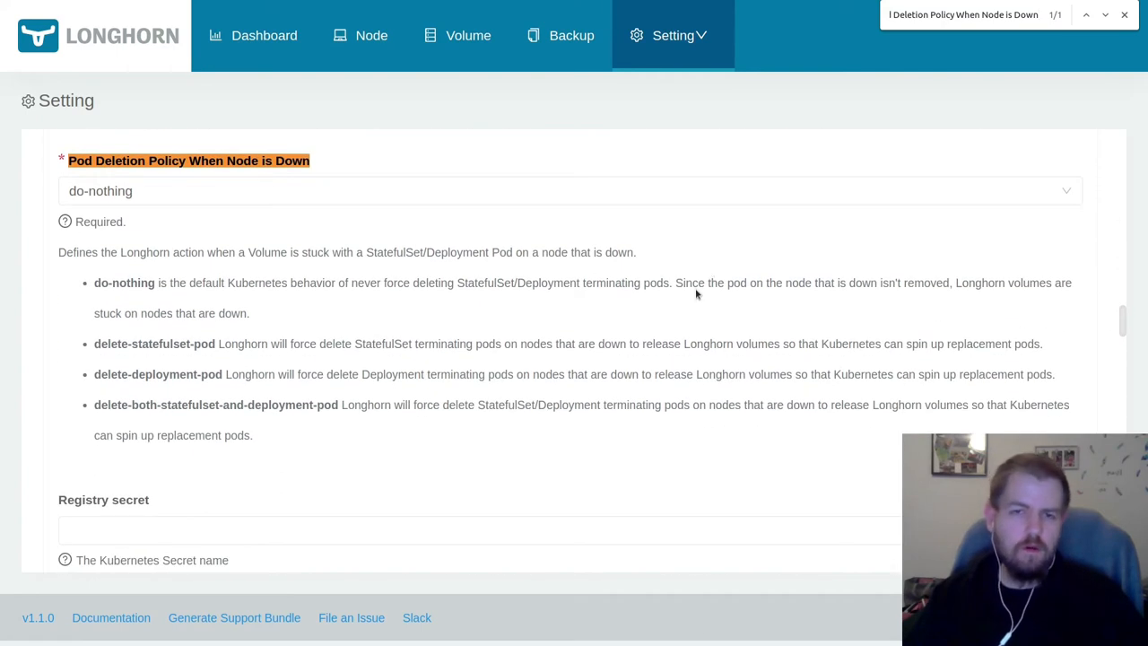
pyautogui.moveTo(219, 198)
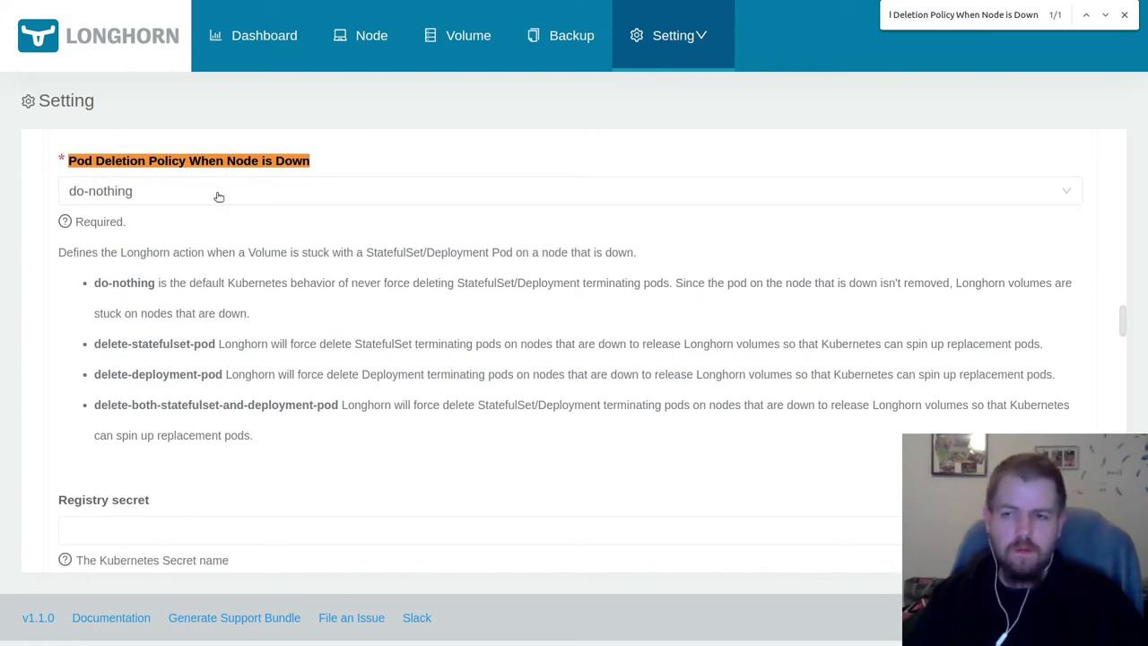
pyautogui.click(570, 190)
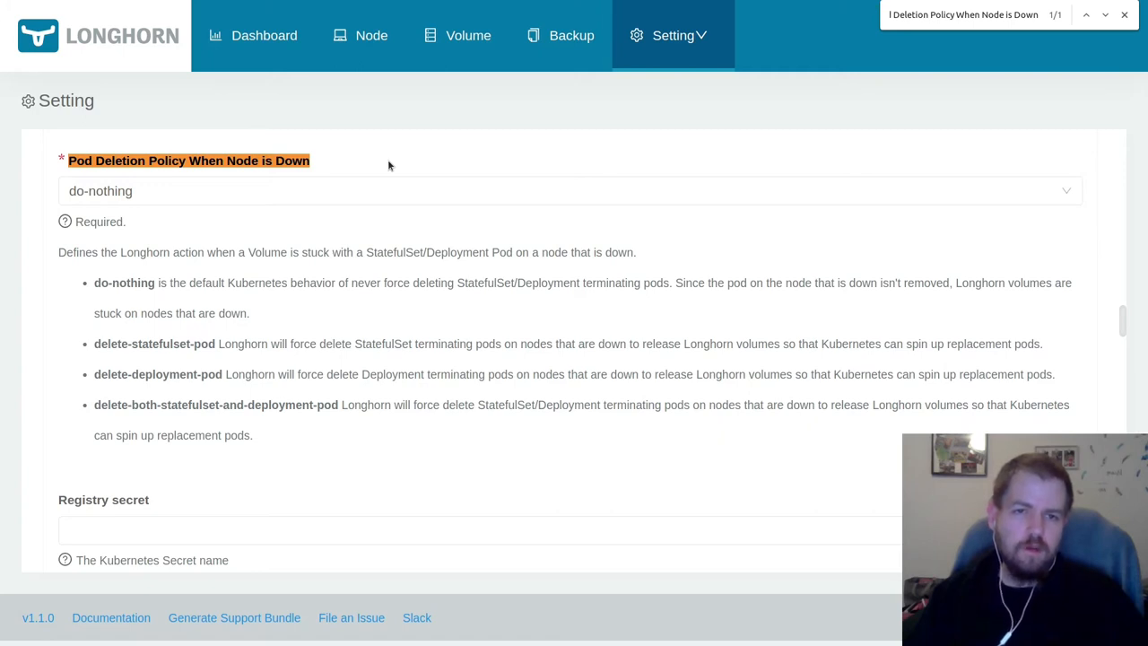
# Change the pod deletion policy dropdown to delete-both-statefulset-and-deployment-pod
pyautogui.click(570, 190)
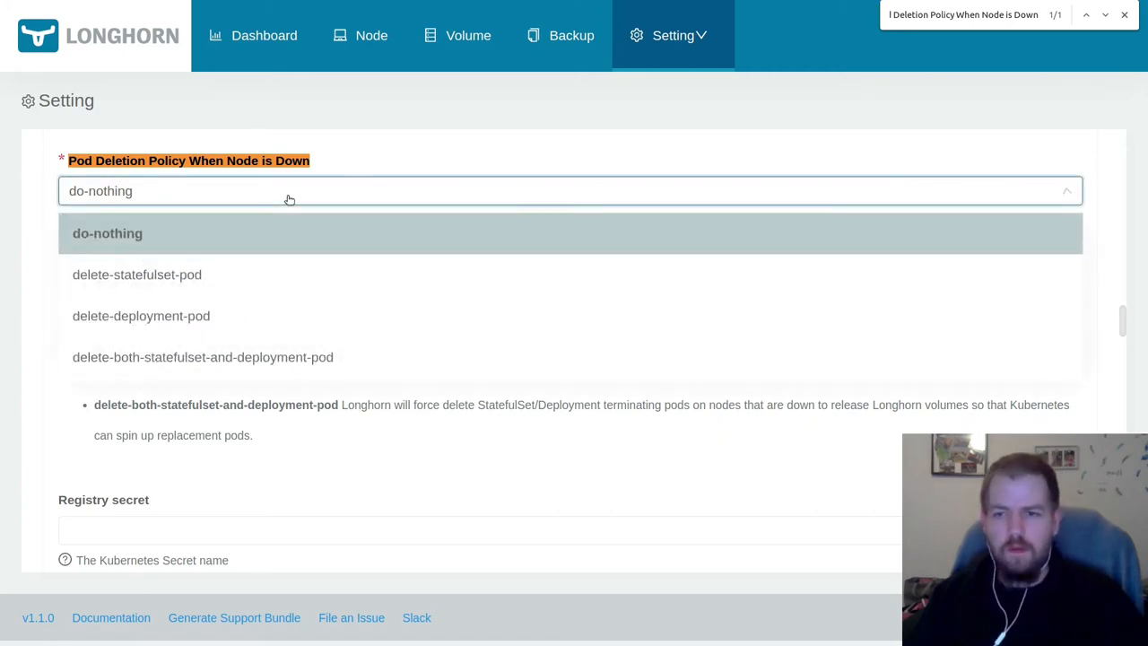
pyautogui.moveTo(188, 274)
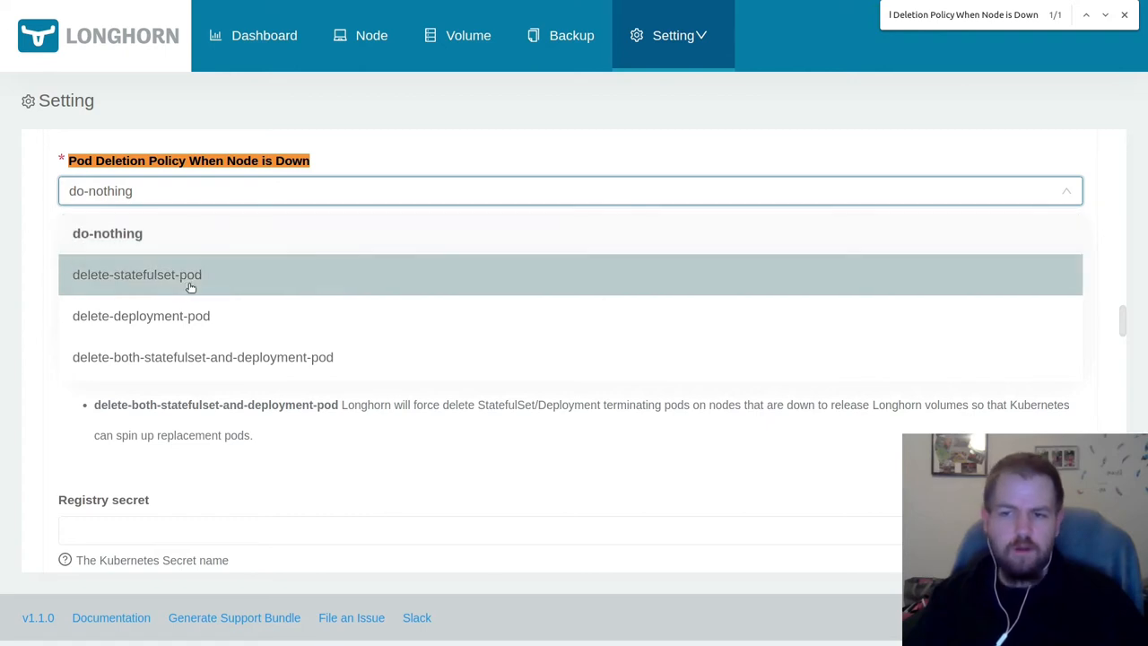
pyautogui.moveTo(187, 316)
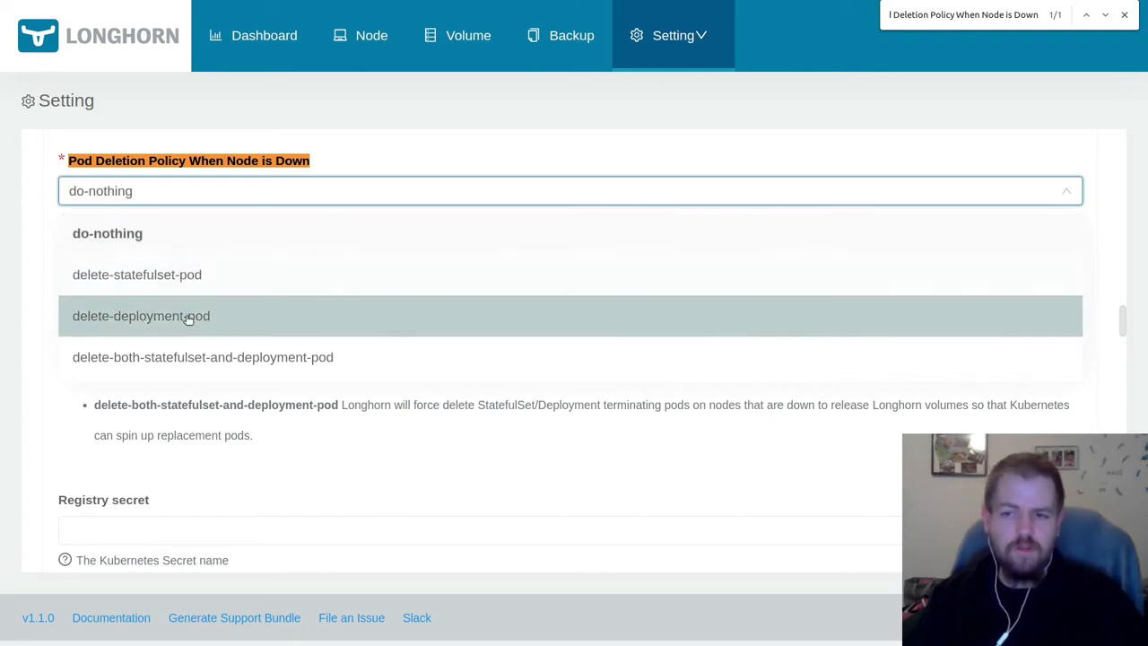
pyautogui.moveTo(194, 336)
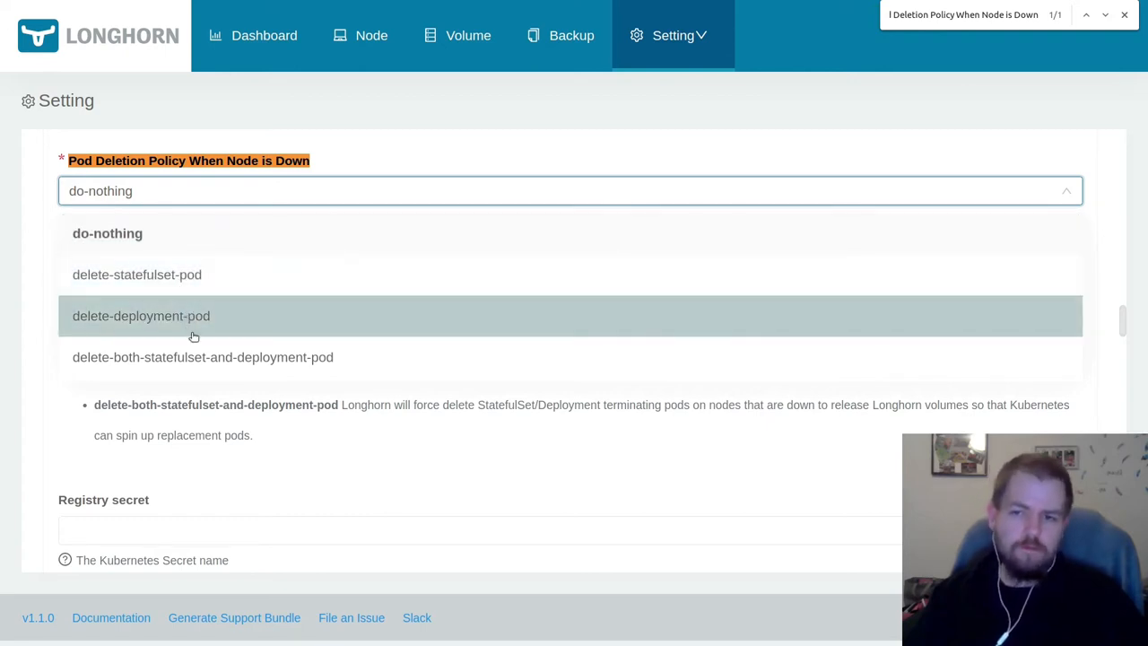
pyautogui.moveTo(202, 357)
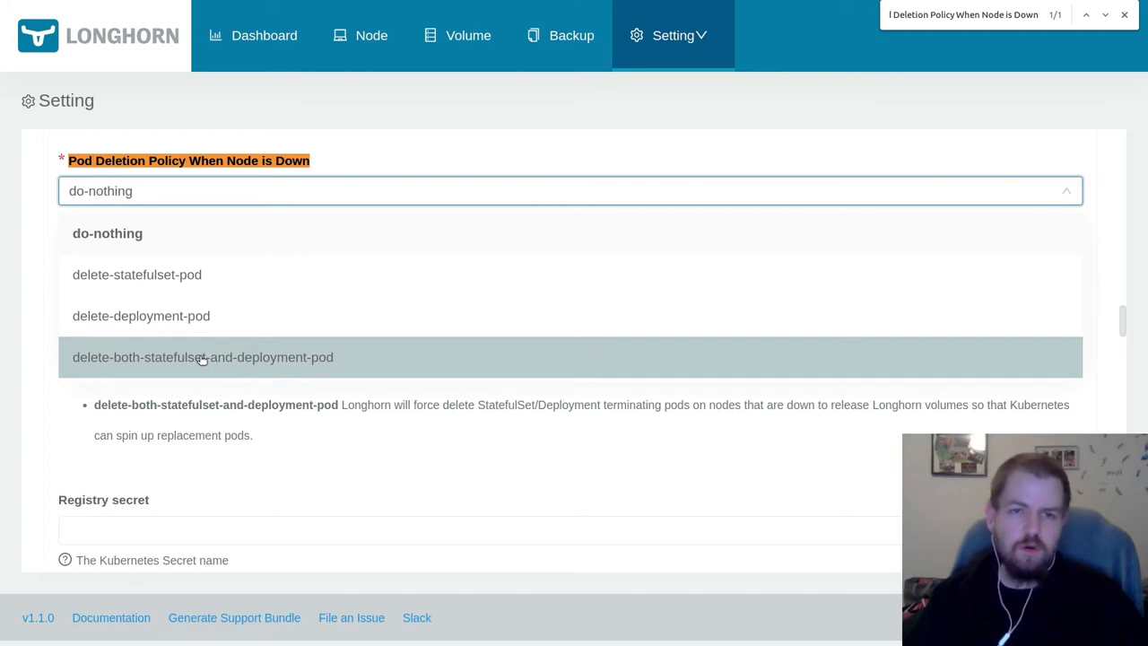
pyautogui.click(203, 357)
pyautogui.write('Volume Attachment Recovery Policy')
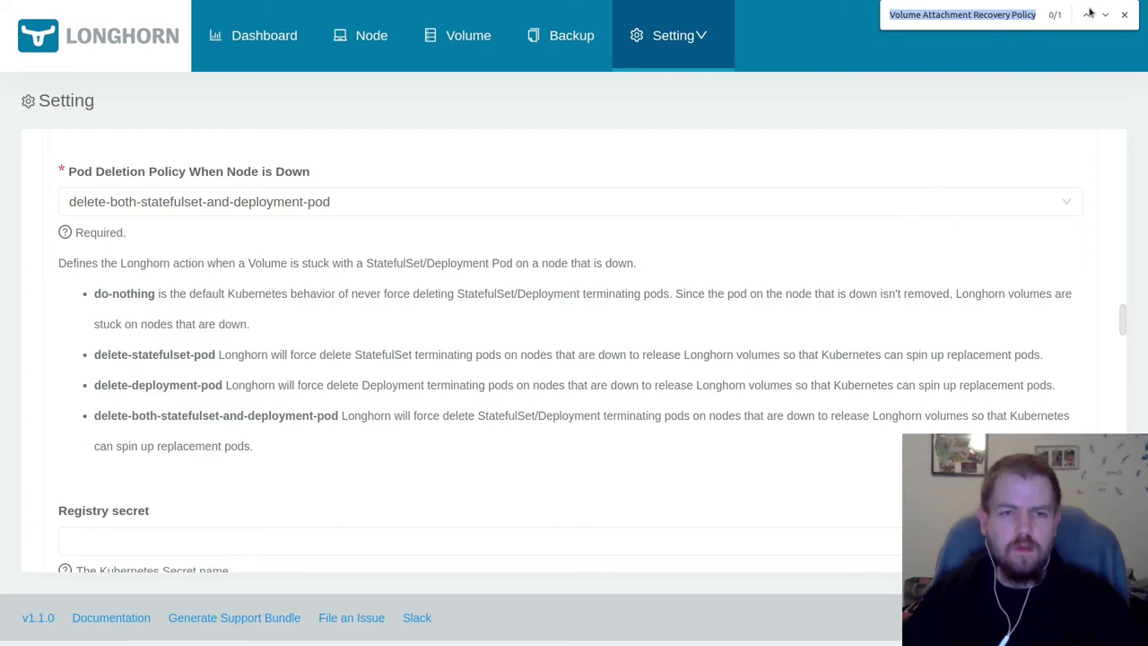
# Set Volume Attachment Recovery Policy to never and scroll down to the Backup settings
pyautogui.click(1086, 15)
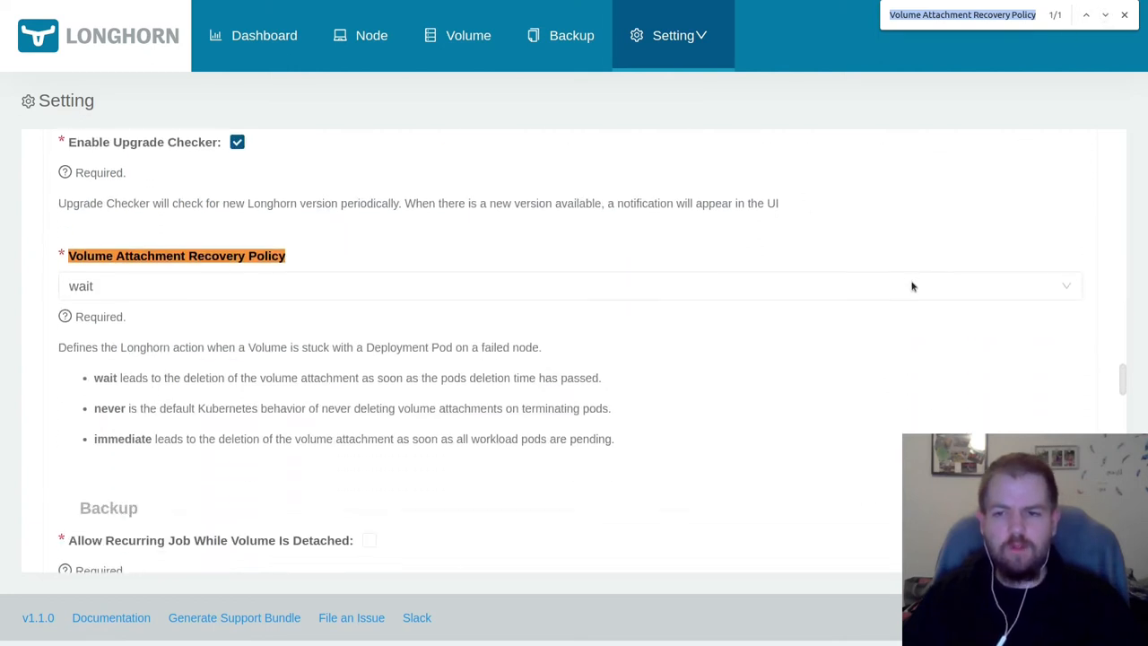
pyautogui.scroll(-3)
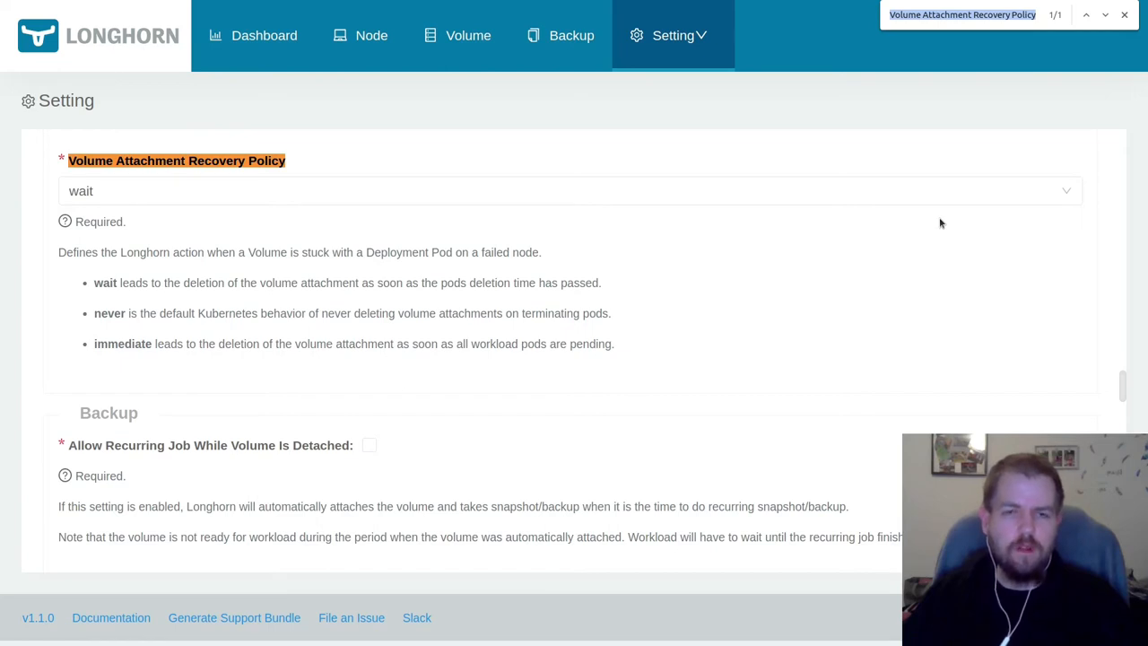
pyautogui.moveTo(897, 213)
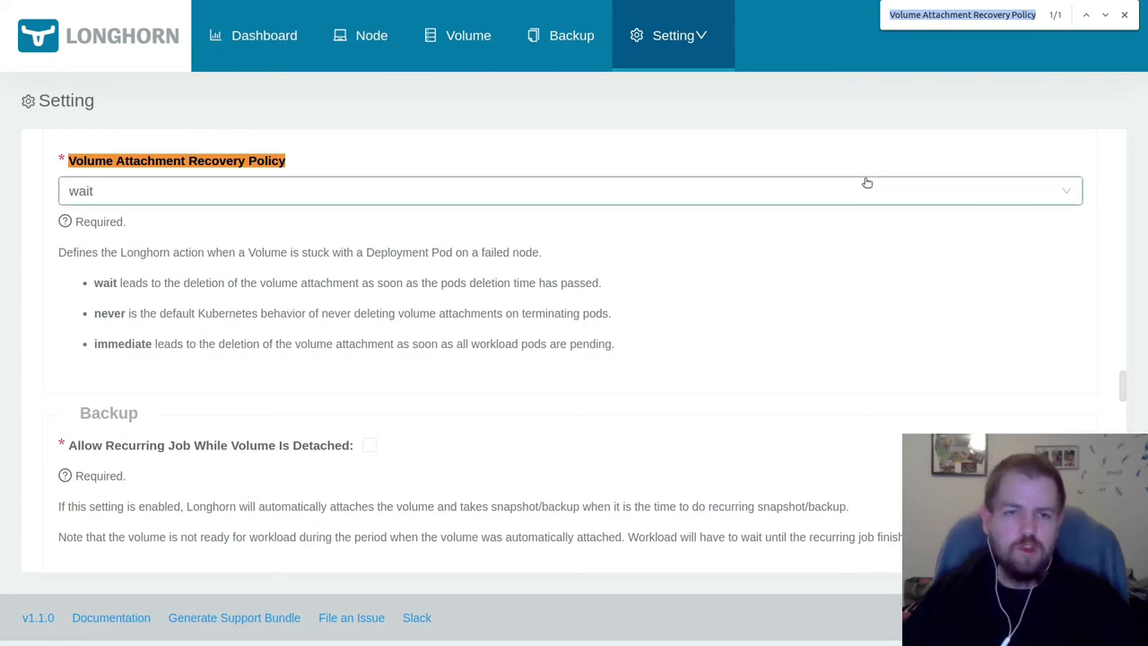
pyautogui.moveTo(807, 198)
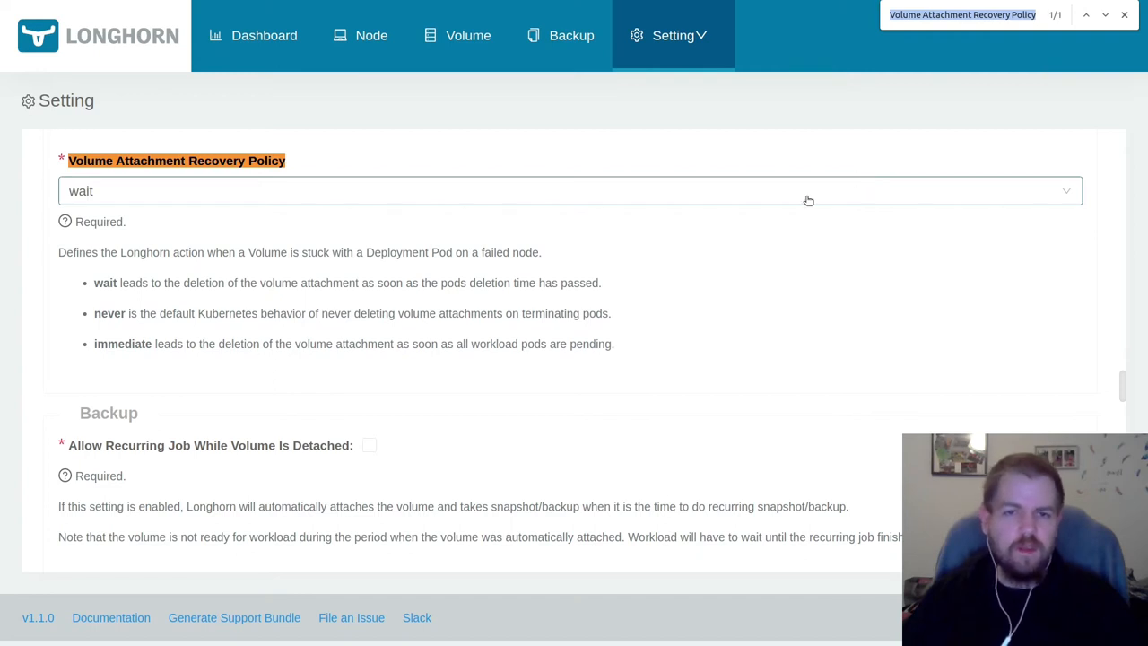
pyautogui.moveTo(795, 199)
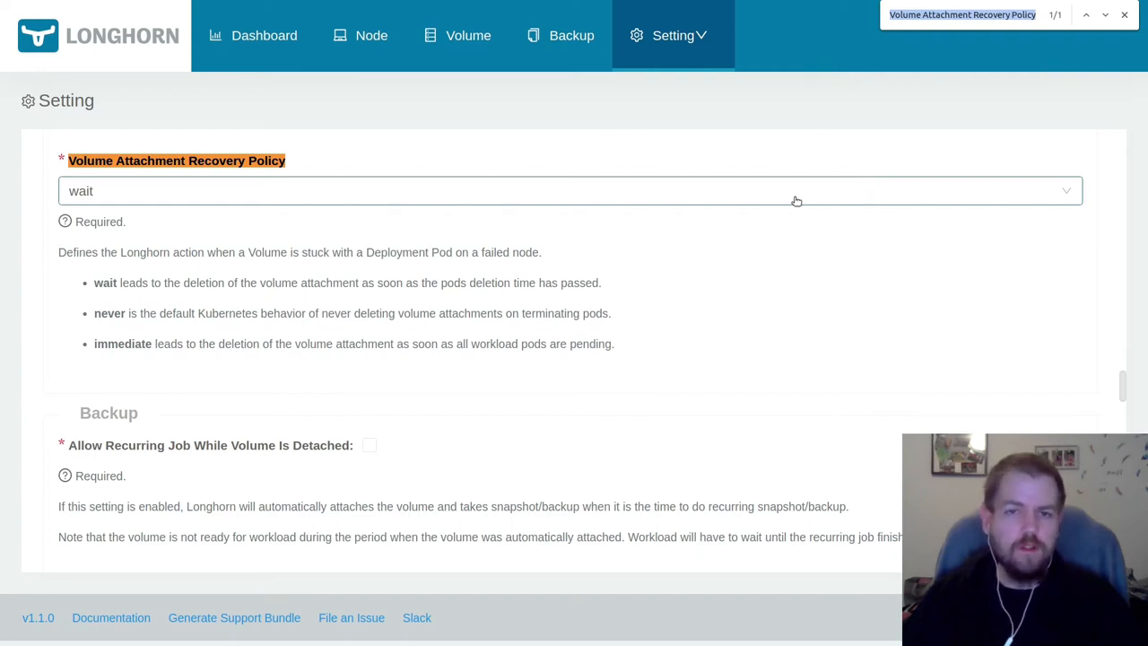
pyautogui.moveTo(726, 198)
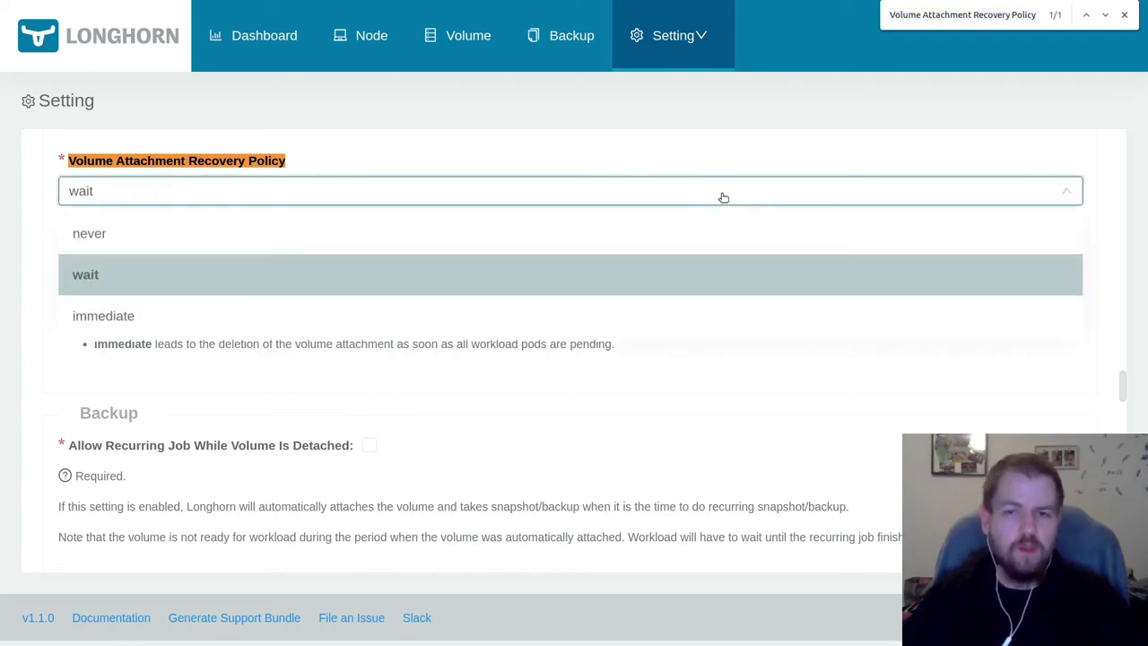
pyautogui.click(90, 233)
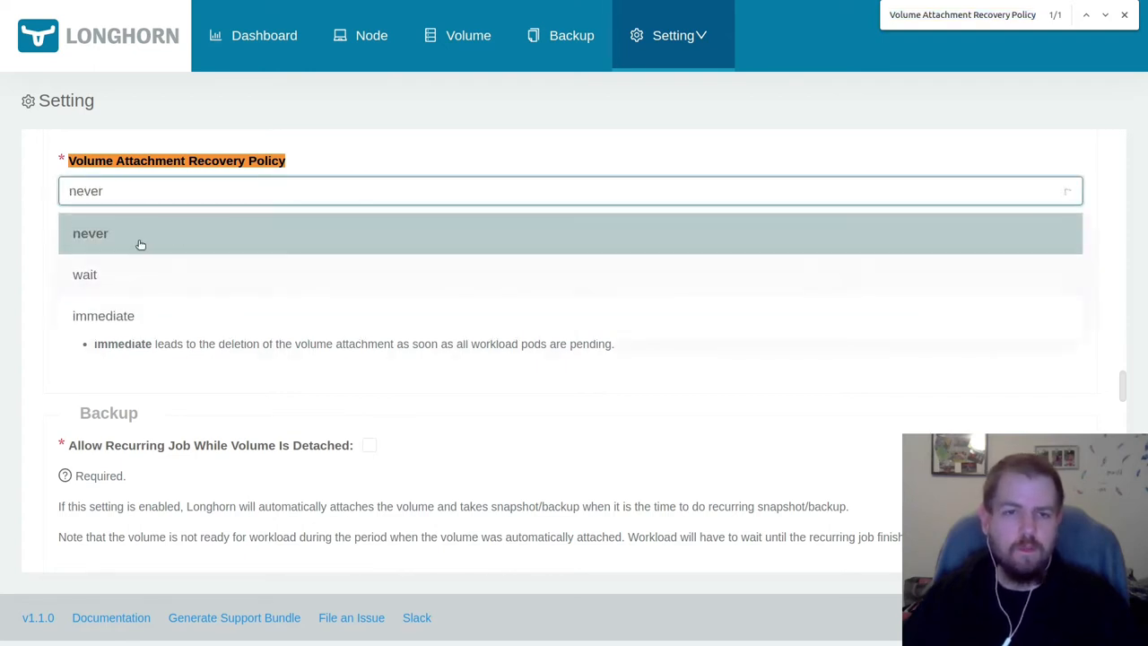
pyautogui.scroll(-3)
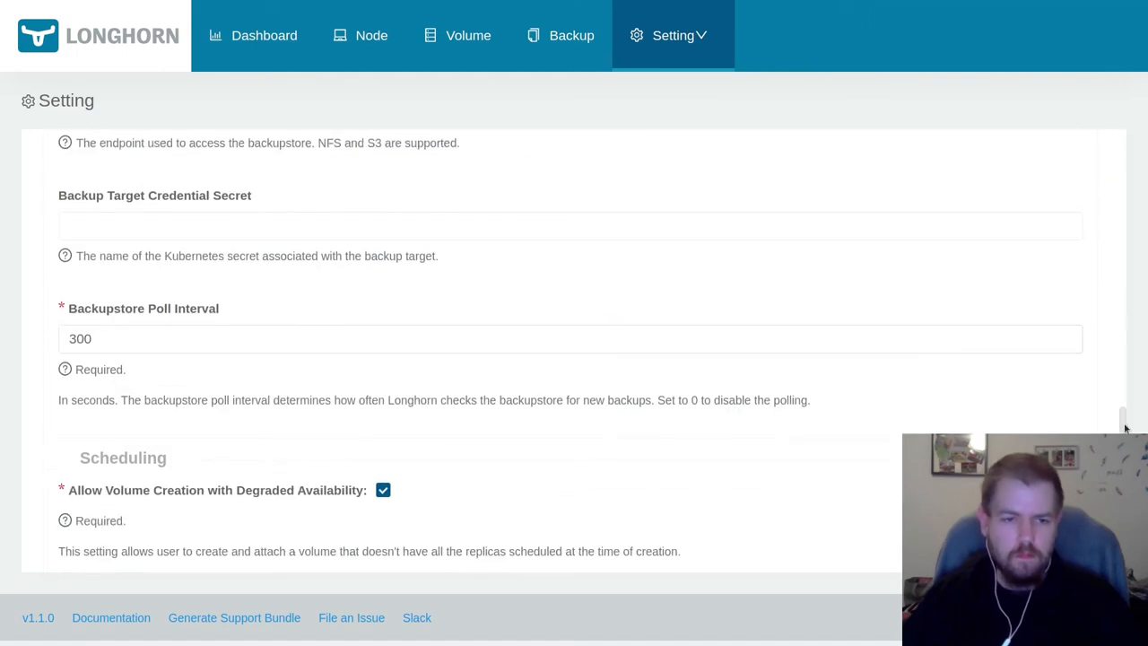
pyautogui.scroll(-3)
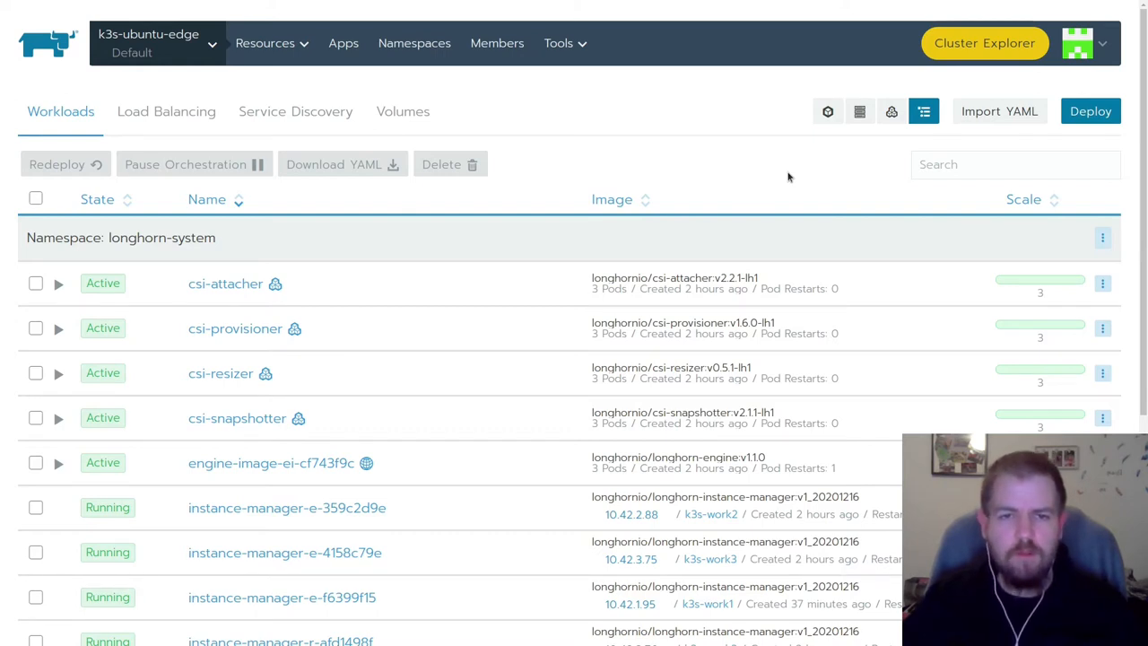
pyautogui.moveTo(867, 149)
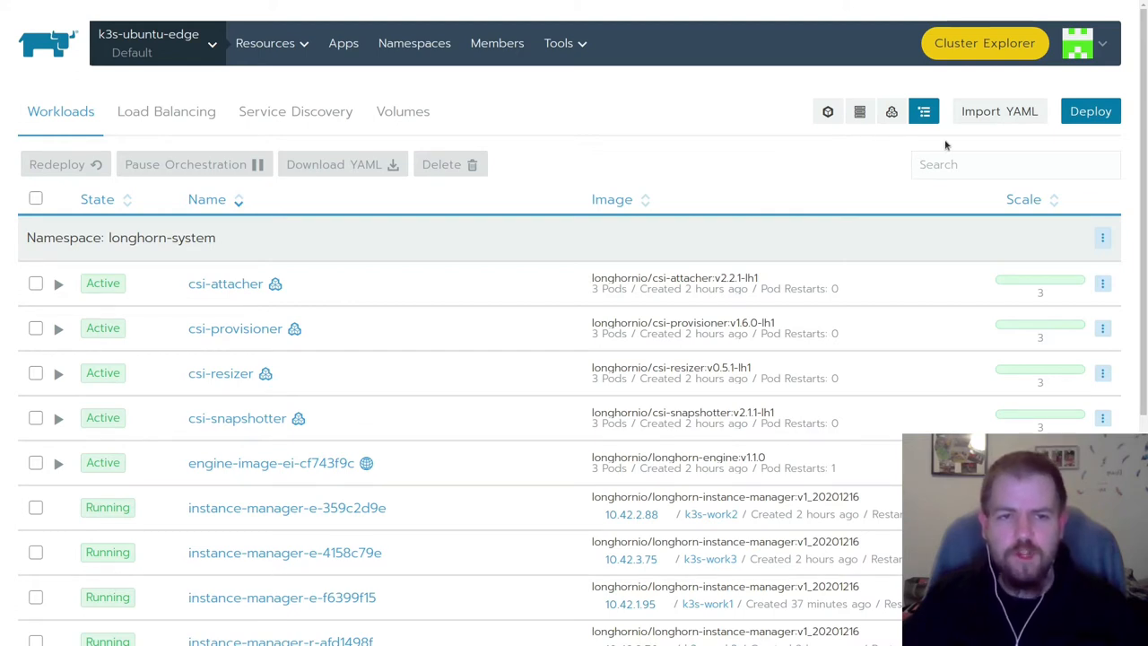
pyautogui.moveTo(999, 111)
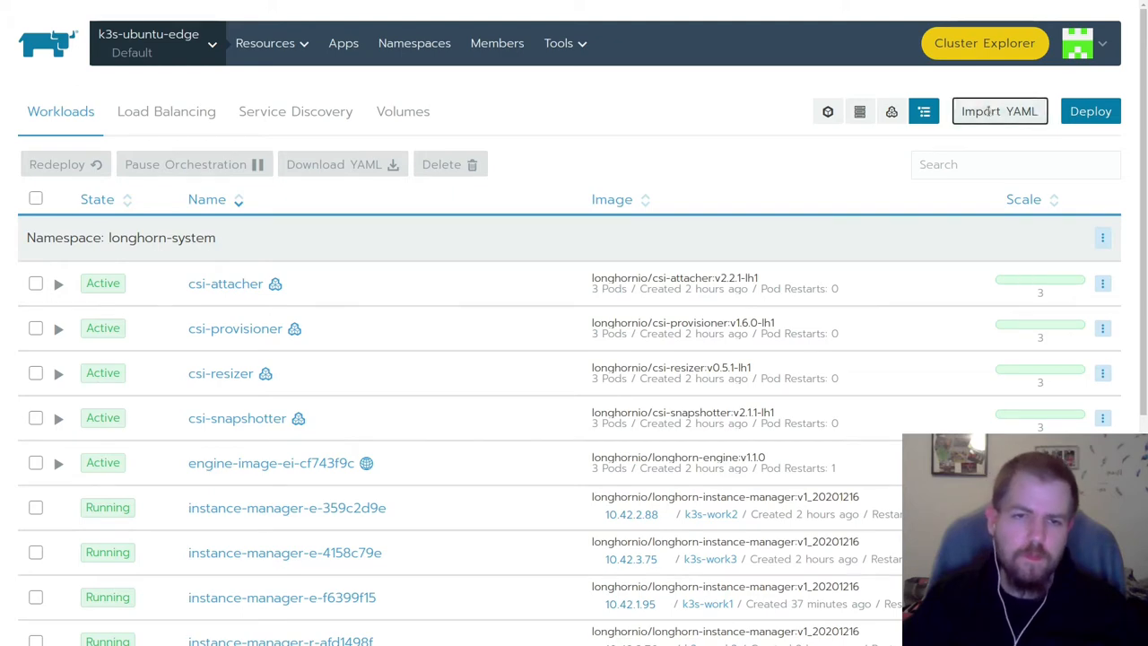
# Import the data-aggregator Service, PersistentVolumeClaim and StatefulSet YAML into the default namespace
pyautogui.click(999, 110)
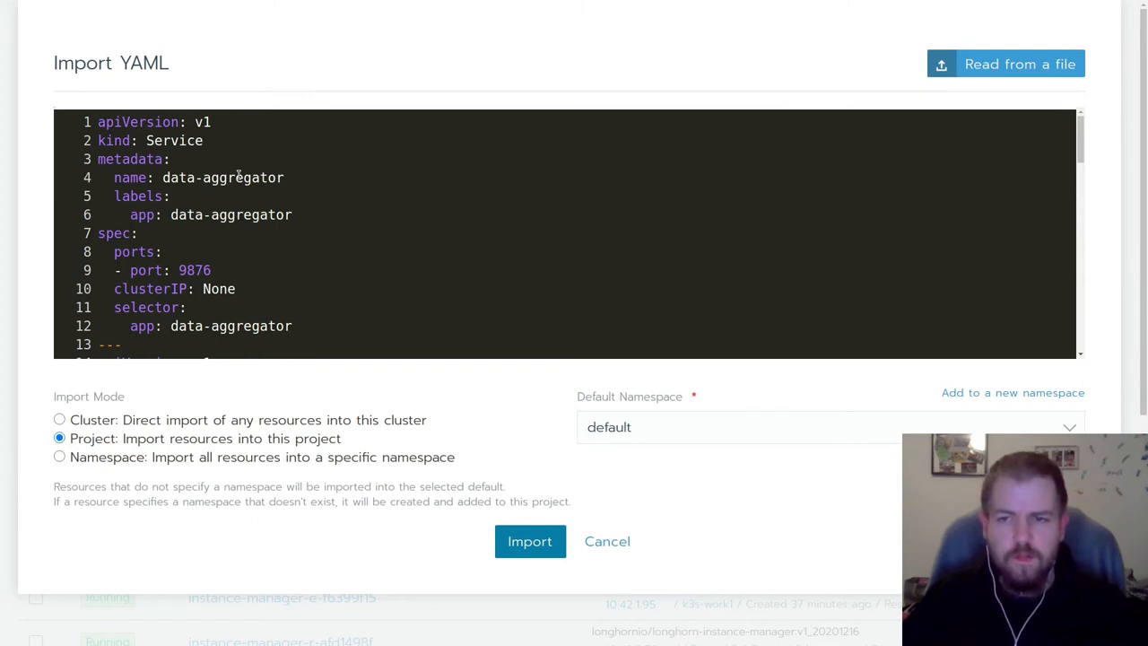
pyautogui.scroll(-3)
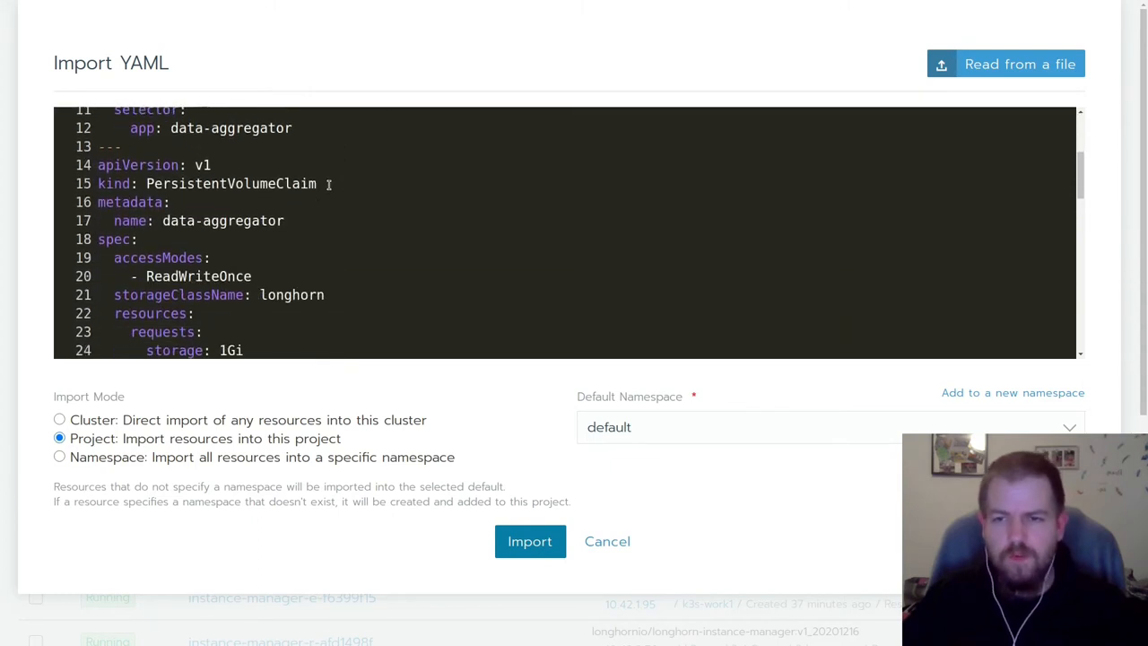
pyautogui.scroll(-3)
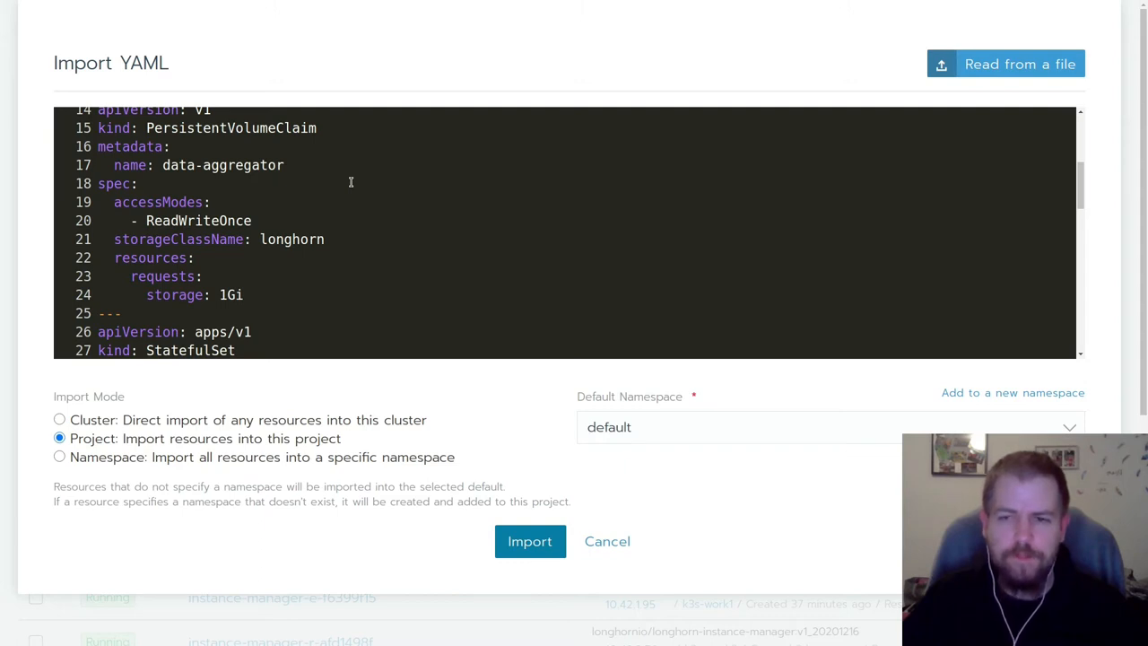
pyautogui.scroll(-3)
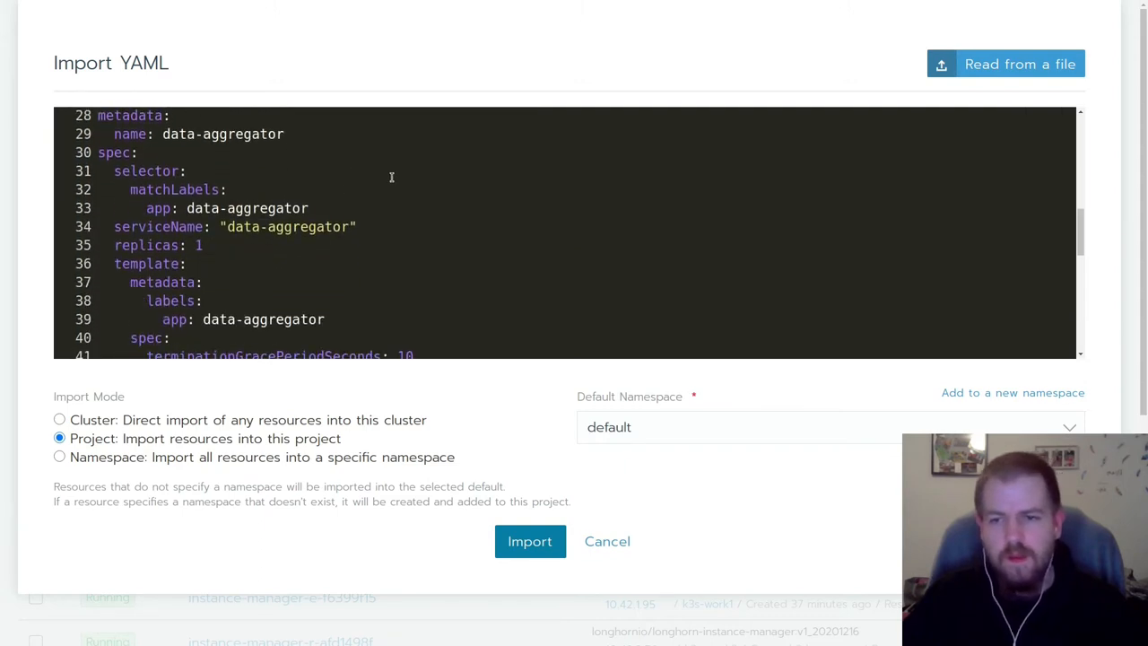
pyautogui.scroll(-3)
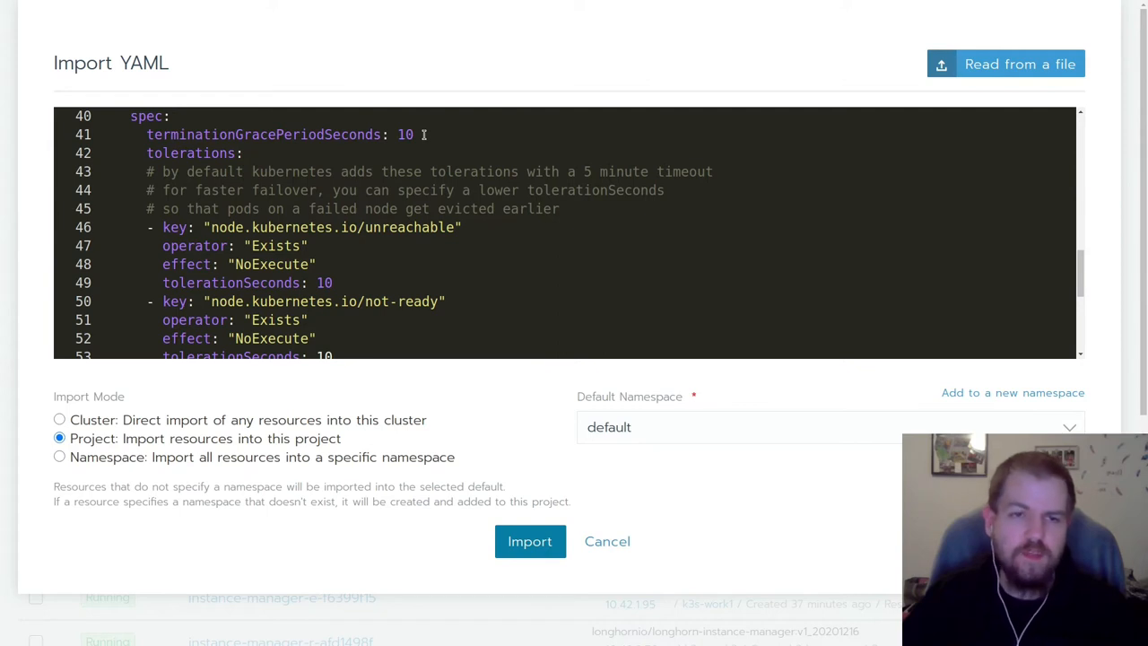
pyautogui.scroll(-3)
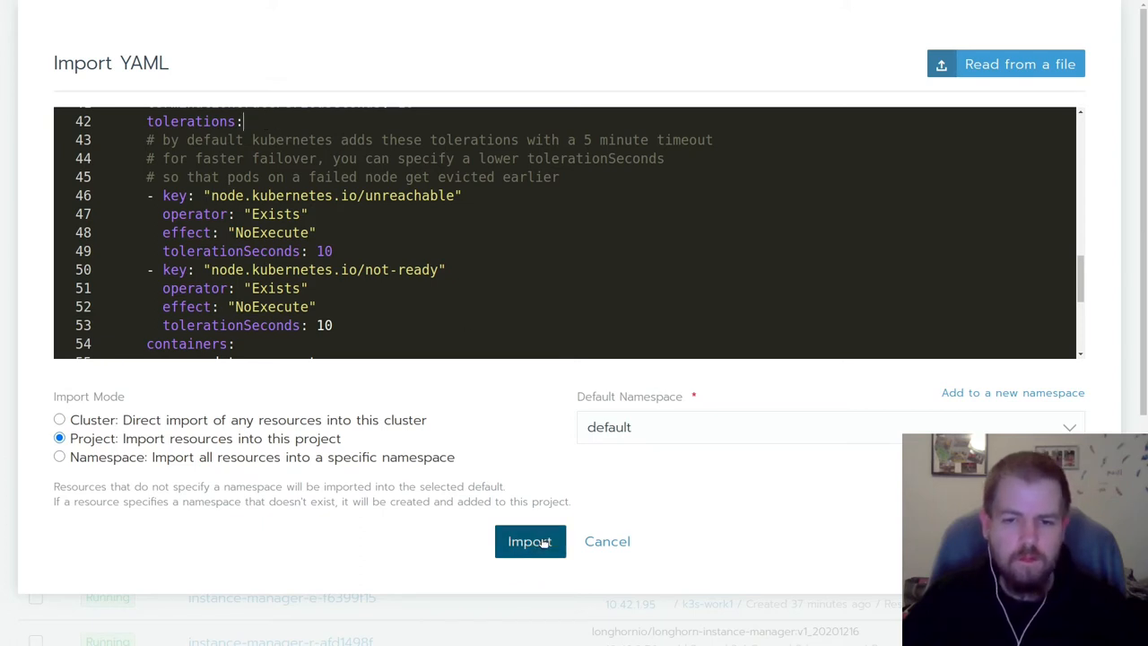
pyautogui.click(530, 540)
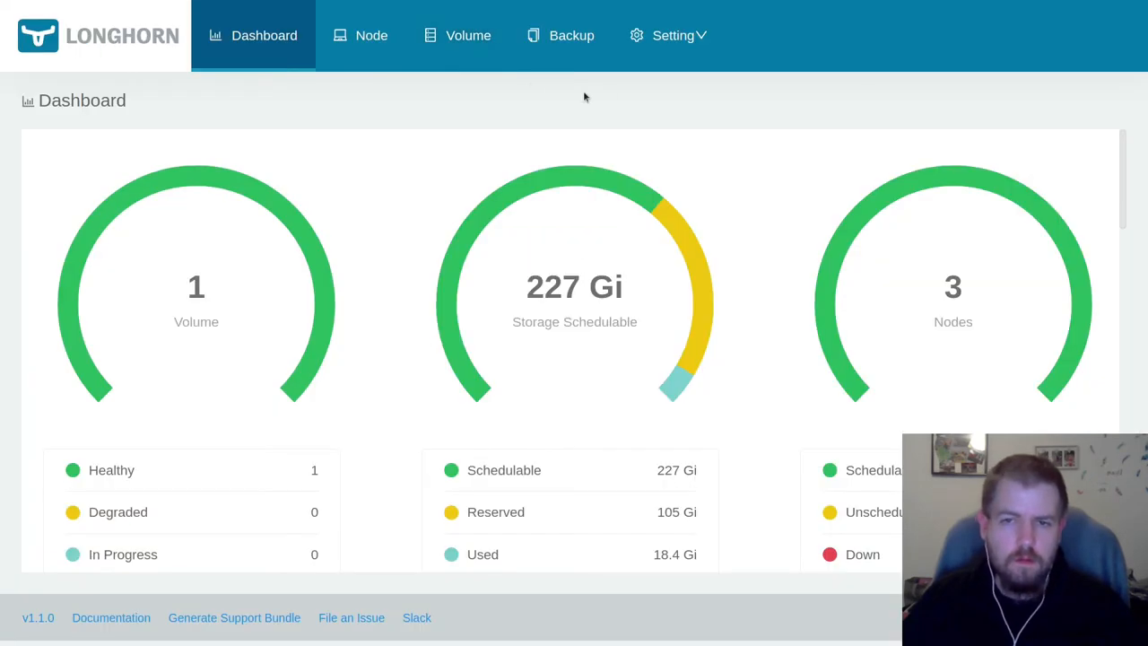
# Return to Rancher Workloads to confirm data-aggregator is Active with one busybox pod
pyautogui.click(468, 35)
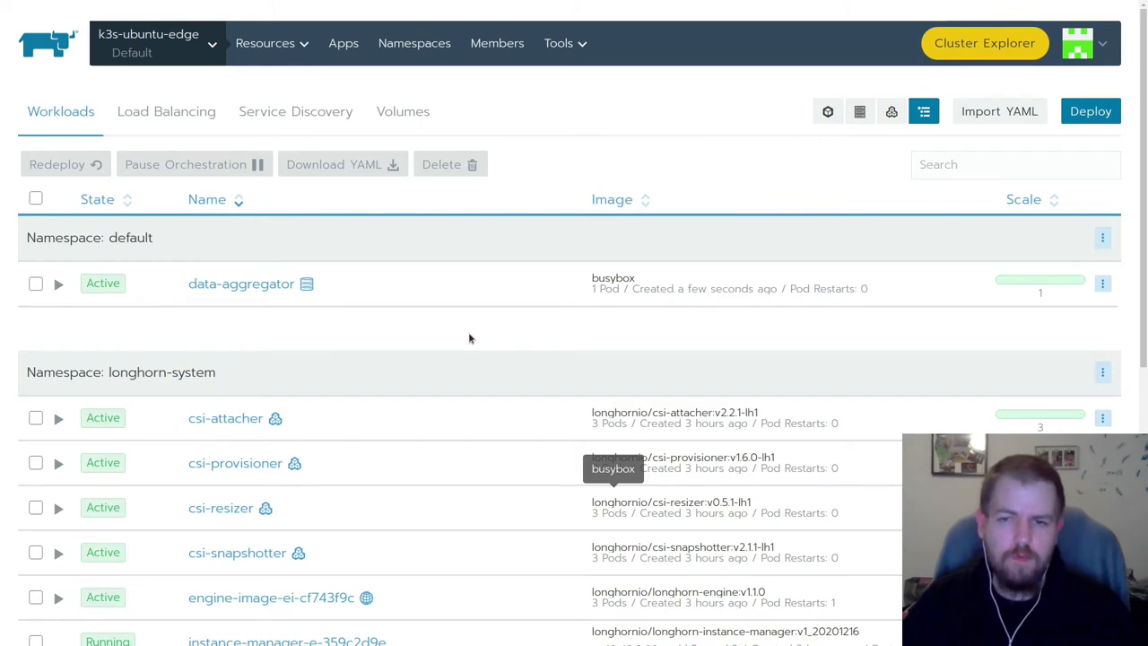
pyautogui.moveTo(475, 338)
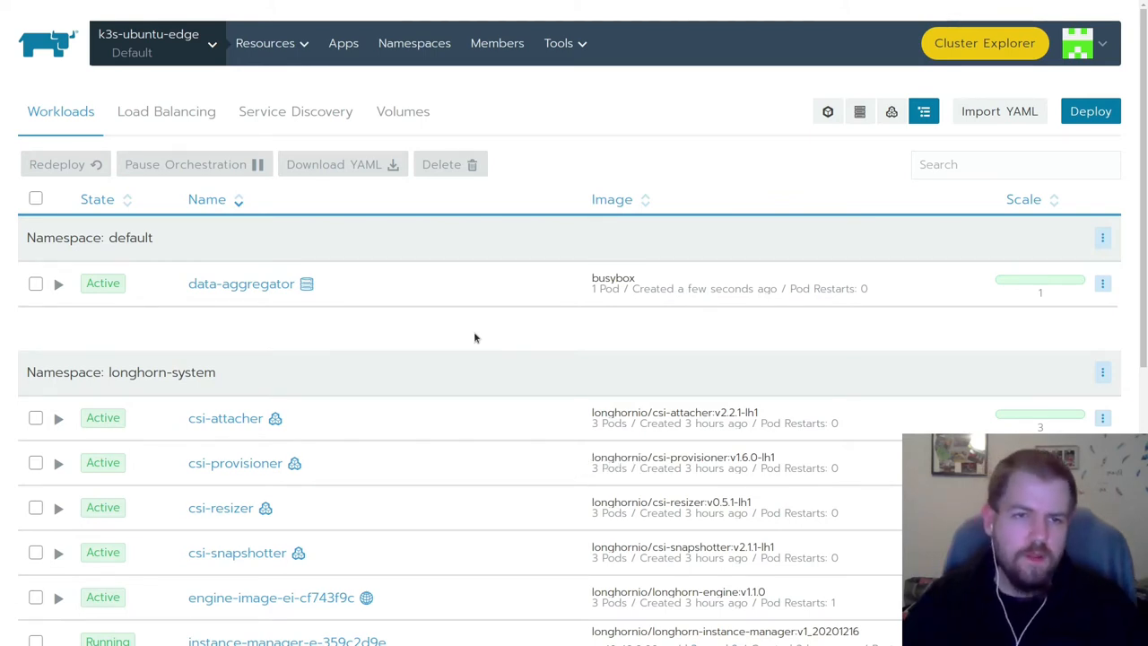
pyautogui.moveTo(708, 320)
pyautogui.write('kubectl create -f data-collector.yaml')
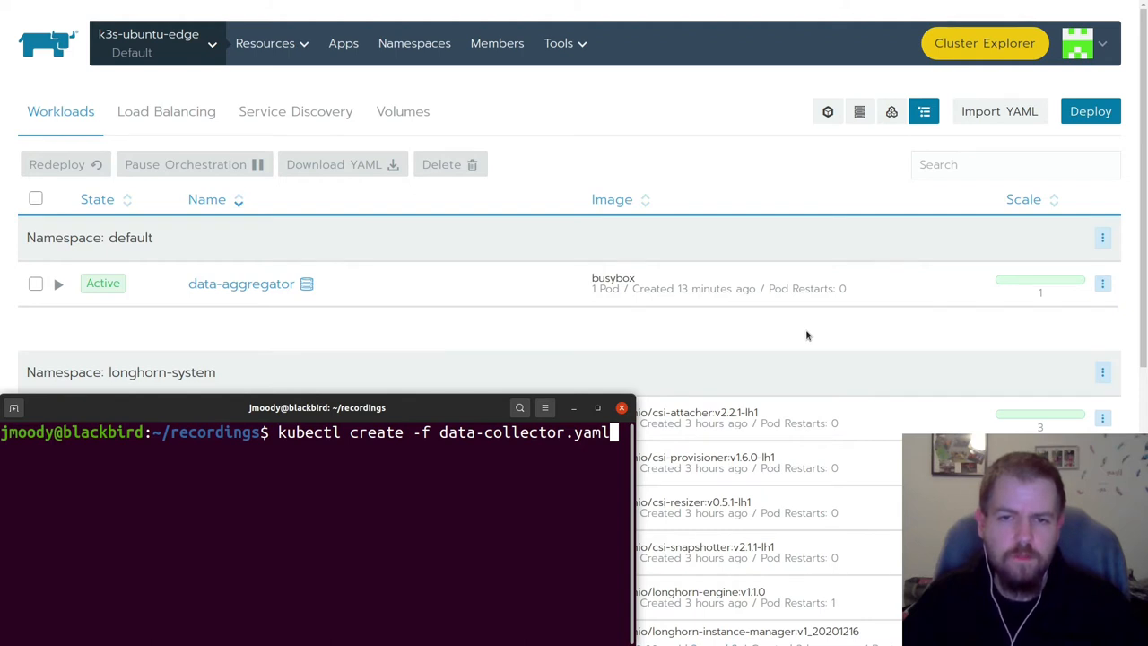
# Run kubectl create -f data-collector.yaml to create the data-collector DaemonSet
pyautogui.press('Return')
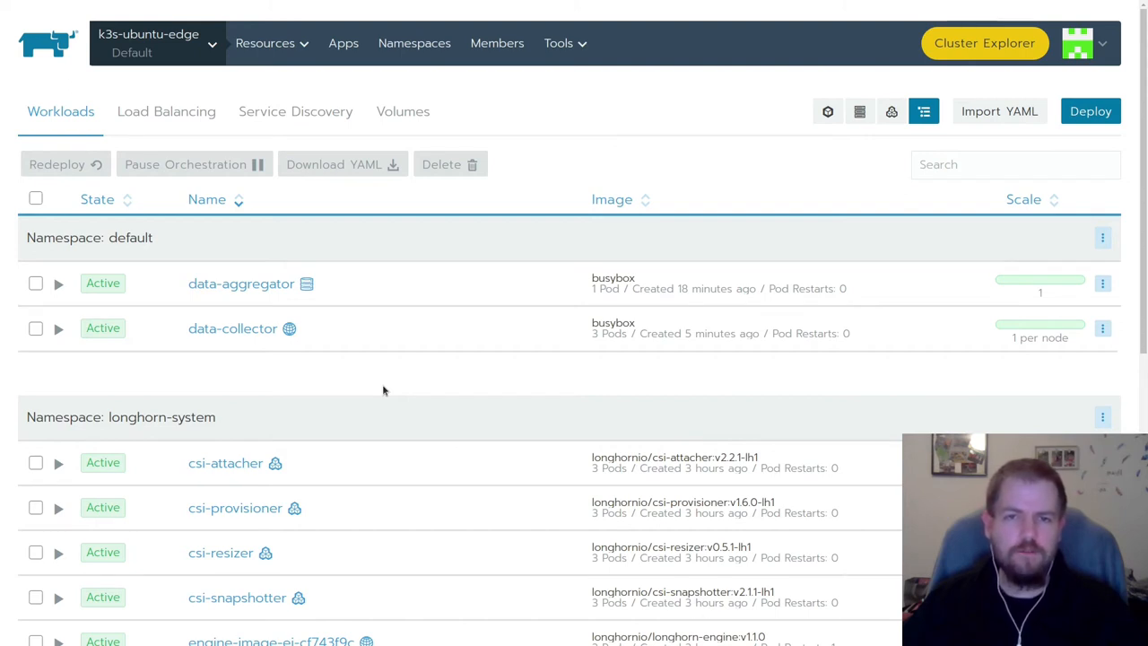
pyautogui.moveTo(599, 482)
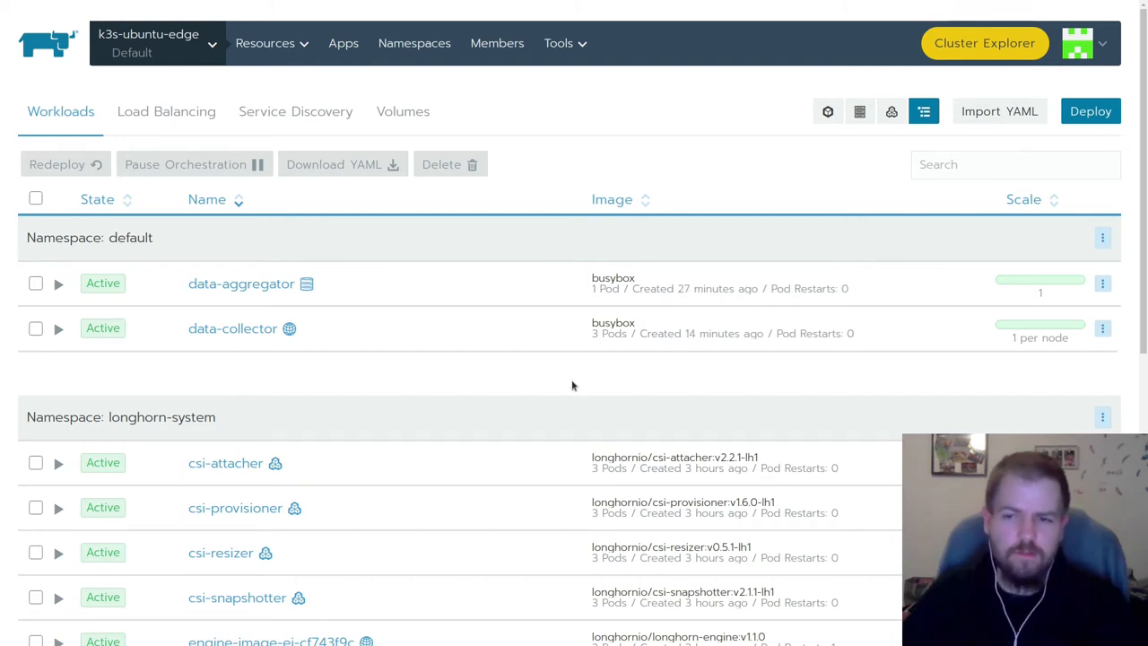
# Check the data-aggregator workload's pod, then view the nodes list showing k3s-work1 unavailable
pyautogui.click(240, 284)
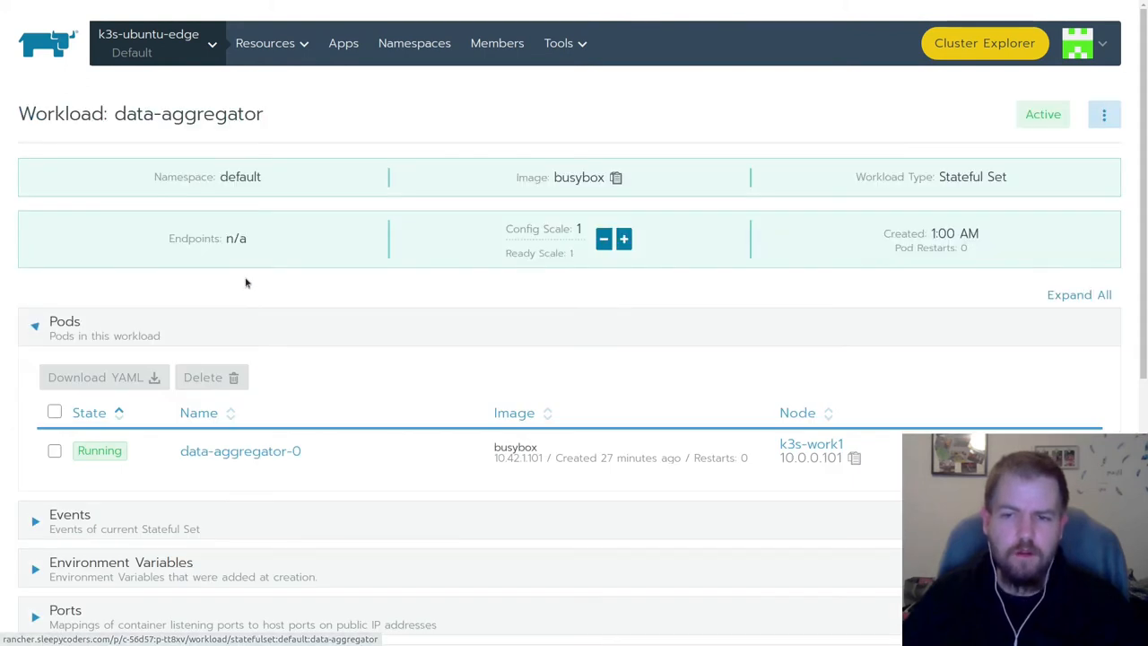
pyautogui.moveTo(542, 339)
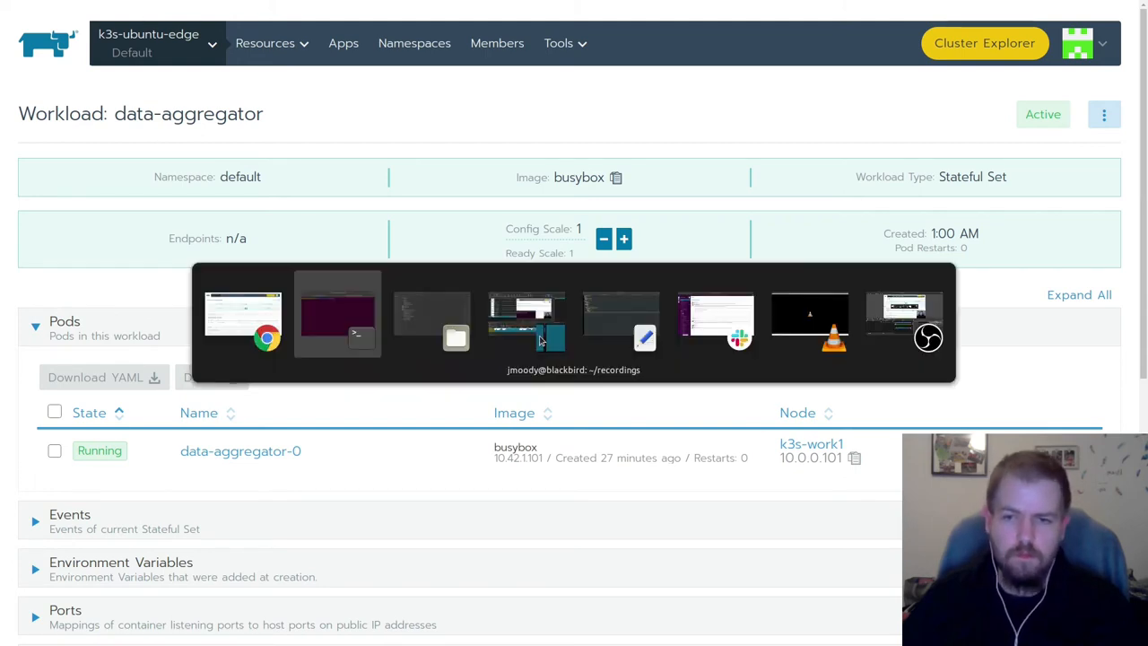
pyautogui.click(526, 323)
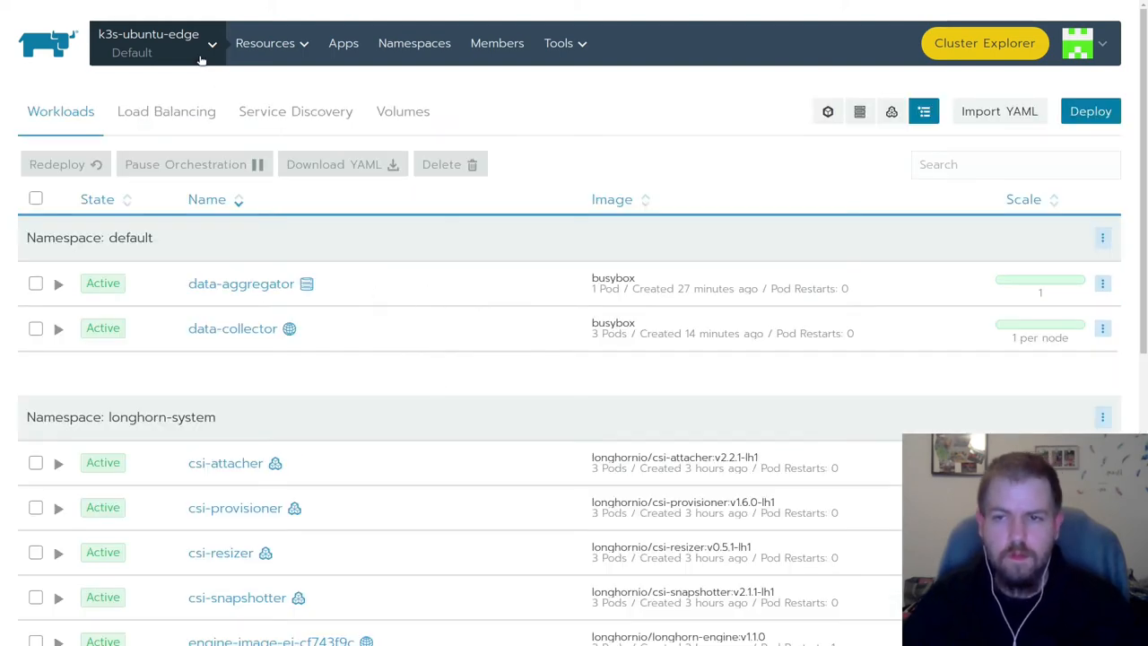
pyautogui.click(157, 43)
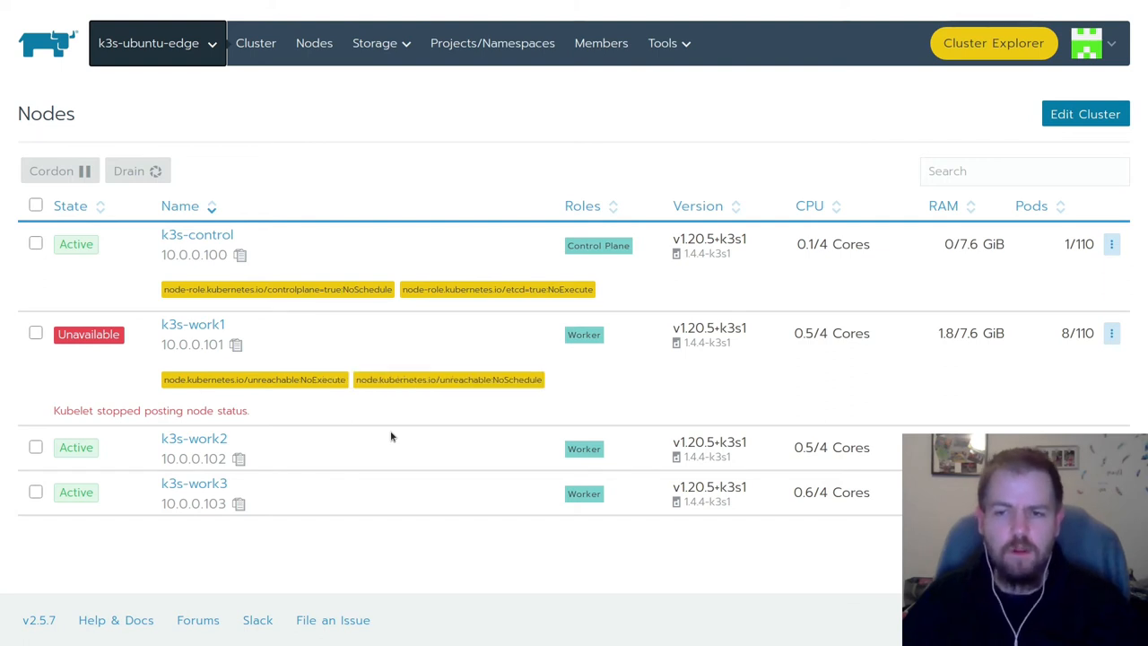
pyautogui.moveTo(255, 43)
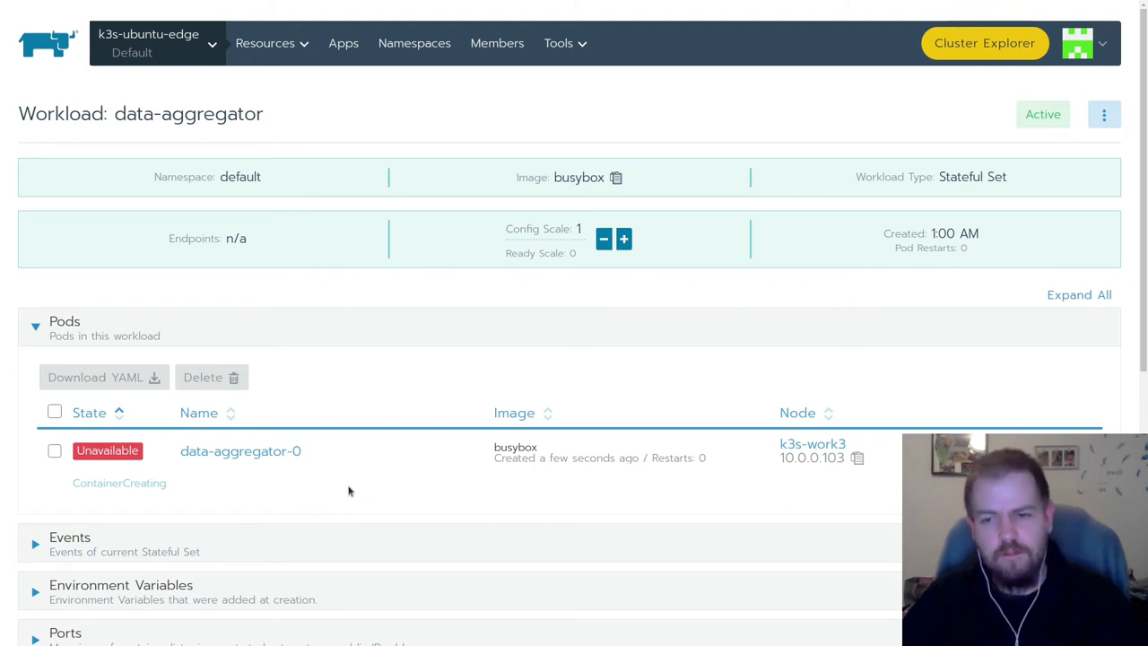
pyautogui.moveTo(599, 453)
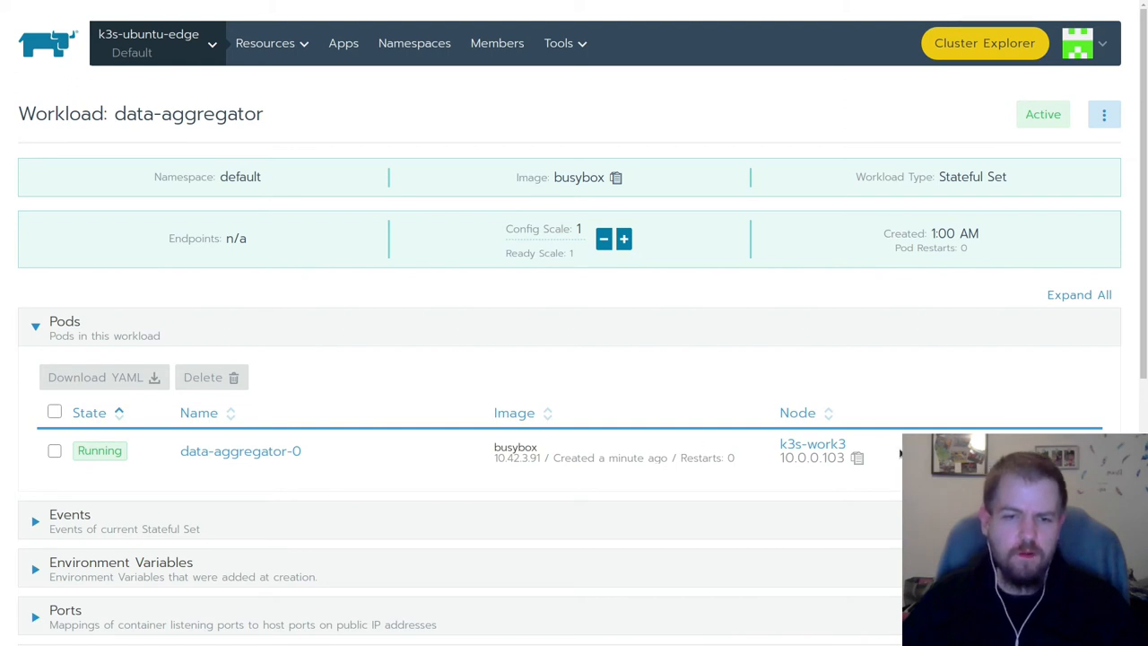
pyautogui.moveTo(894, 446)
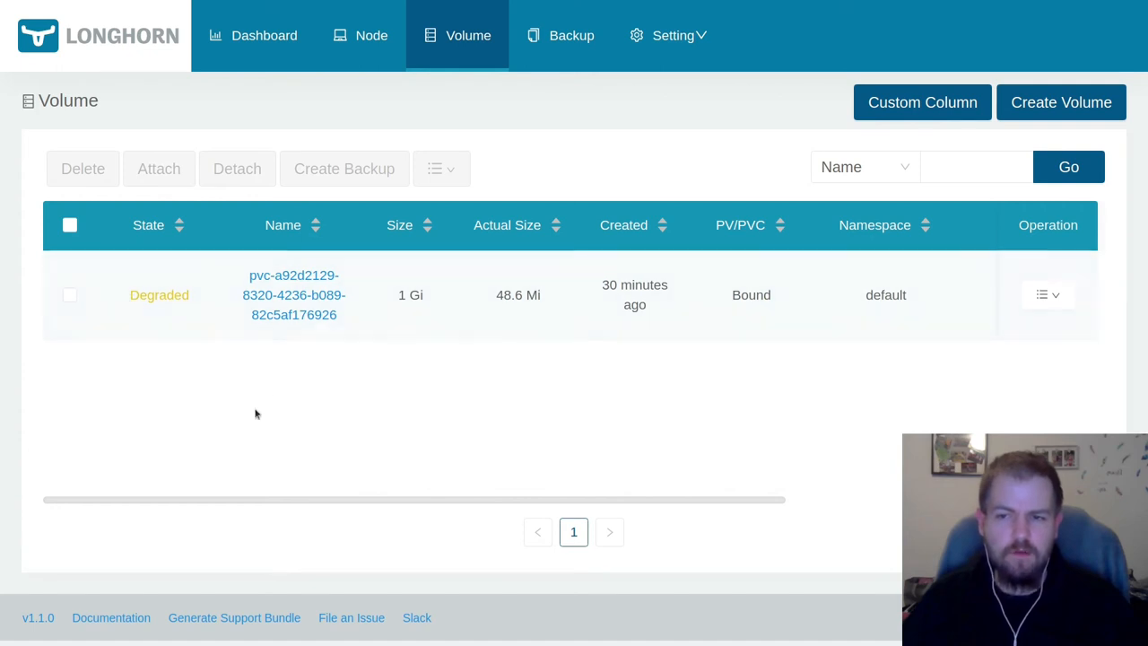
pyautogui.click(293, 294)
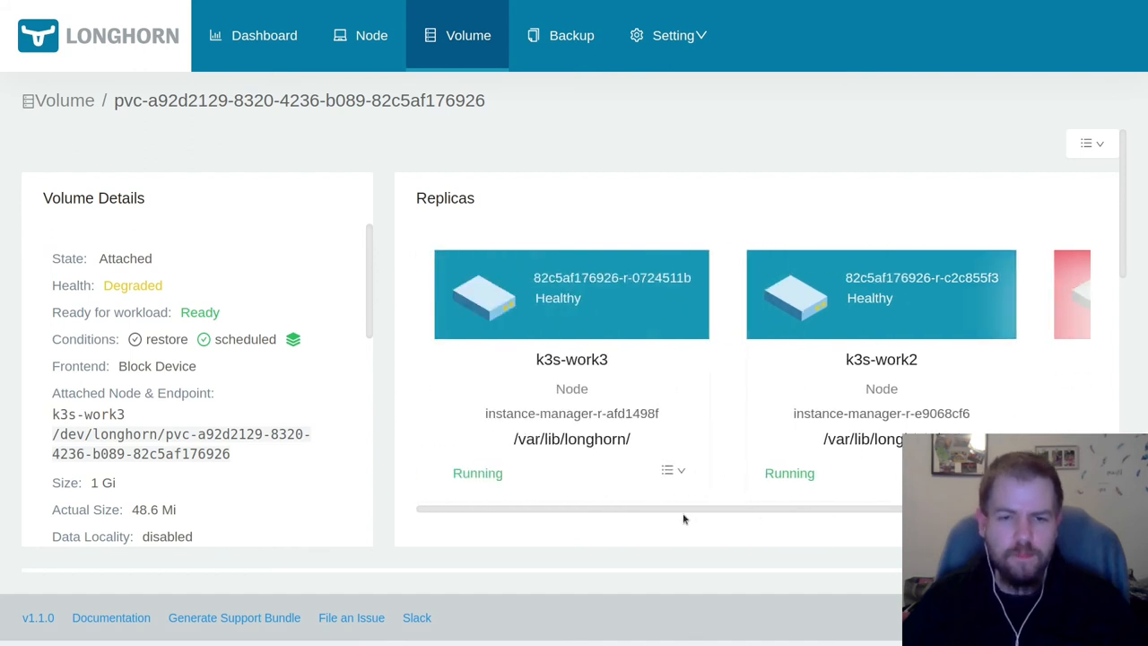
pyautogui.moveTo(694, 516)
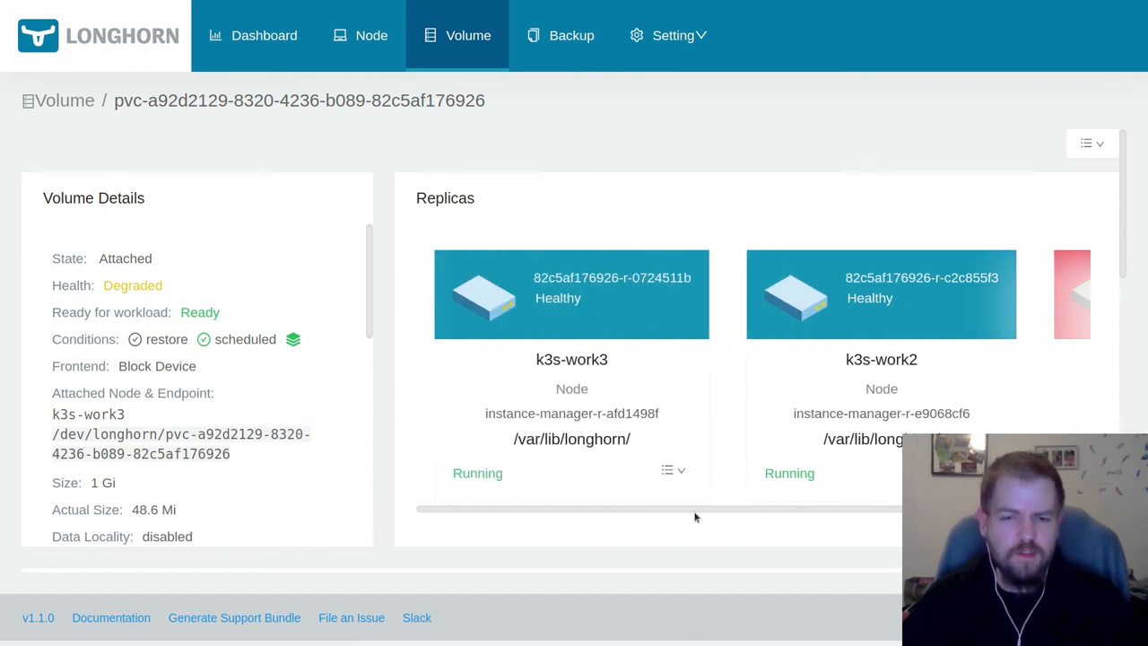
pyautogui.moveTo(788, 514)
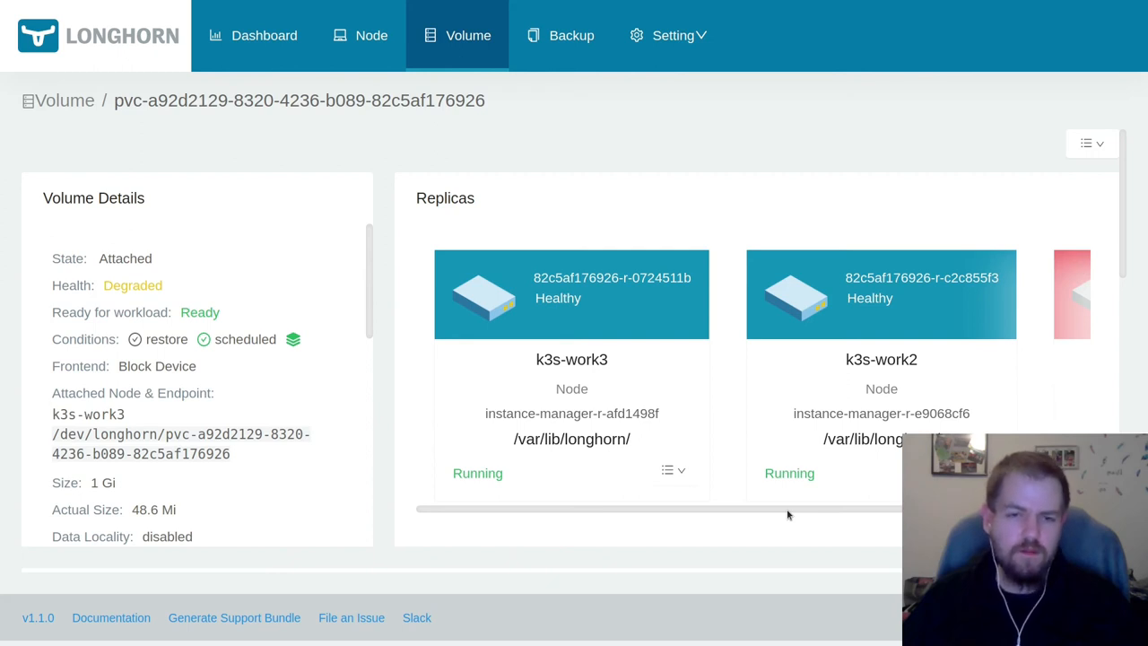
pyautogui.click(57, 99)
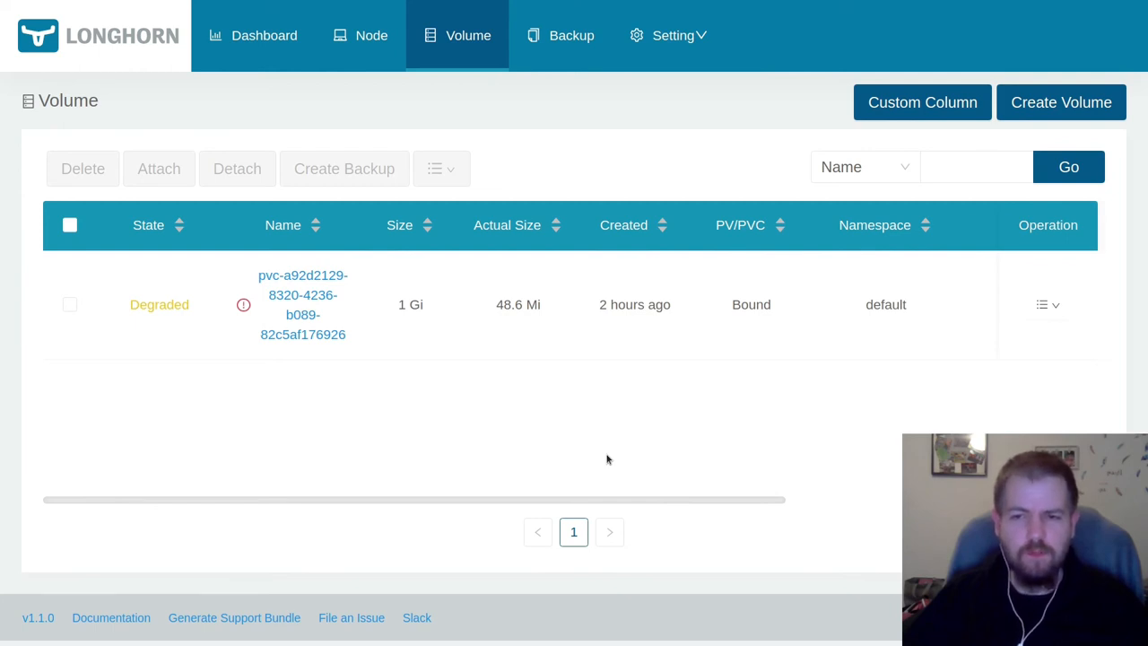
pyautogui.moveTo(551, 440)
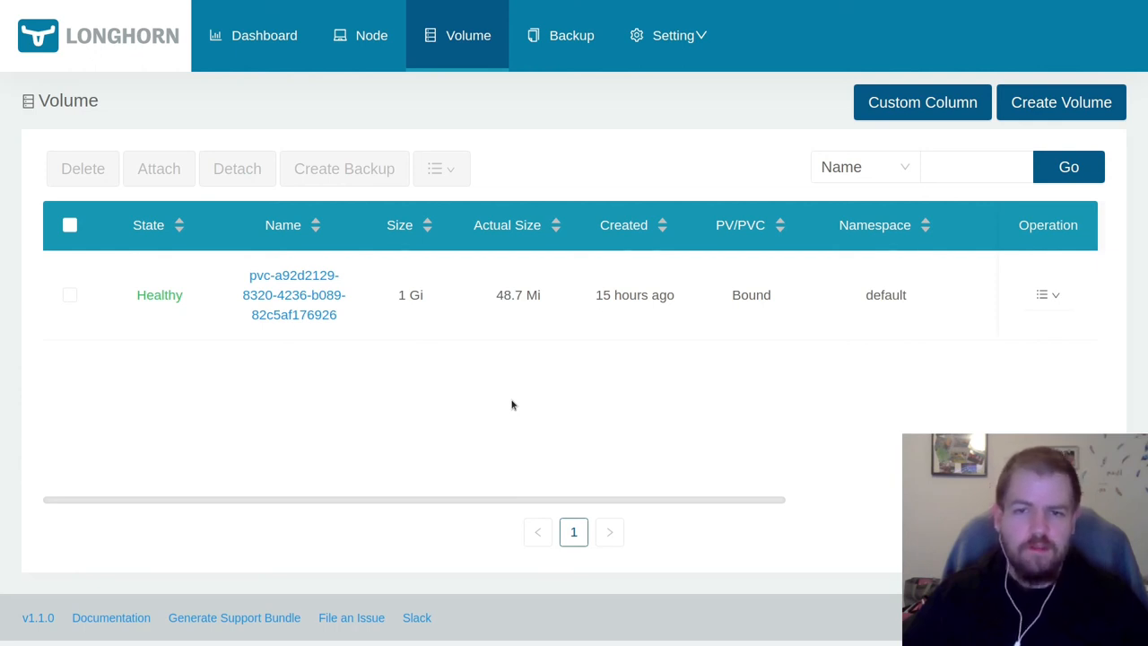
pyautogui.moveTo(537, 457)
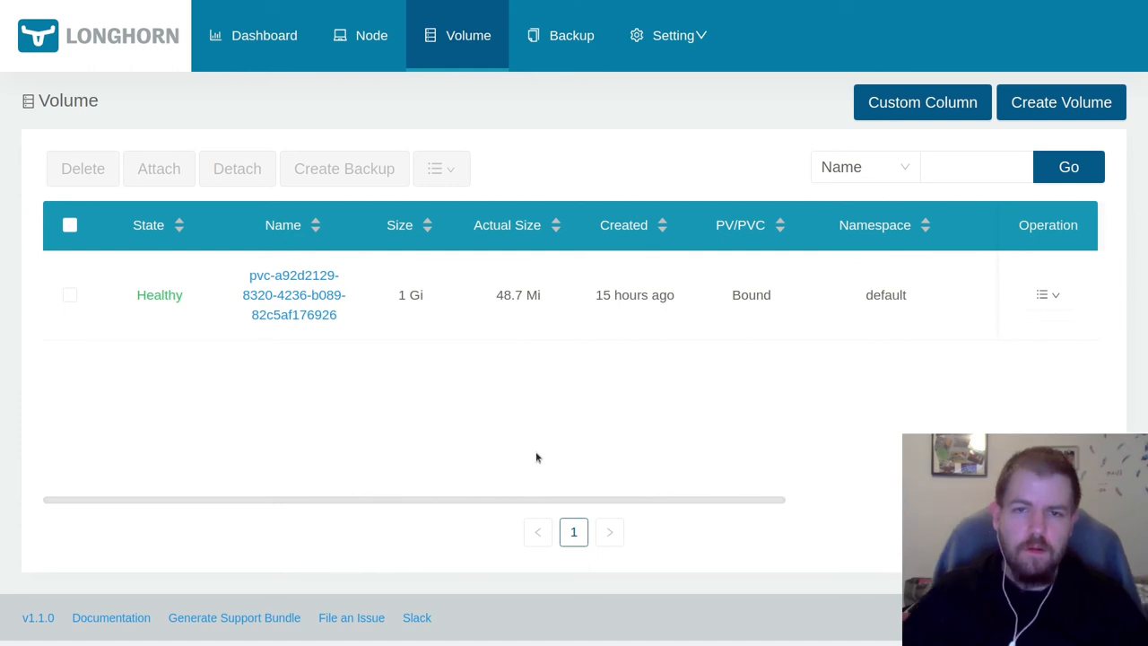
pyautogui.moveTo(531, 454)
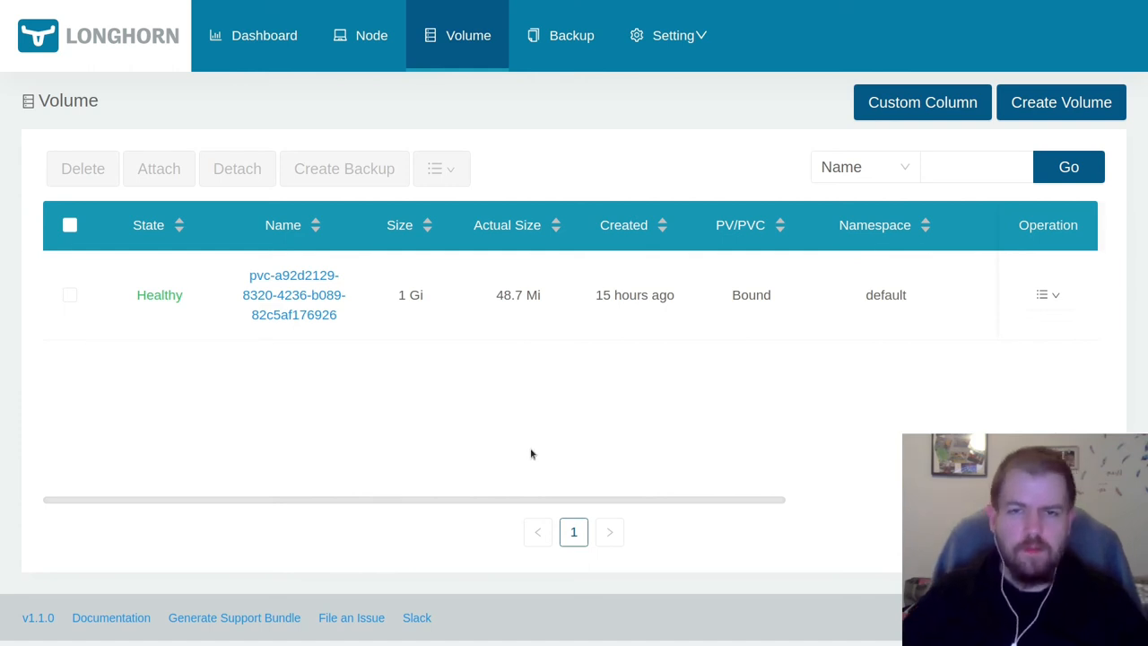
pyautogui.moveTo(789, 397)
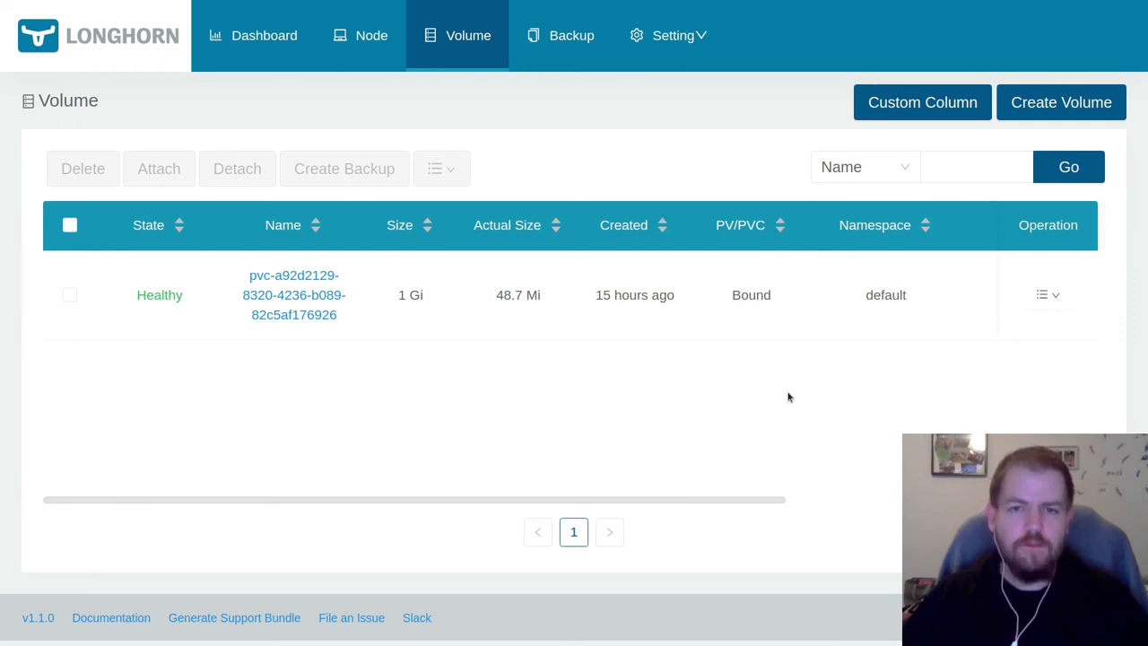
# Set the Backup Target Credential Secret to s3-secret and save the general settings
pyautogui.click(672, 35)
pyautogui.write('back')
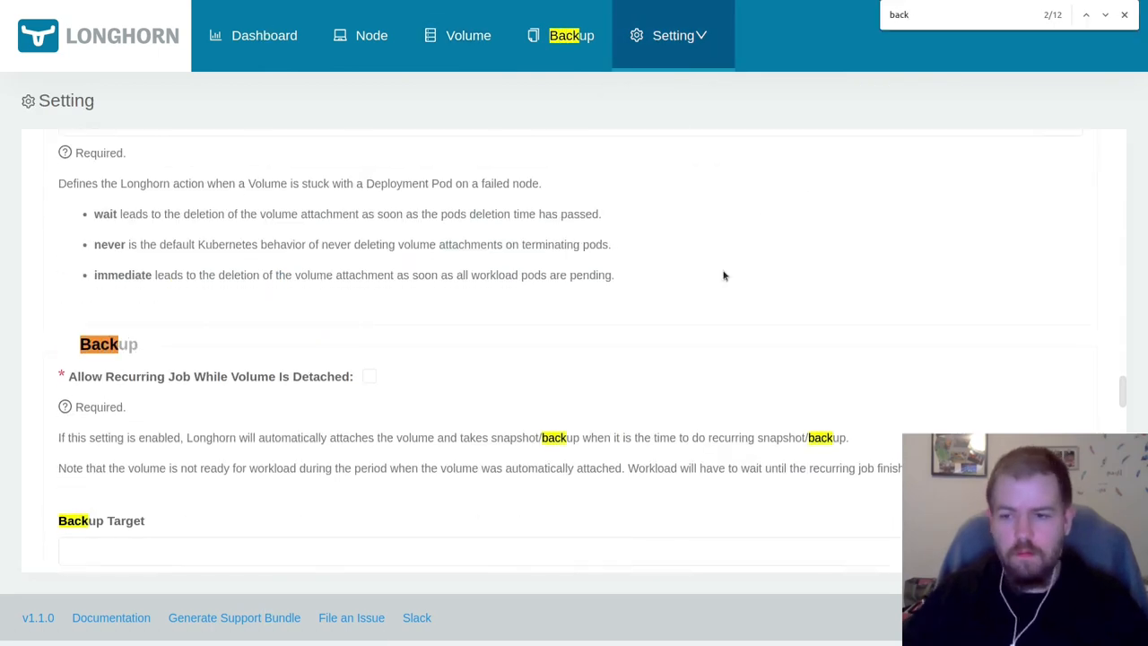
pyautogui.scroll(-3)
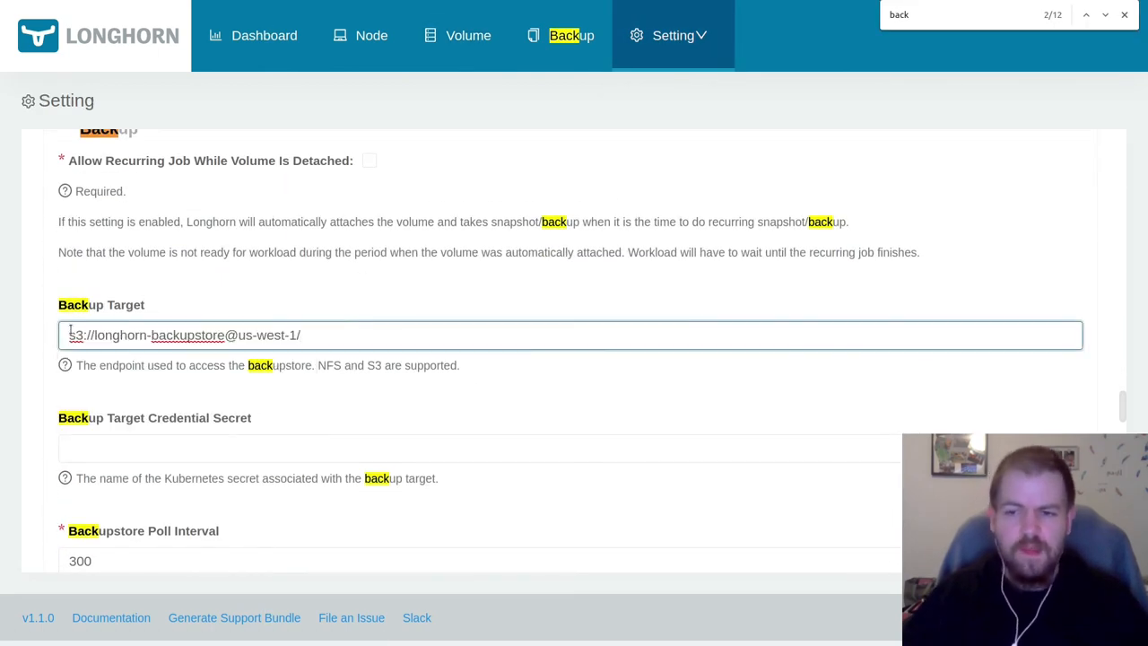
pyautogui.click(571, 383)
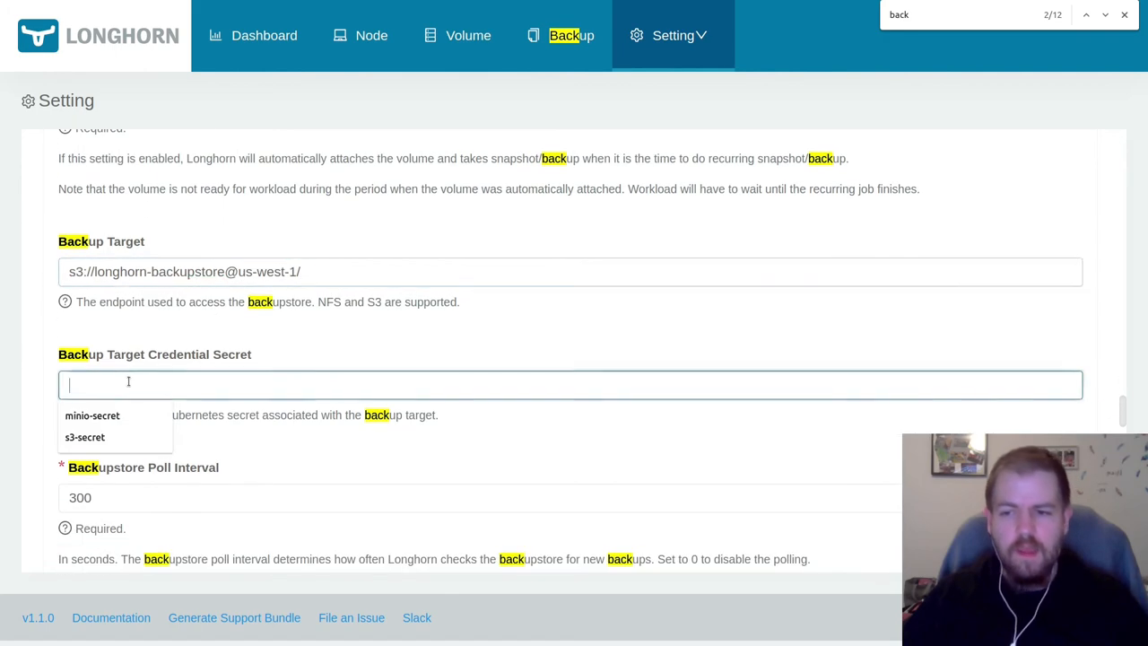
pyautogui.click(85, 436)
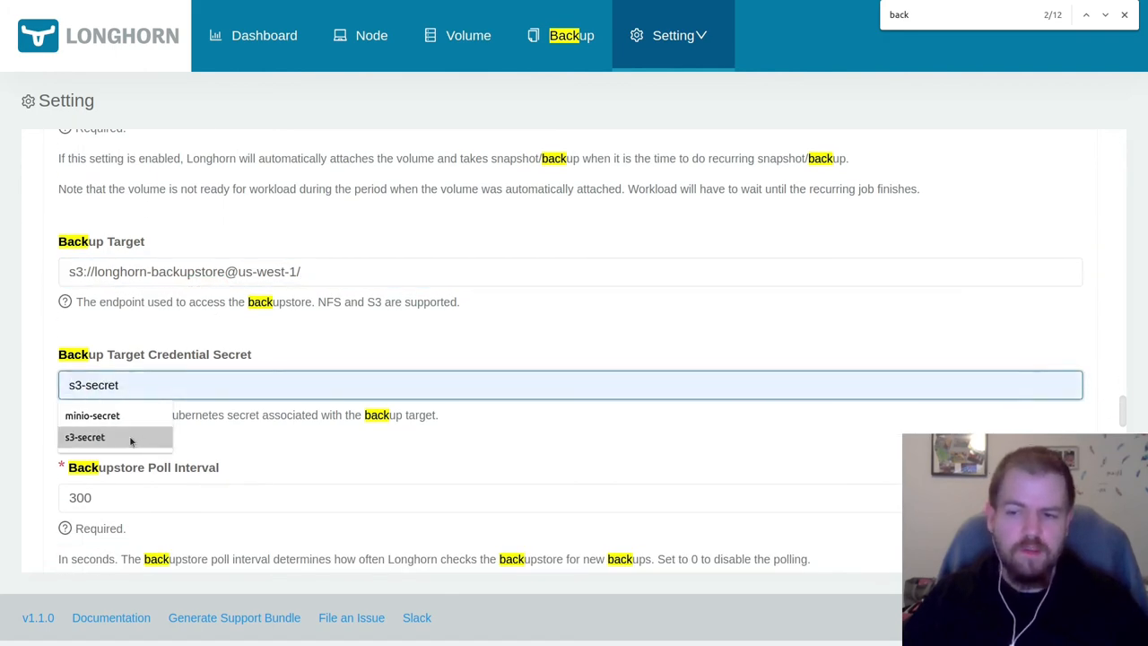
pyautogui.scroll(-3)
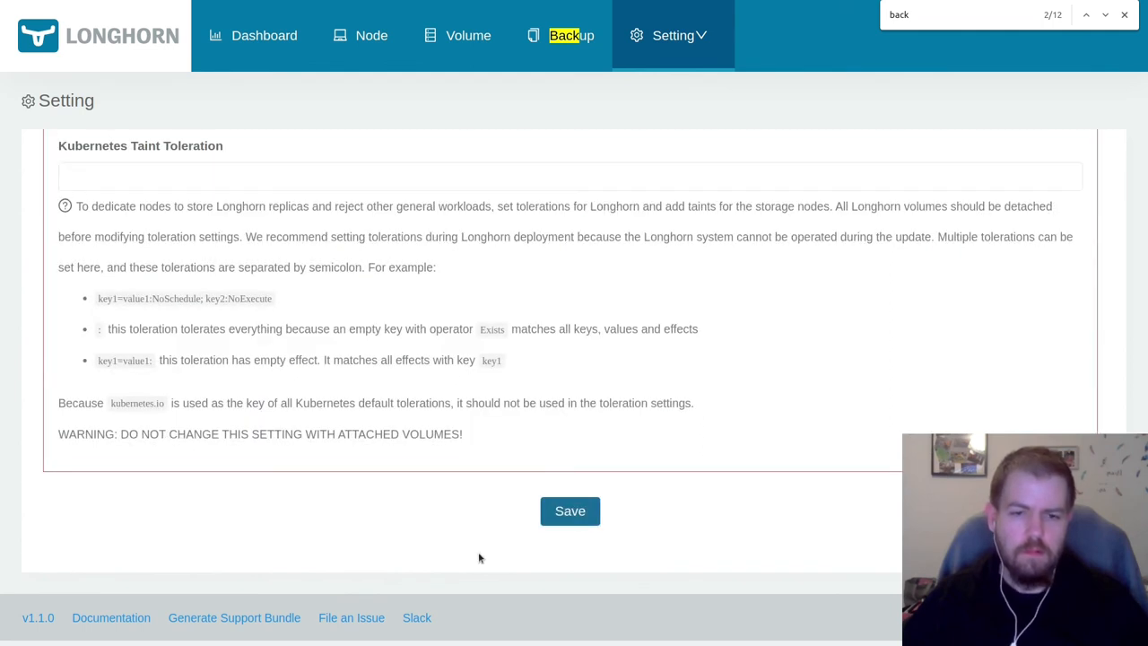
pyautogui.click(467, 35)
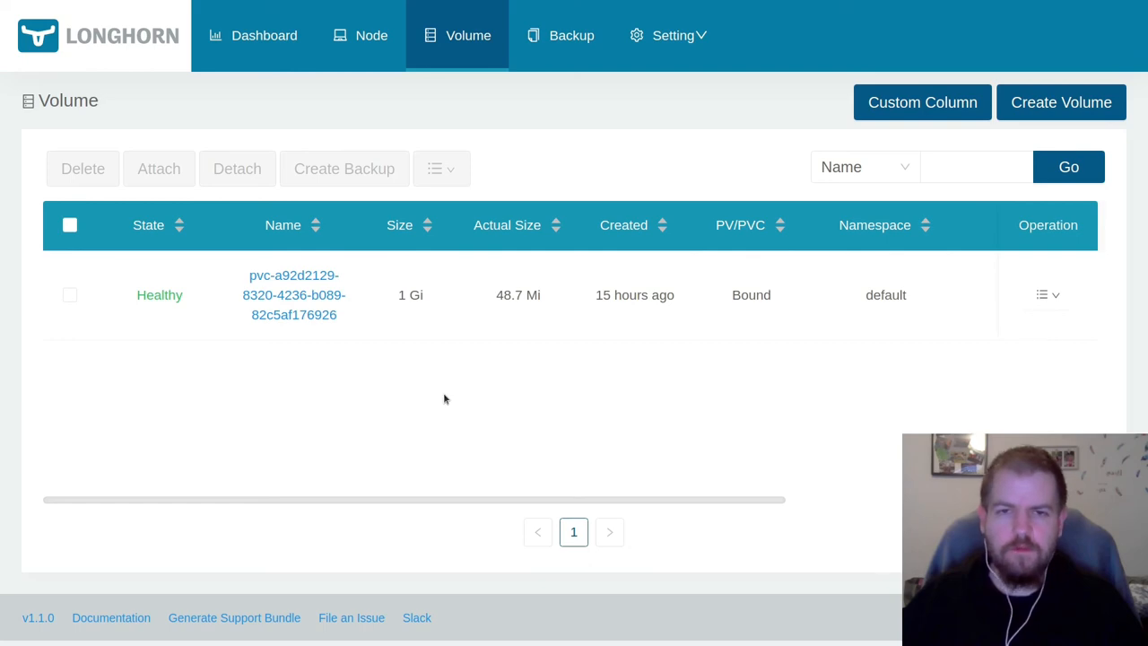
# Add a recurring backup job to the volume with cron 0 0 * * * and retain 7
pyautogui.click(293, 294)
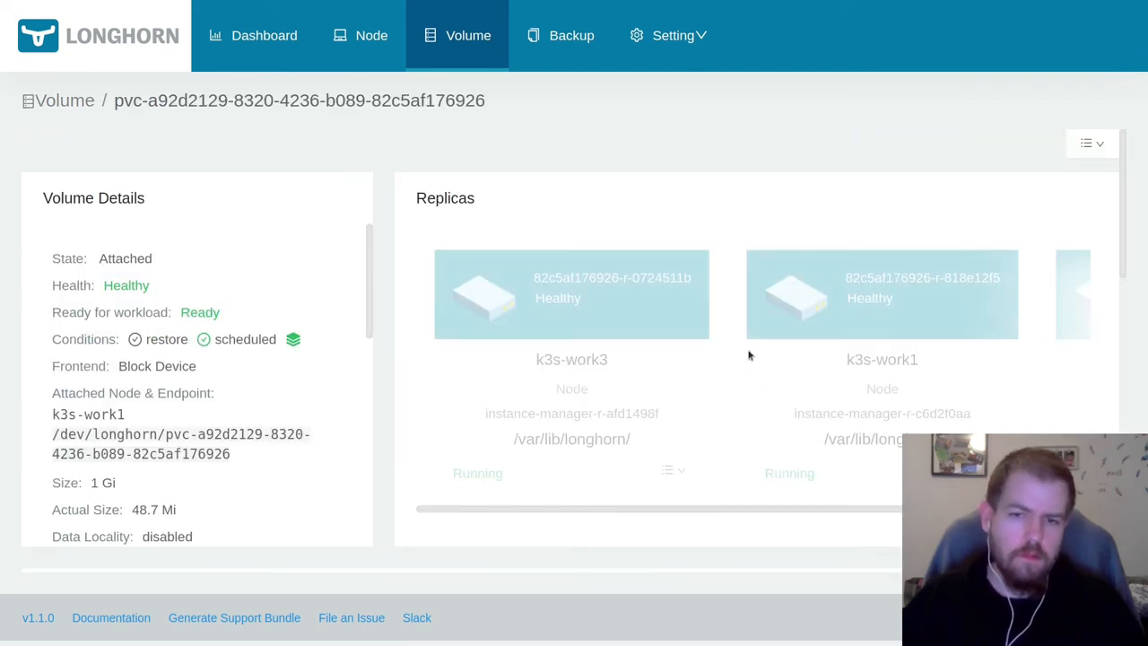
pyautogui.click(1091, 143)
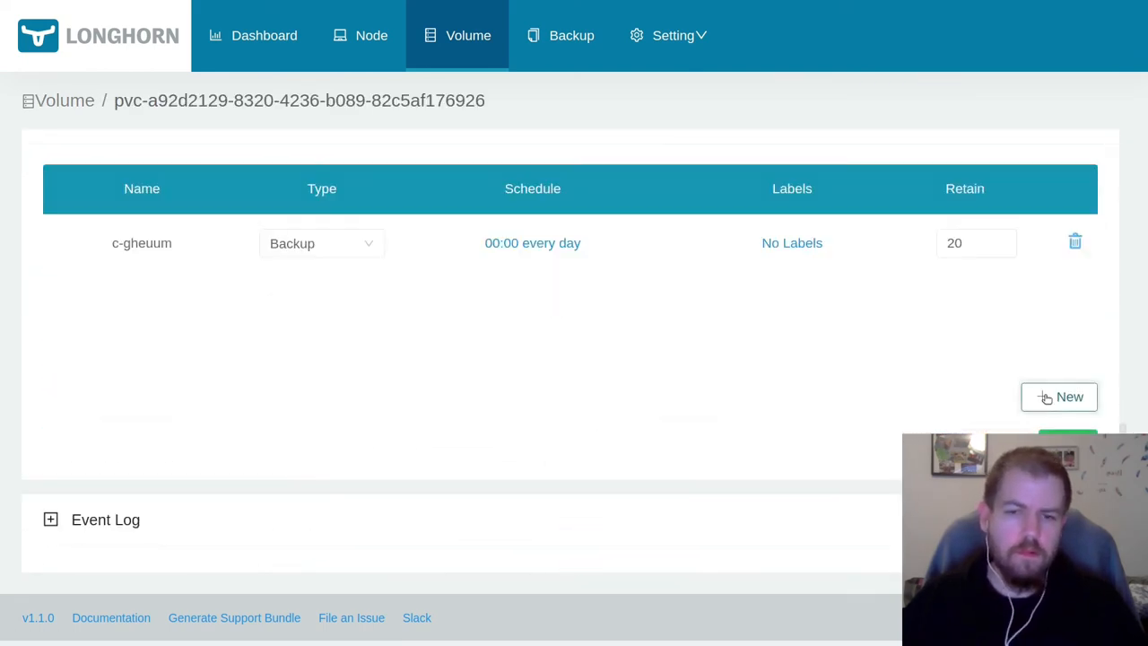
pyautogui.moveTo(531, 243)
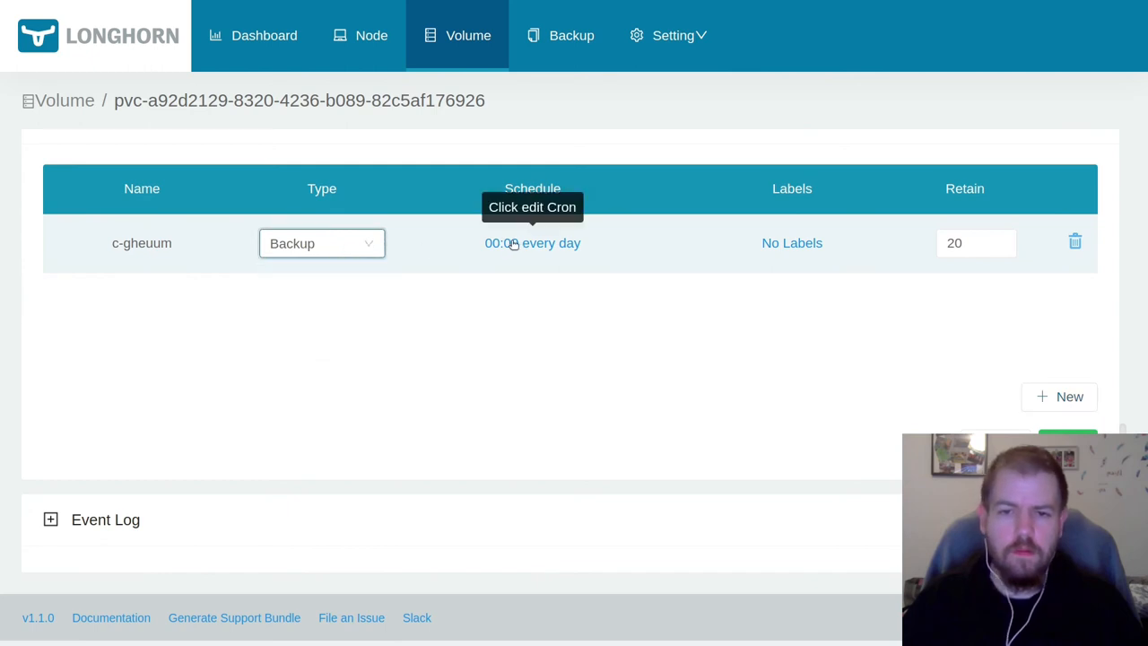
pyautogui.click(532, 242)
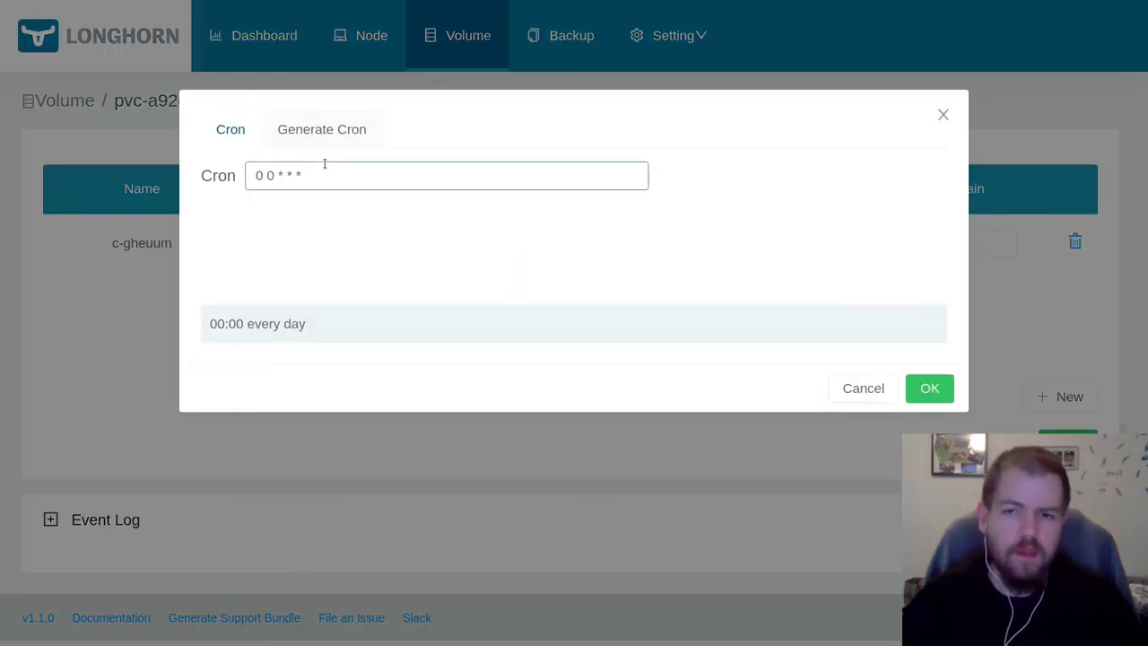
pyautogui.click(321, 129)
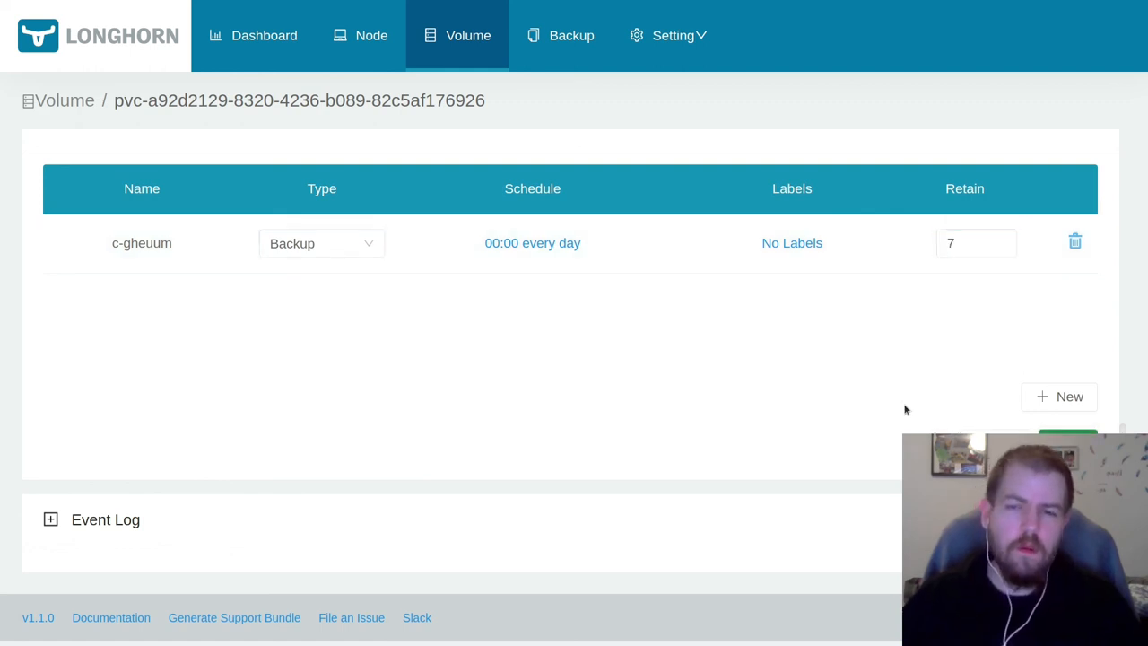
pyautogui.scroll(3)
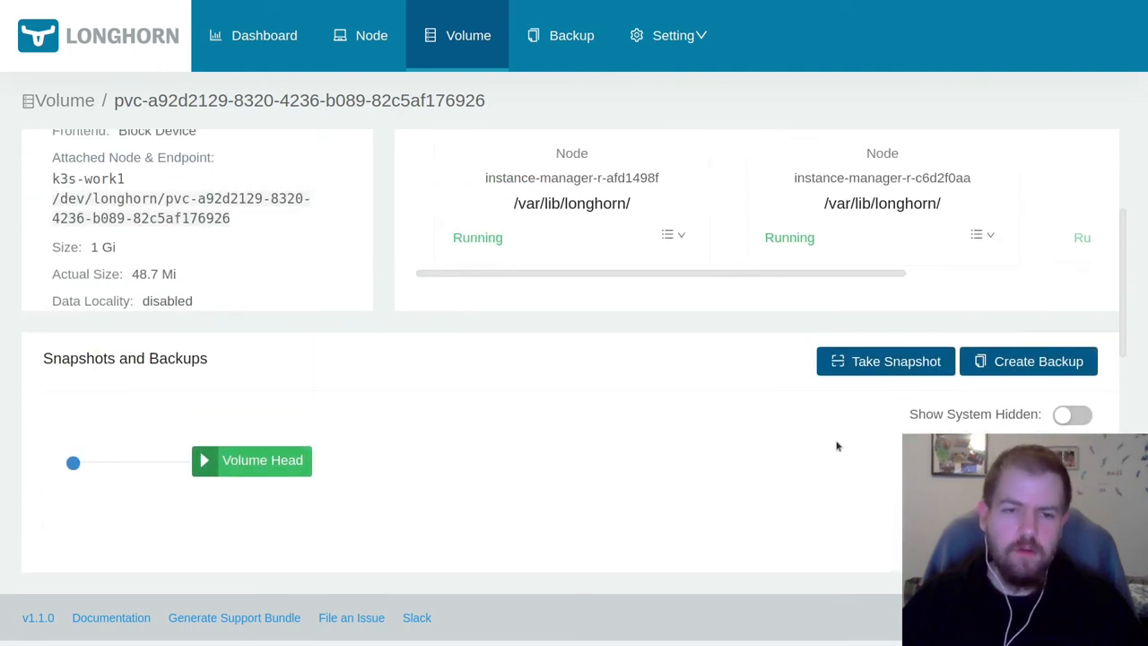
# Create a manual volume backup with label custom=initial, then view the backup list
pyautogui.click(1027, 360)
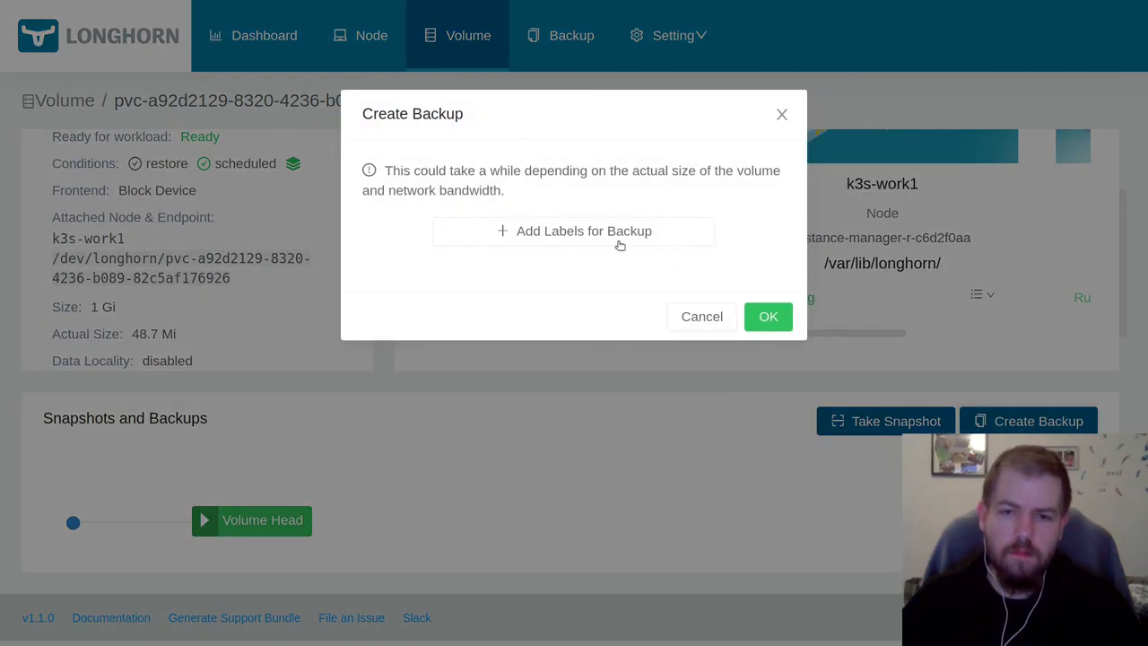
pyautogui.click(583, 230)
pyautogui.write('initial')
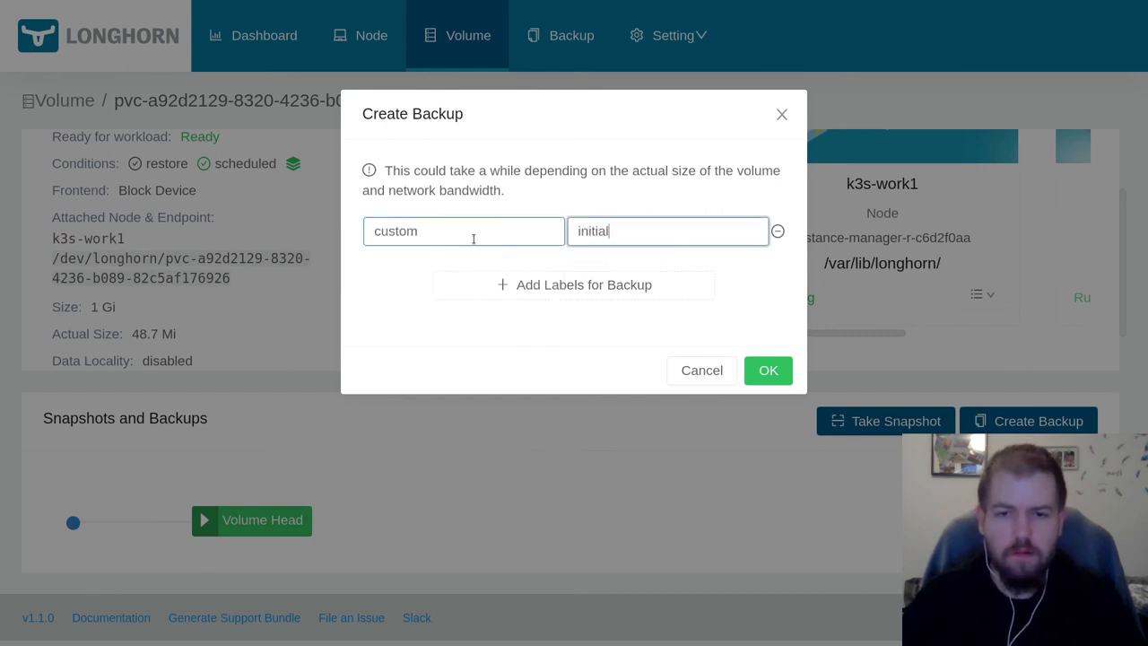
pyautogui.click(767, 370)
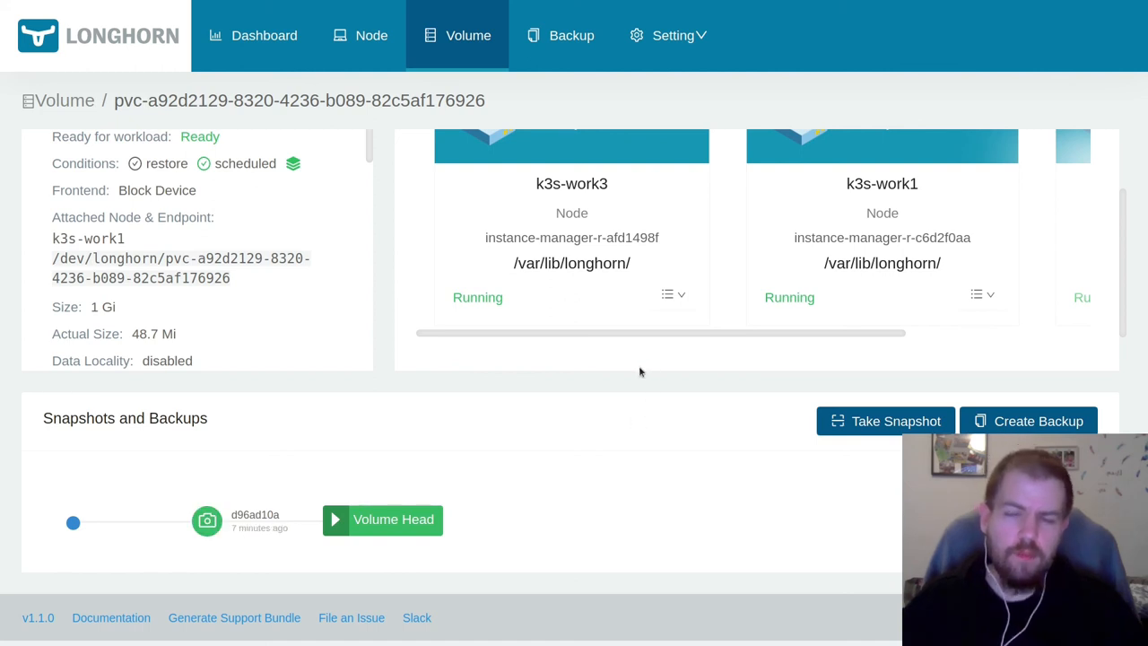
pyautogui.click(571, 35)
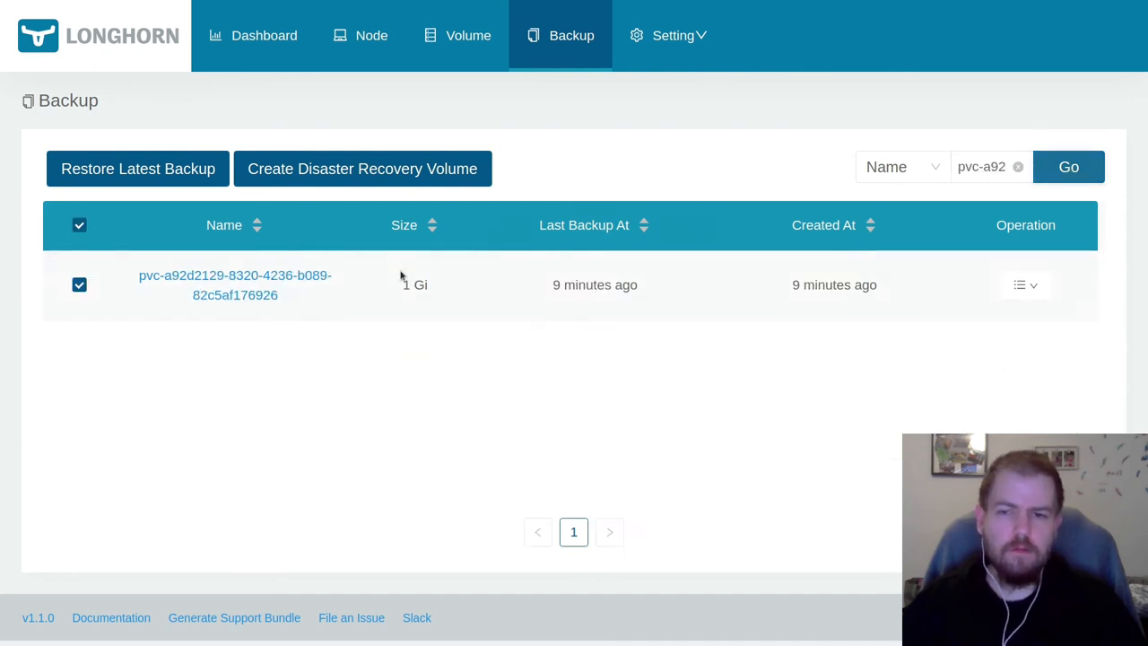
# Open pvc-a92d2129's backups and show the actions for backup-56a77aeb81c5411f
pyautogui.click(235, 284)
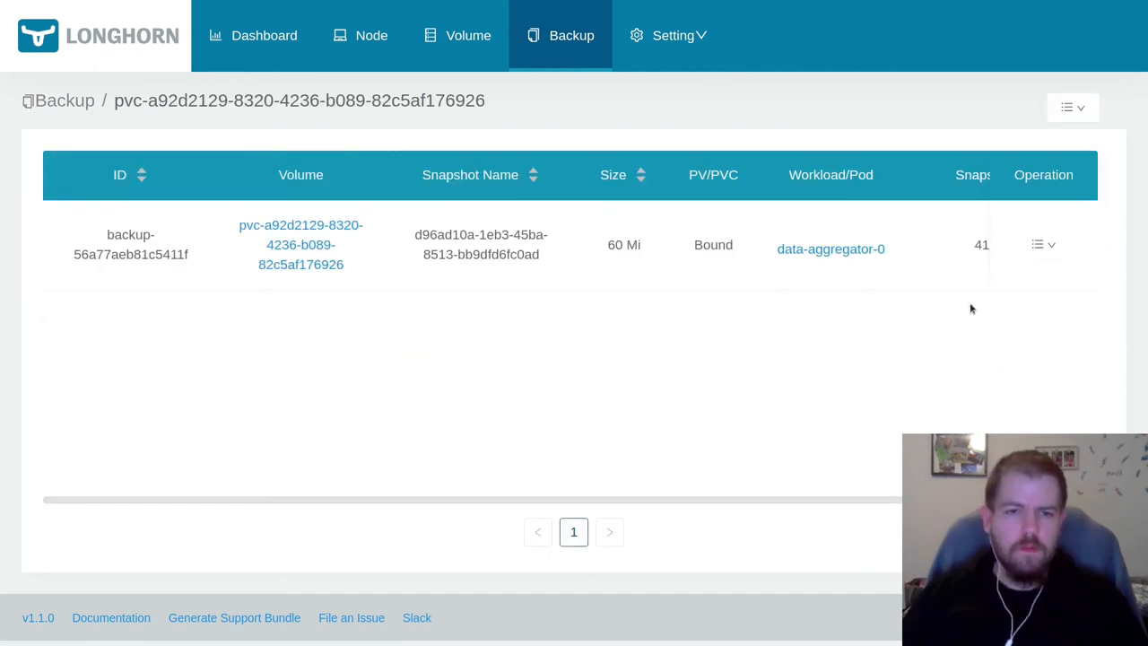
pyautogui.click(1043, 244)
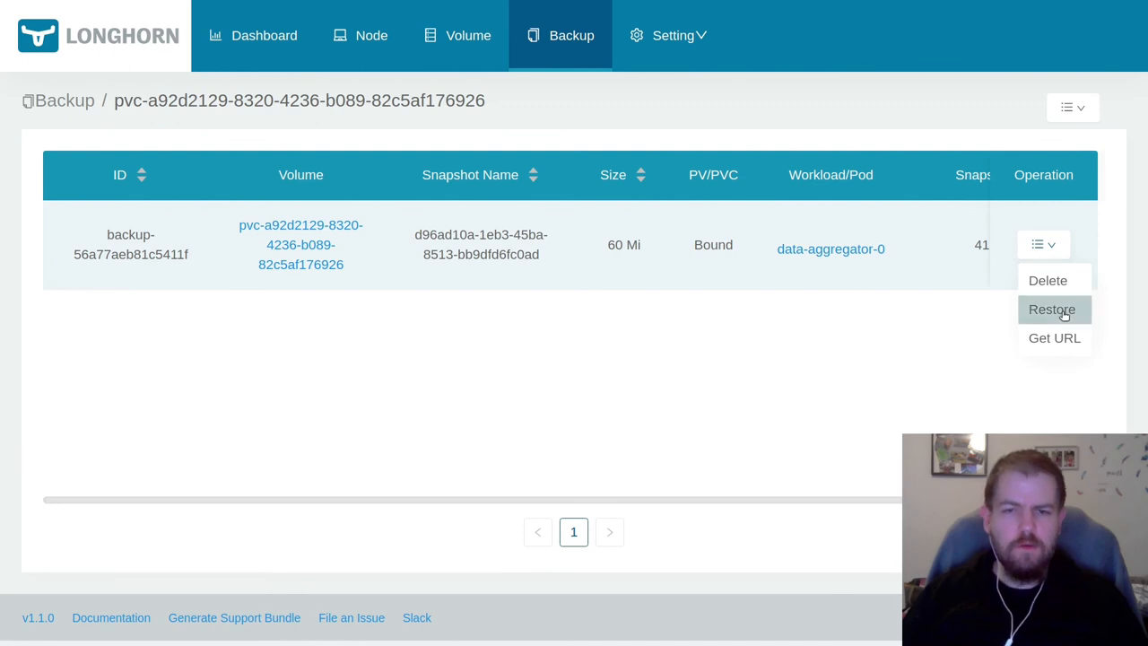
# Restore the backup as volume test-restore with 3 replicas and ReadWriteOnce access
pyautogui.click(1052, 309)
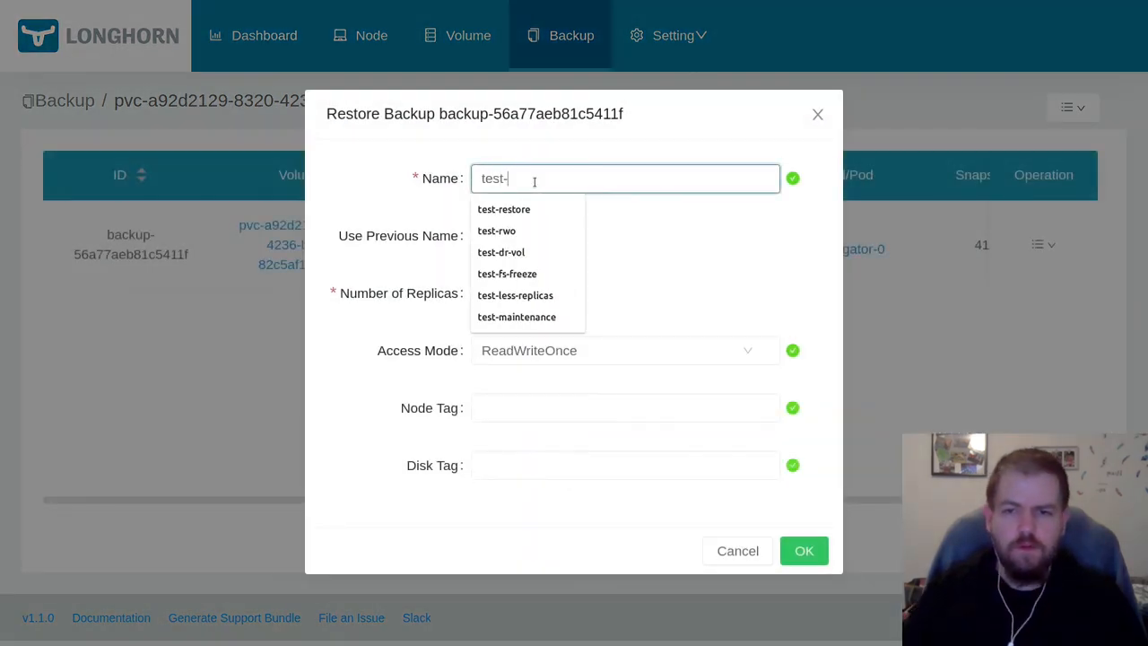
pyautogui.click(503, 209)
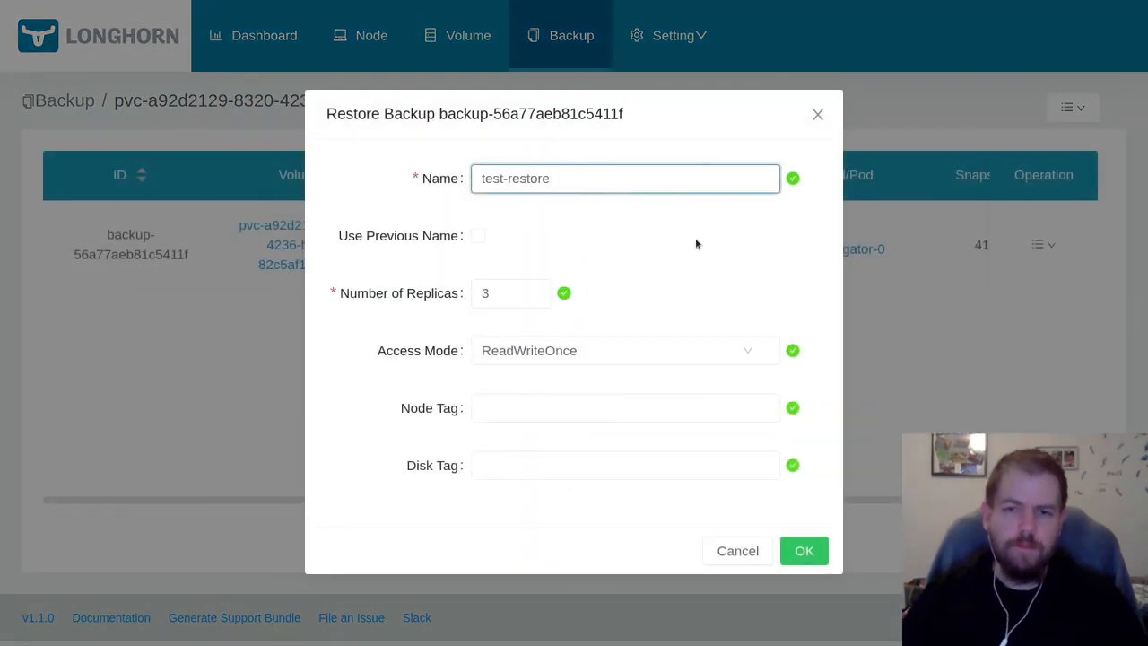
pyautogui.moveTo(798, 318)
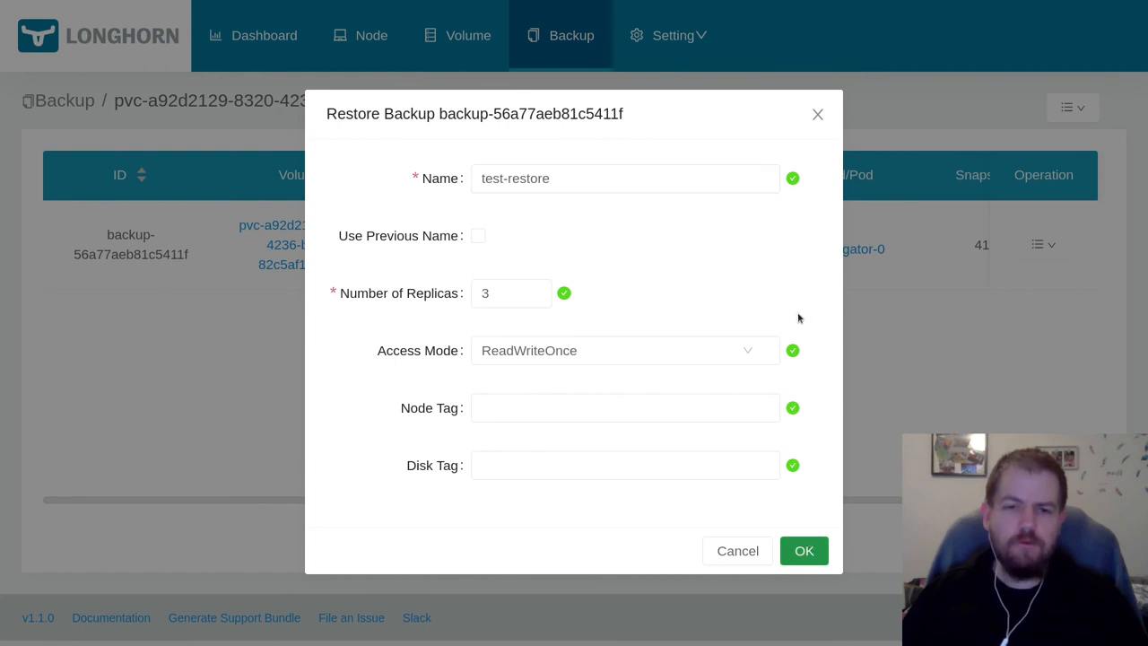
pyautogui.moveTo(797, 309)
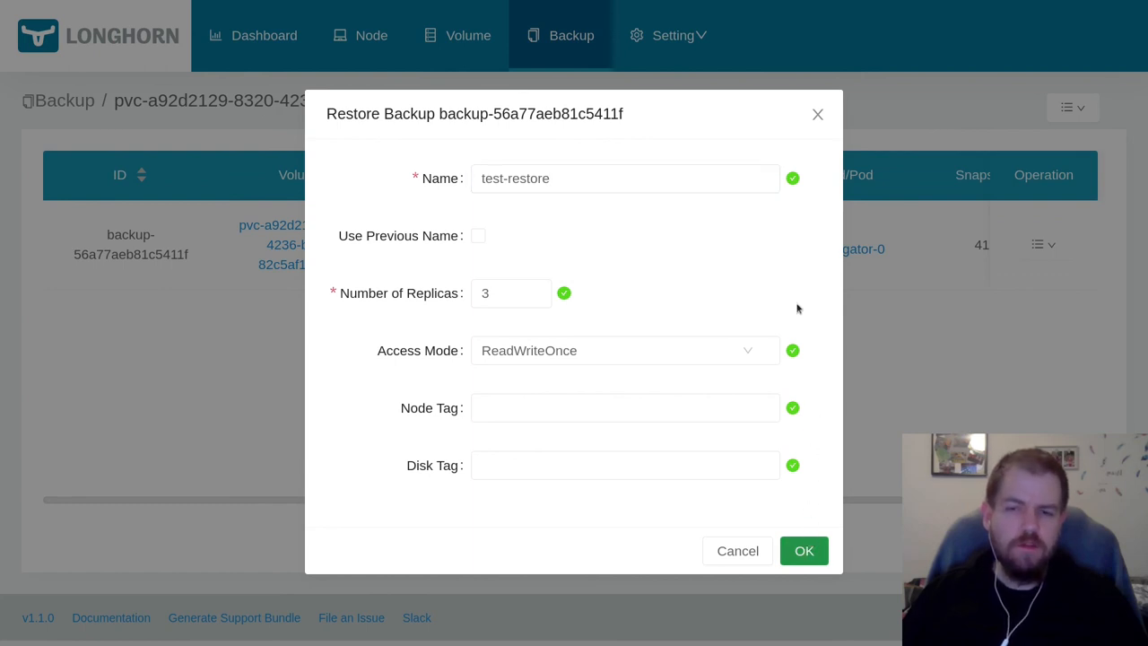
pyautogui.moveTo(761, 280)
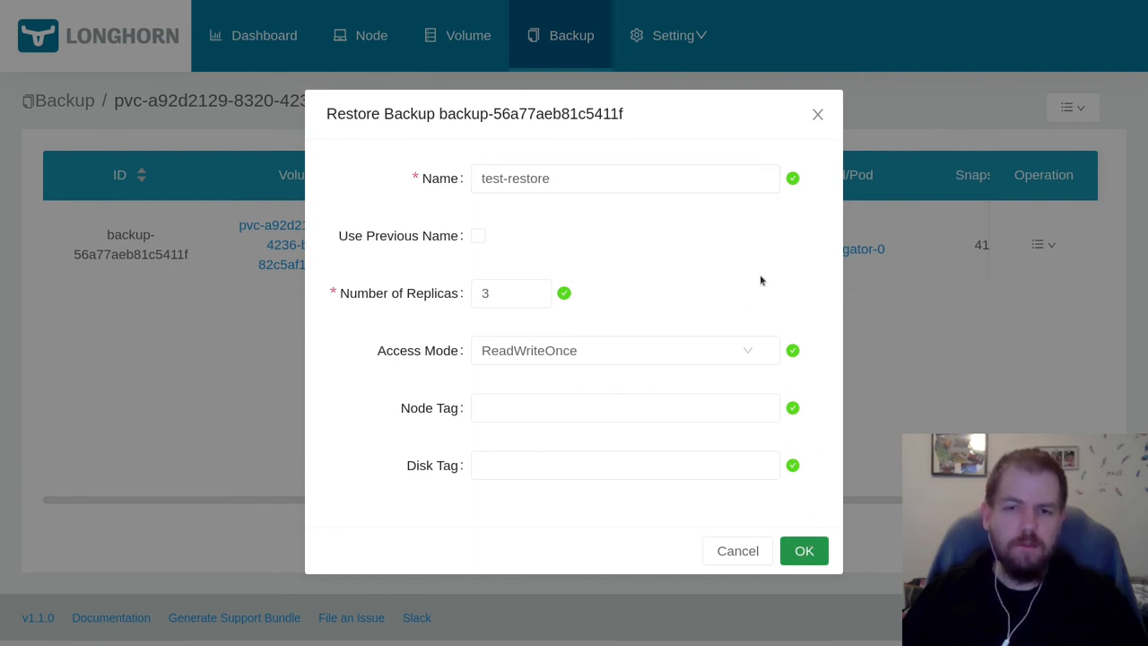
pyautogui.click(804, 550)
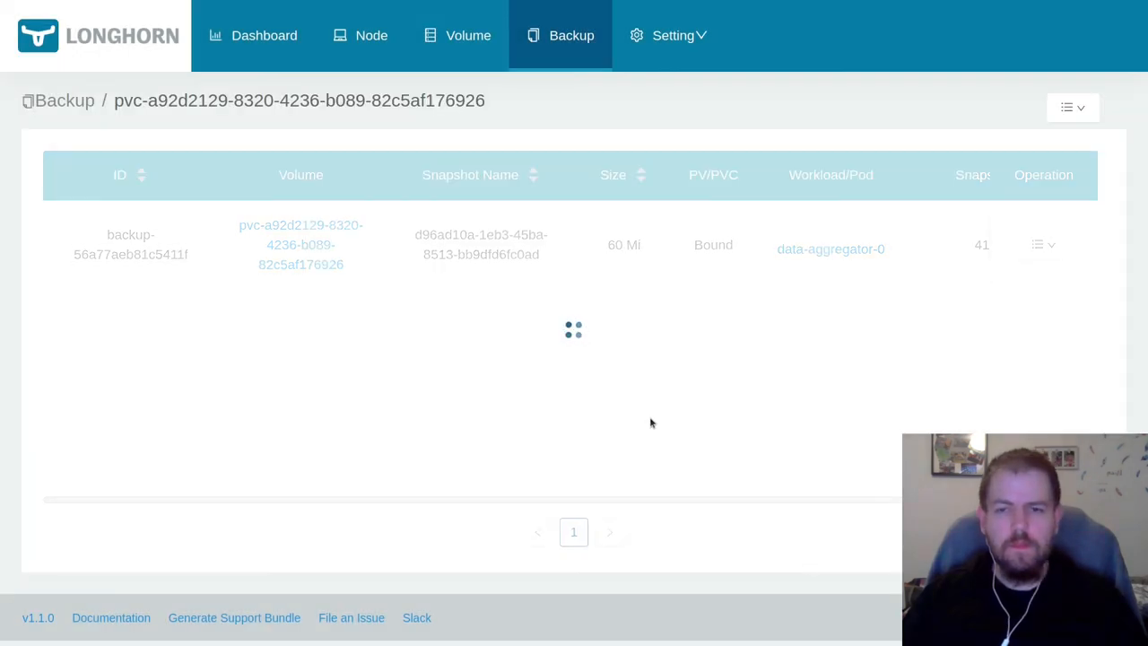
pyautogui.click(468, 34)
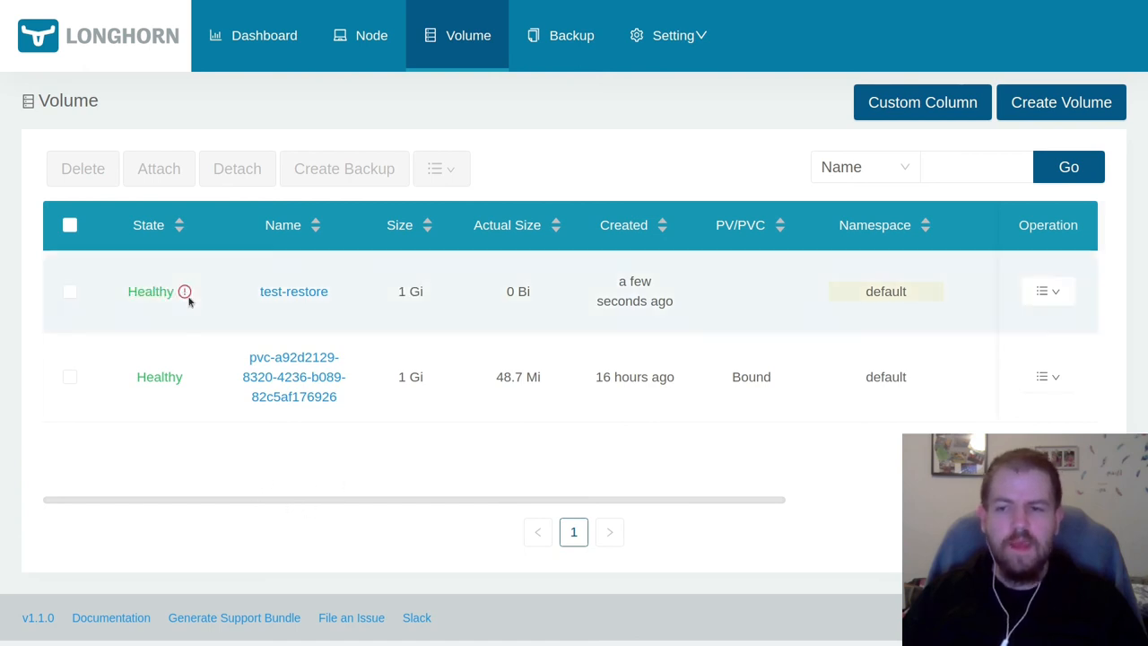
pyautogui.moveTo(184, 291)
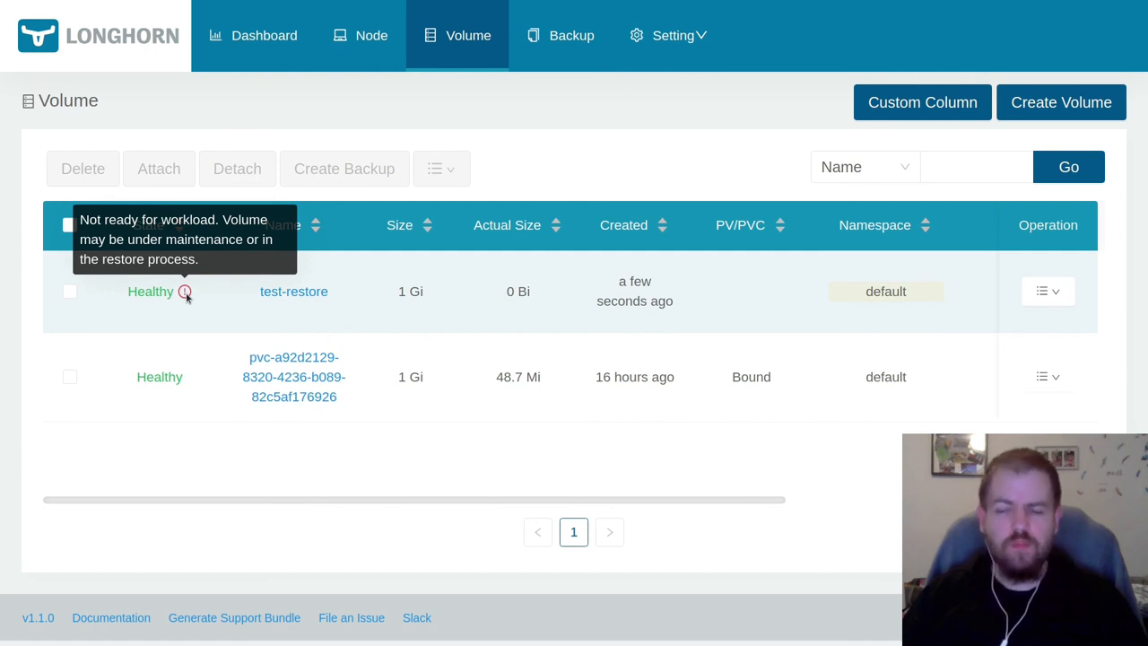
pyautogui.moveTo(247, 301)
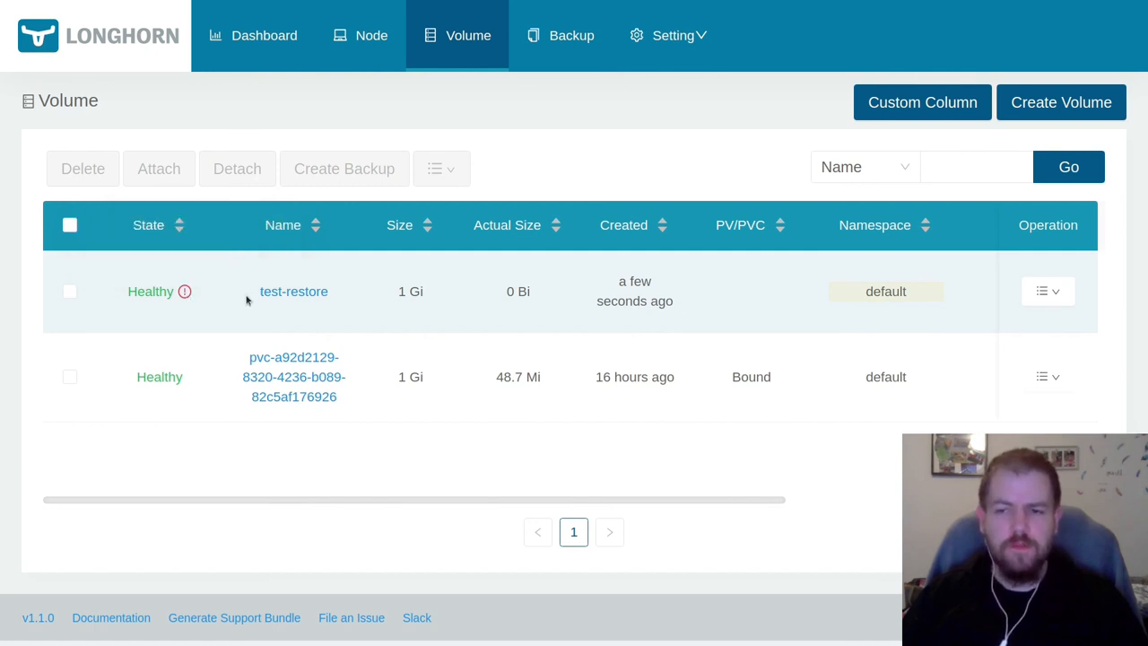
# Watch test-restore's restore progress until it is Detached and ready for workload
pyautogui.click(293, 290)
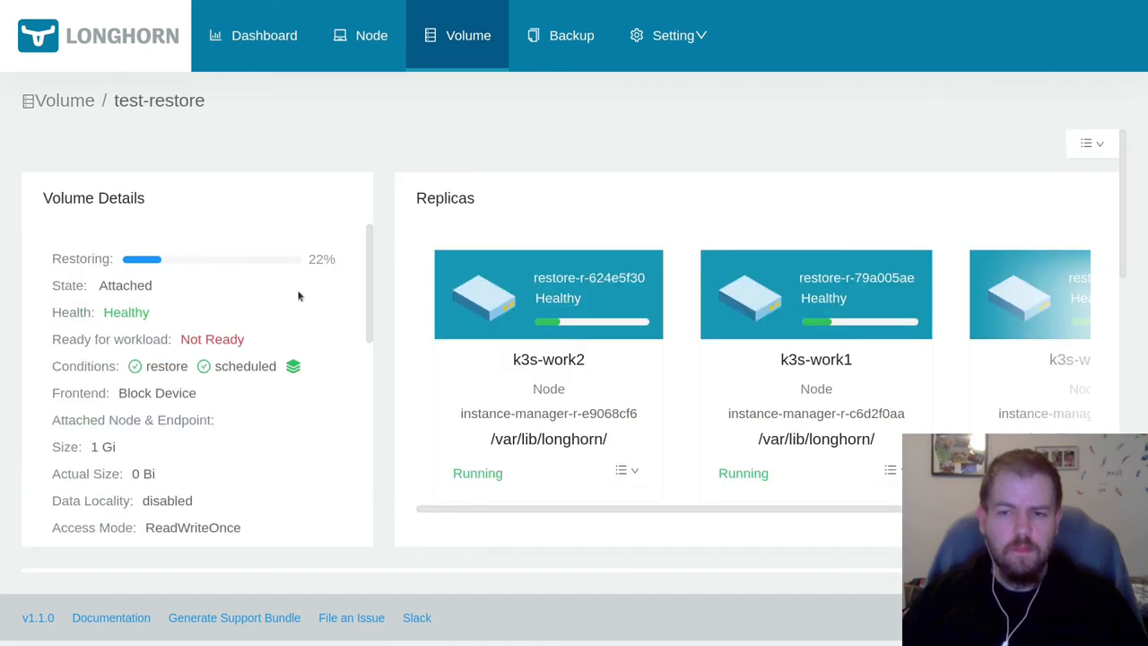
pyautogui.moveTo(170, 259)
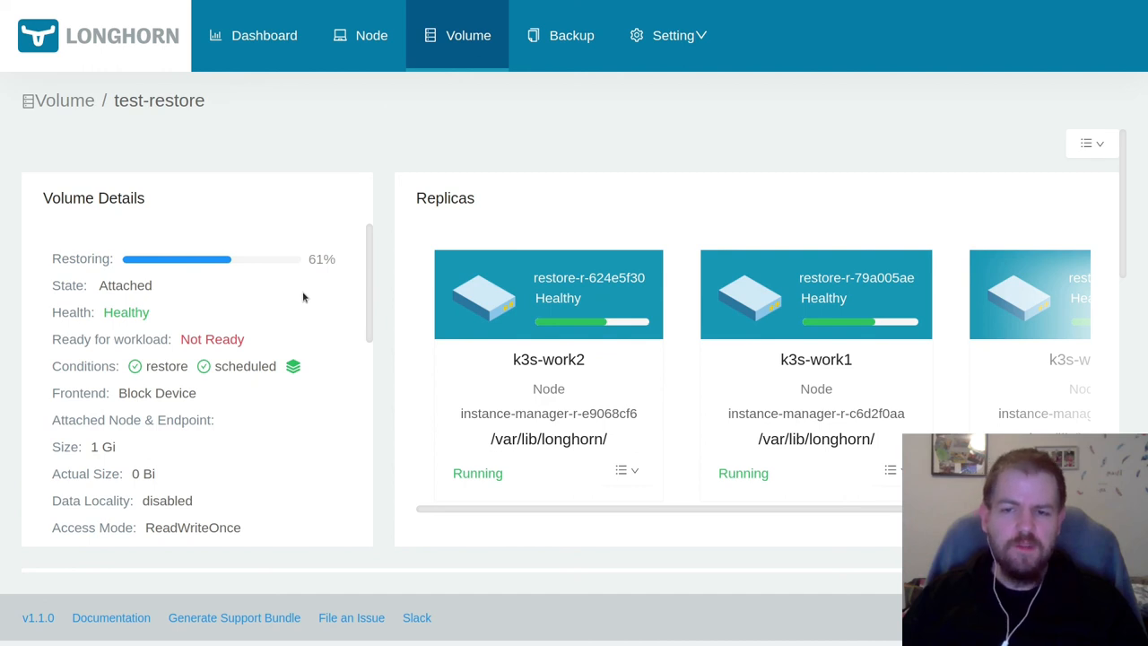
pyautogui.moveTo(317, 305)
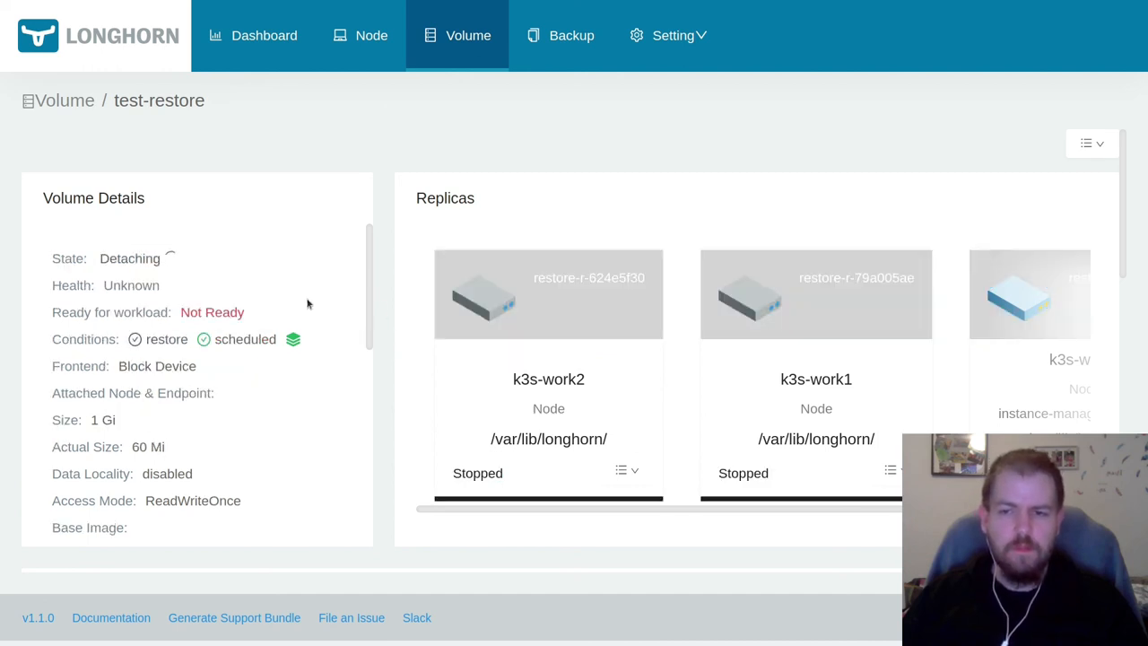
pyautogui.moveTo(608, 135)
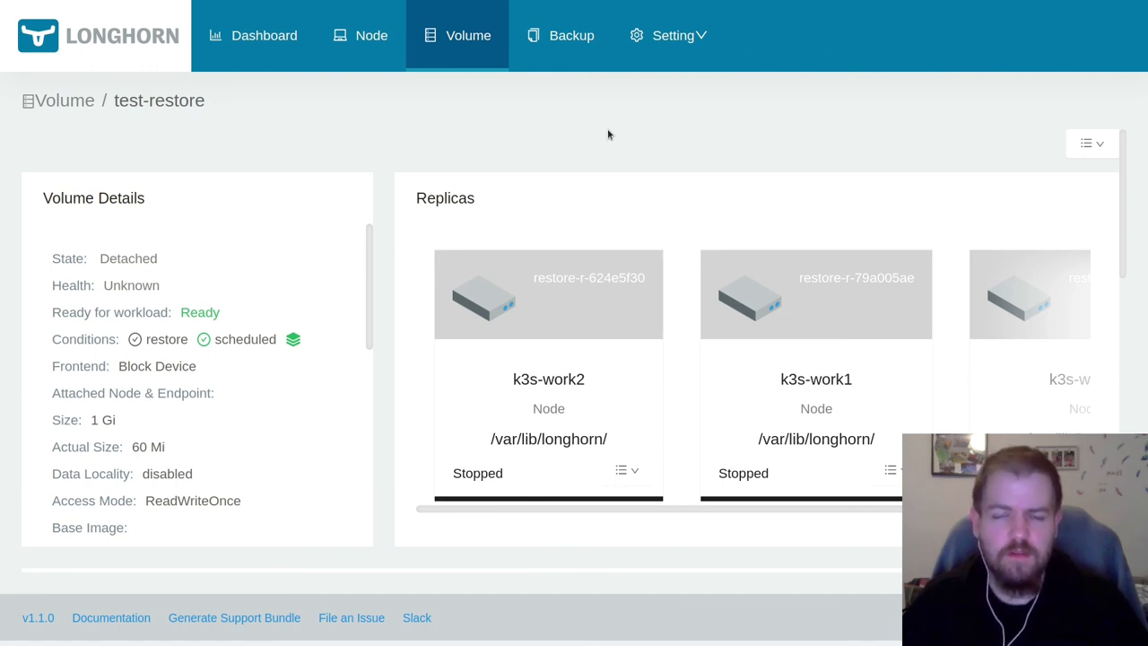
pyautogui.click(571, 35)
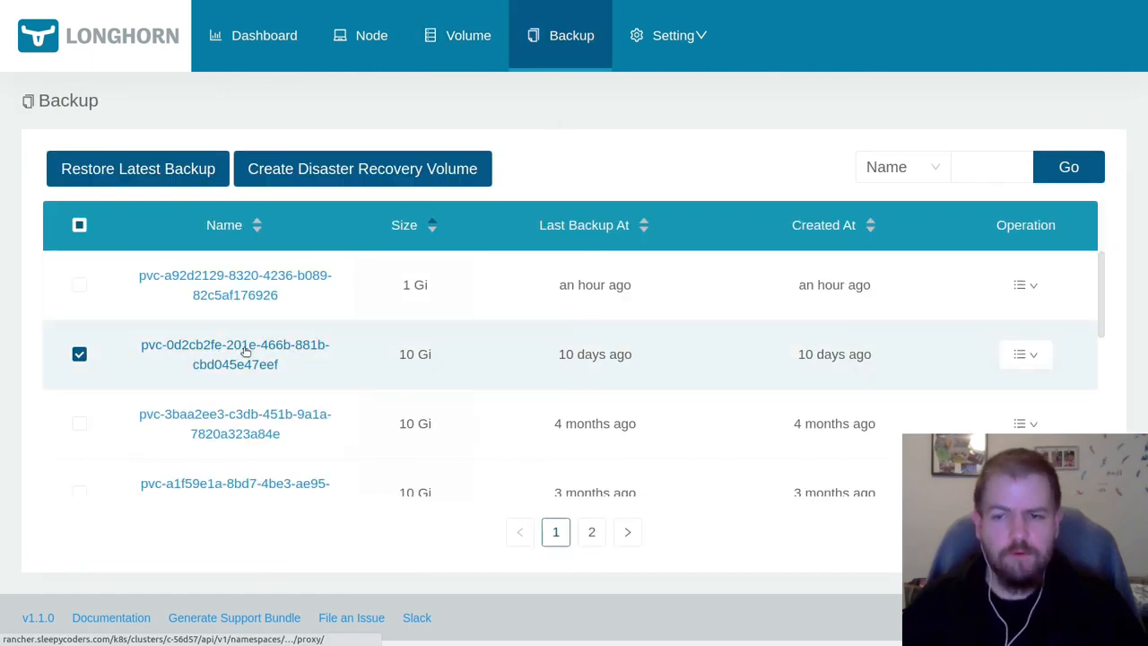
pyautogui.moveTo(475, 370)
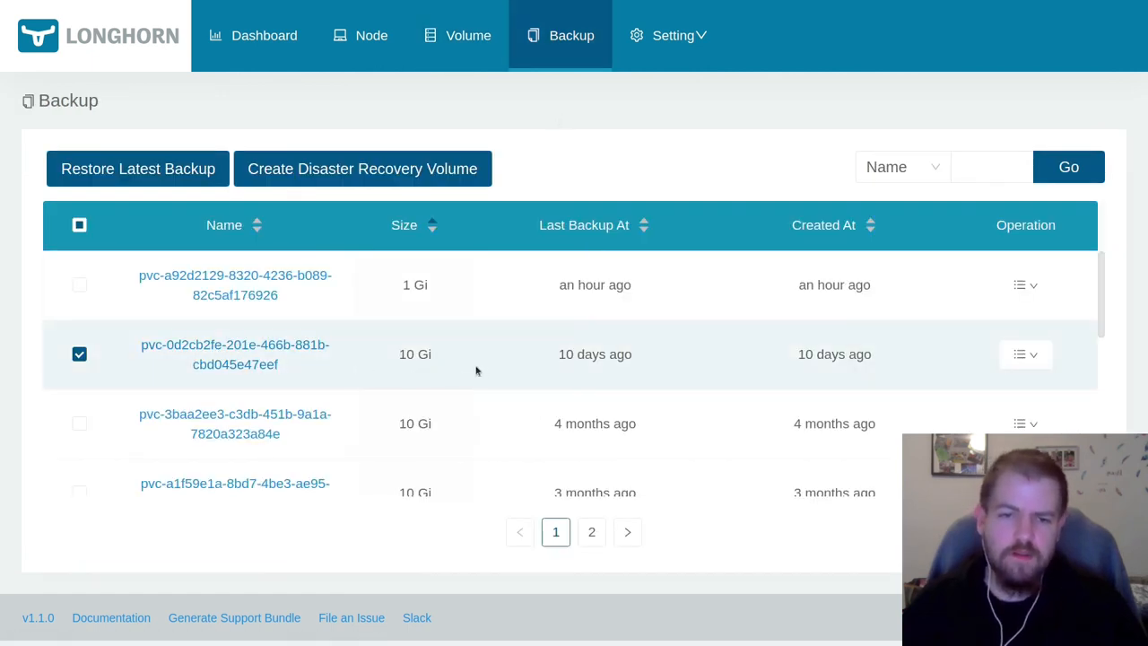
# Create a disaster recovery volume from the 10 Gi pvc-0d2cb2fe backup with default settings
pyautogui.click(1025, 353)
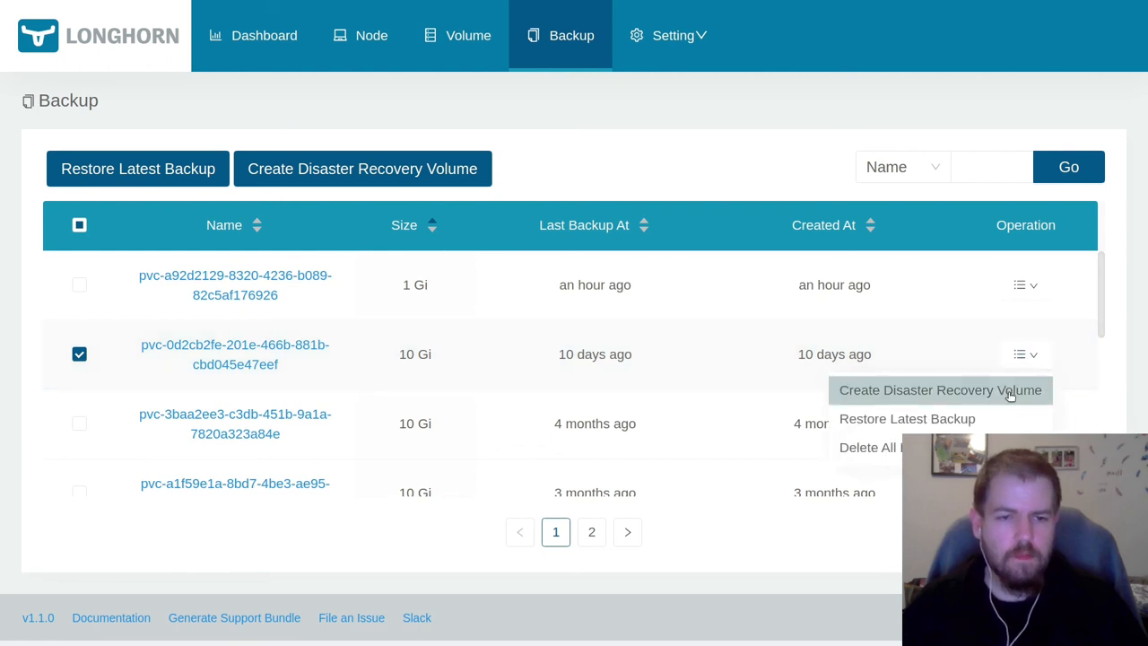
pyautogui.click(939, 389)
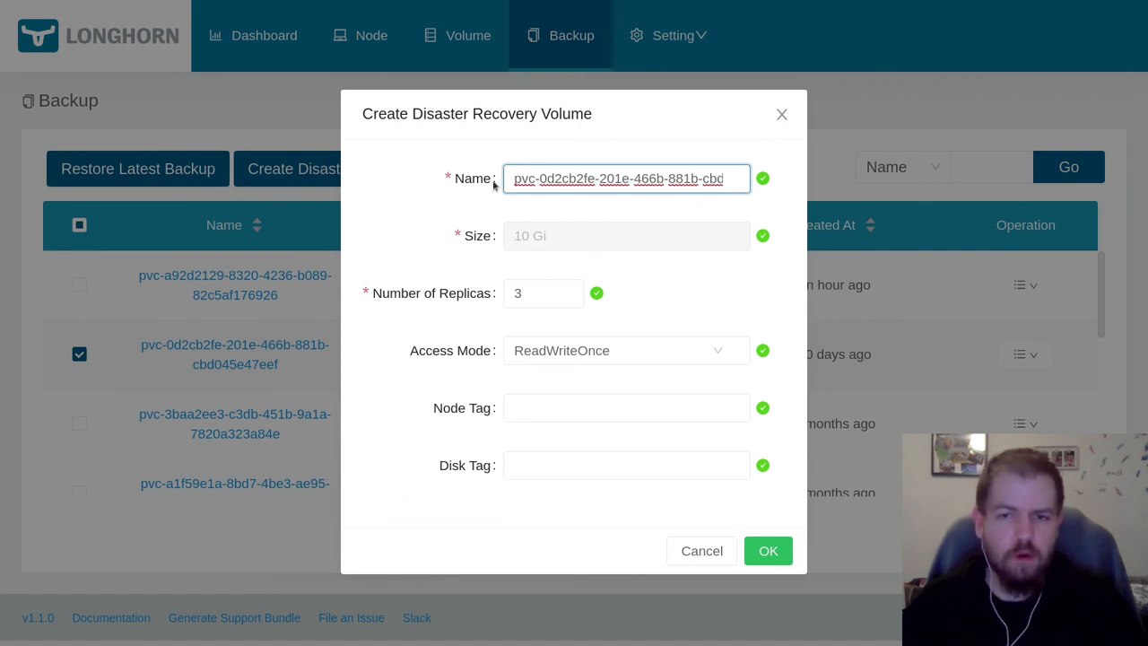
pyautogui.moveTo(457, 299)
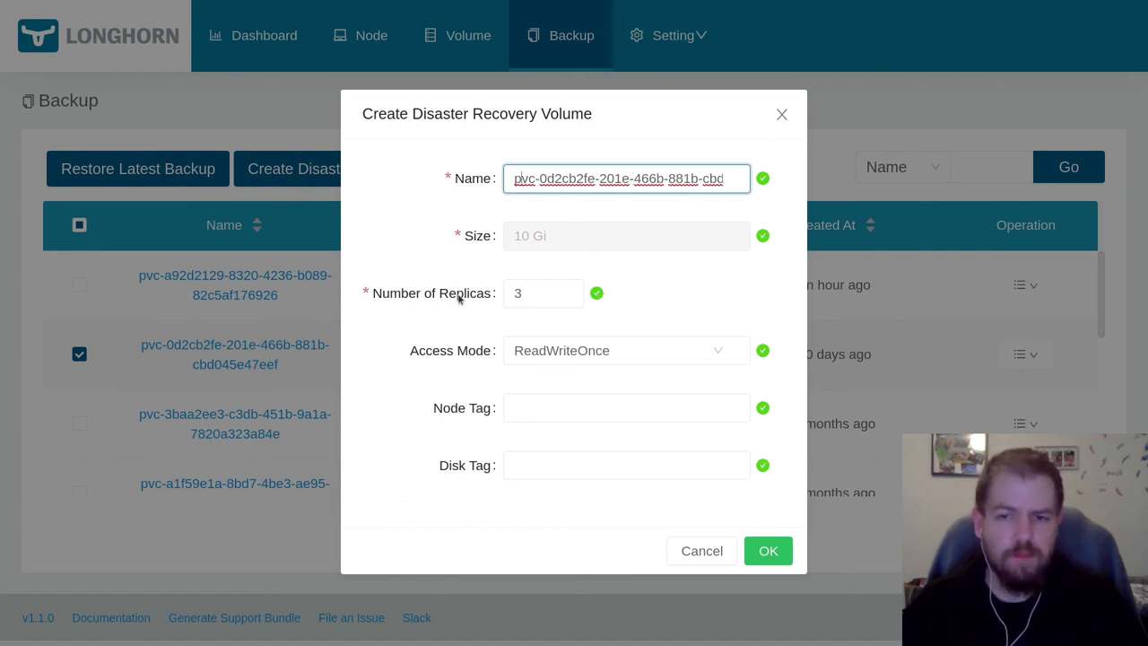
pyautogui.moveTo(457, 293)
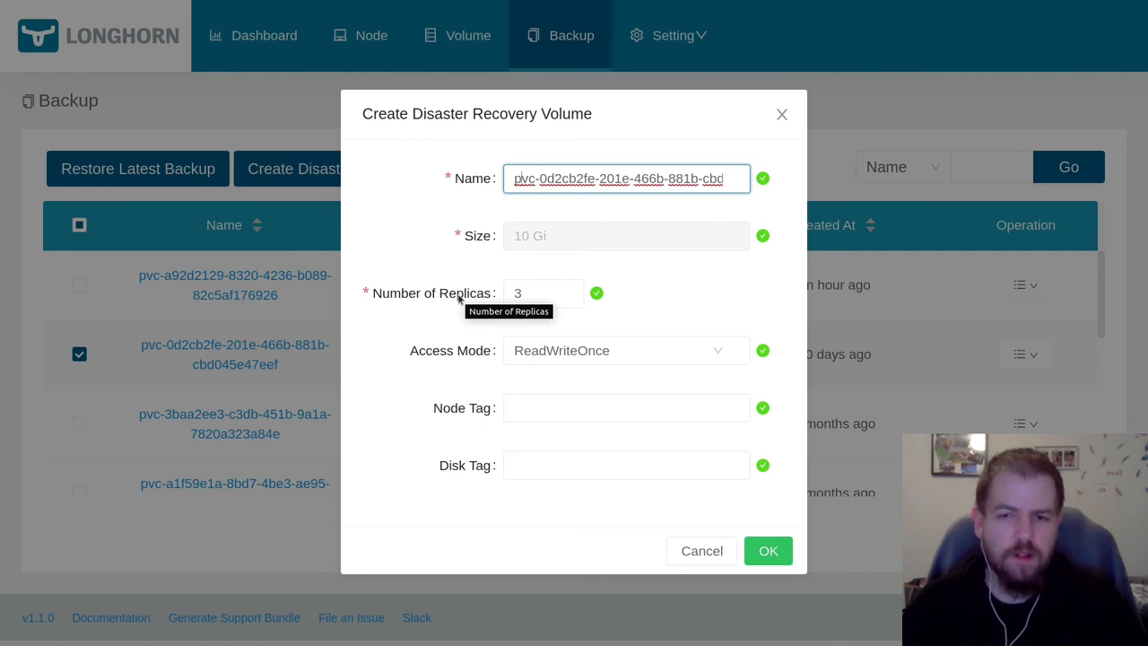
pyautogui.click(767, 550)
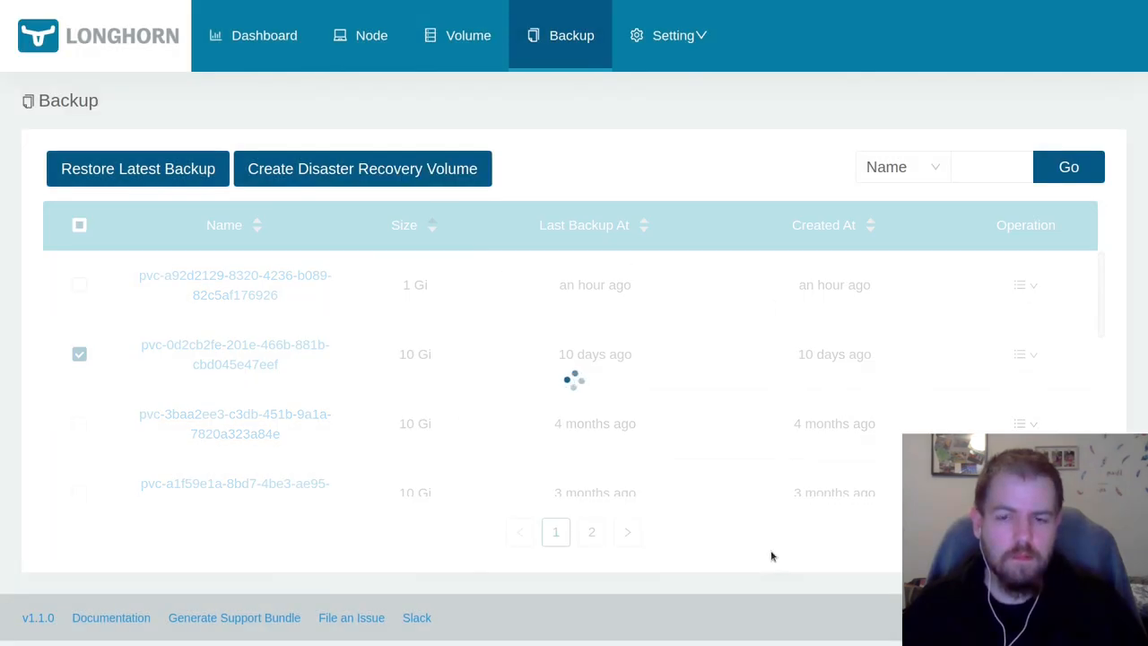
pyautogui.click(456, 35)
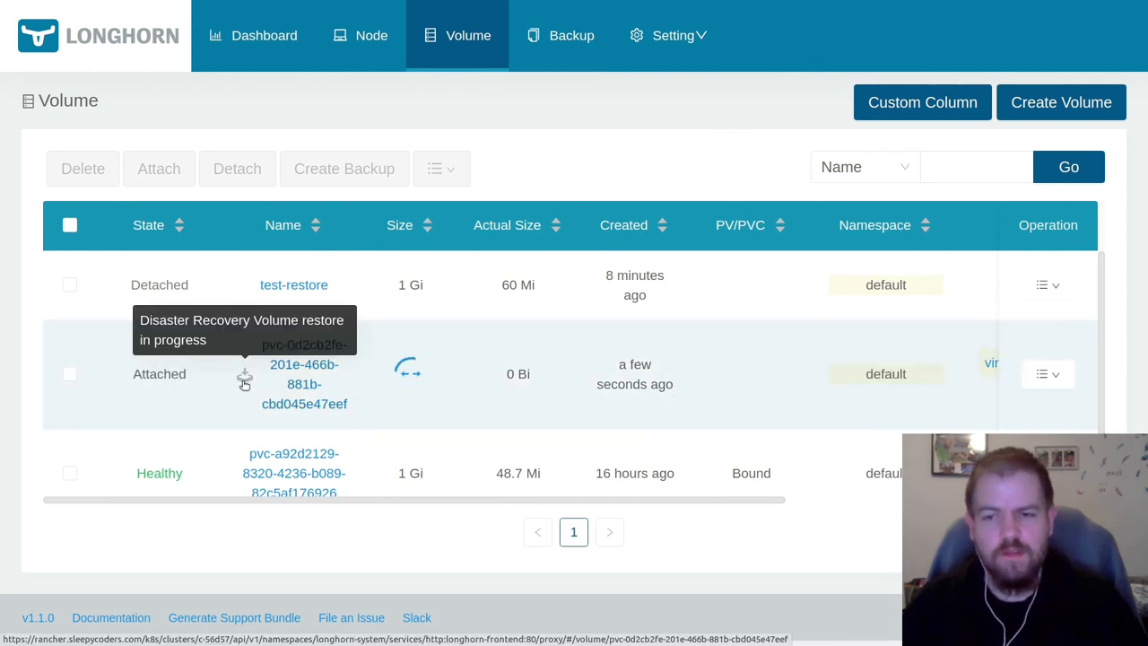
# Check the pvc-0d2cb2fe DR volume's restore status by selecting and deselecting its row
pyautogui.click(69, 373)
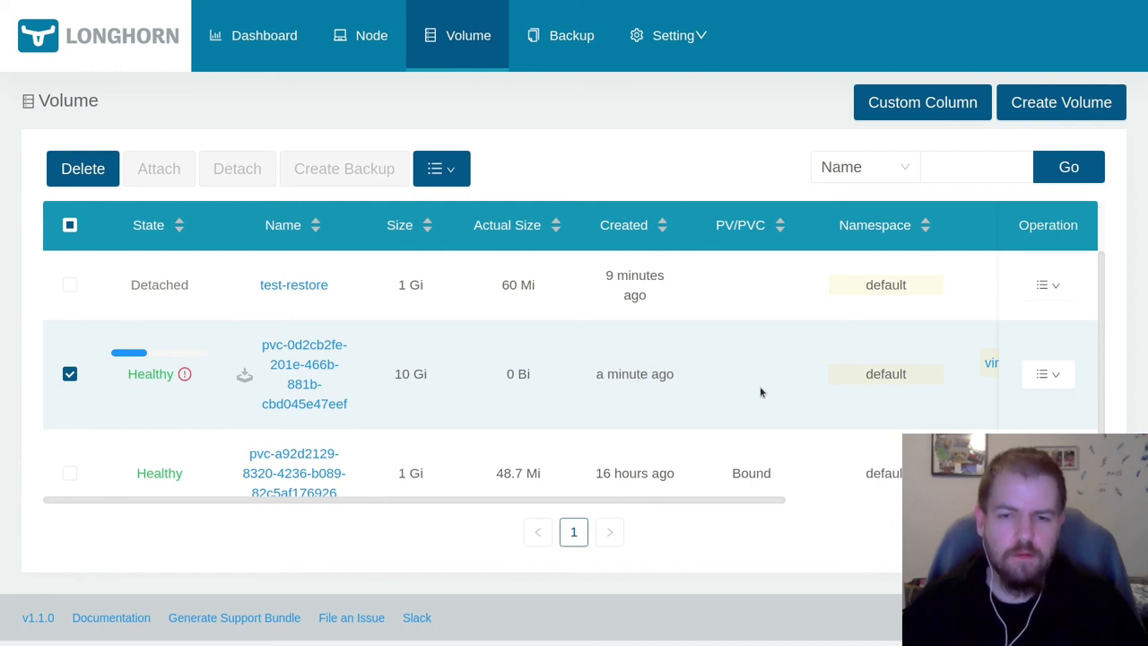
pyautogui.click(69, 373)
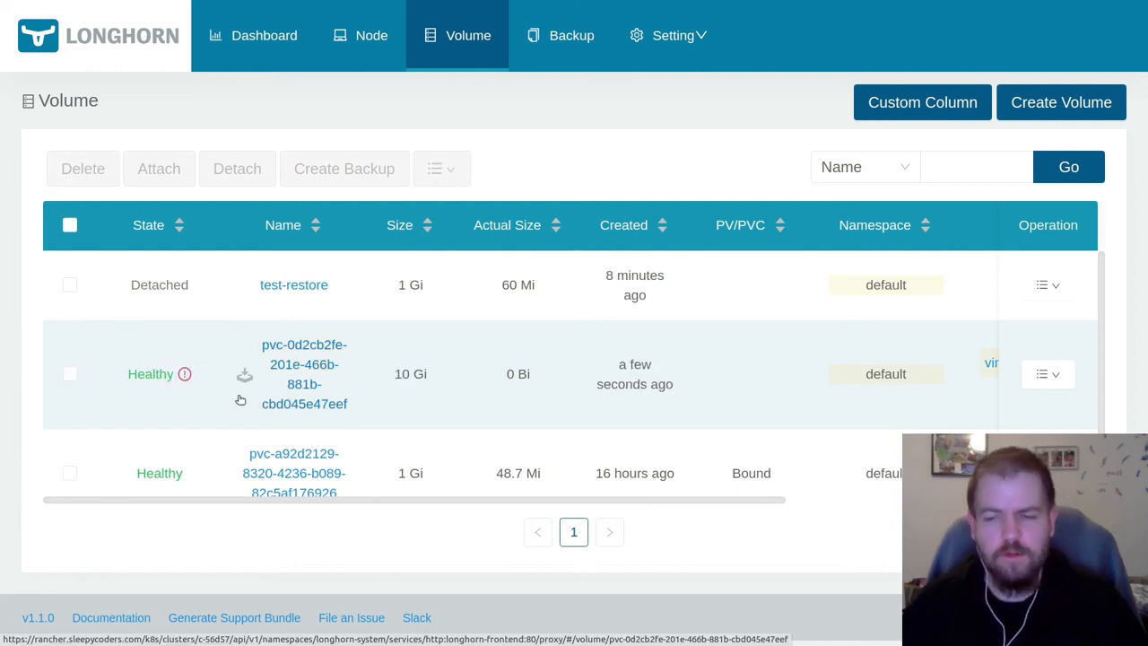
pyautogui.moveTo(244, 376)
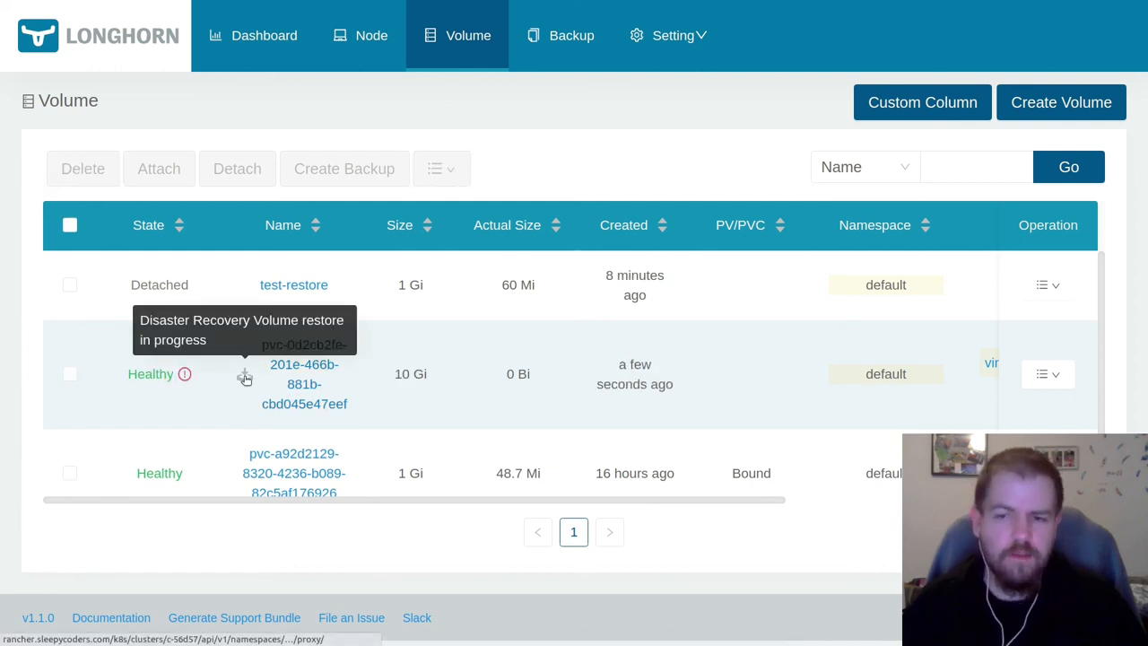
pyautogui.moveTo(659, 405)
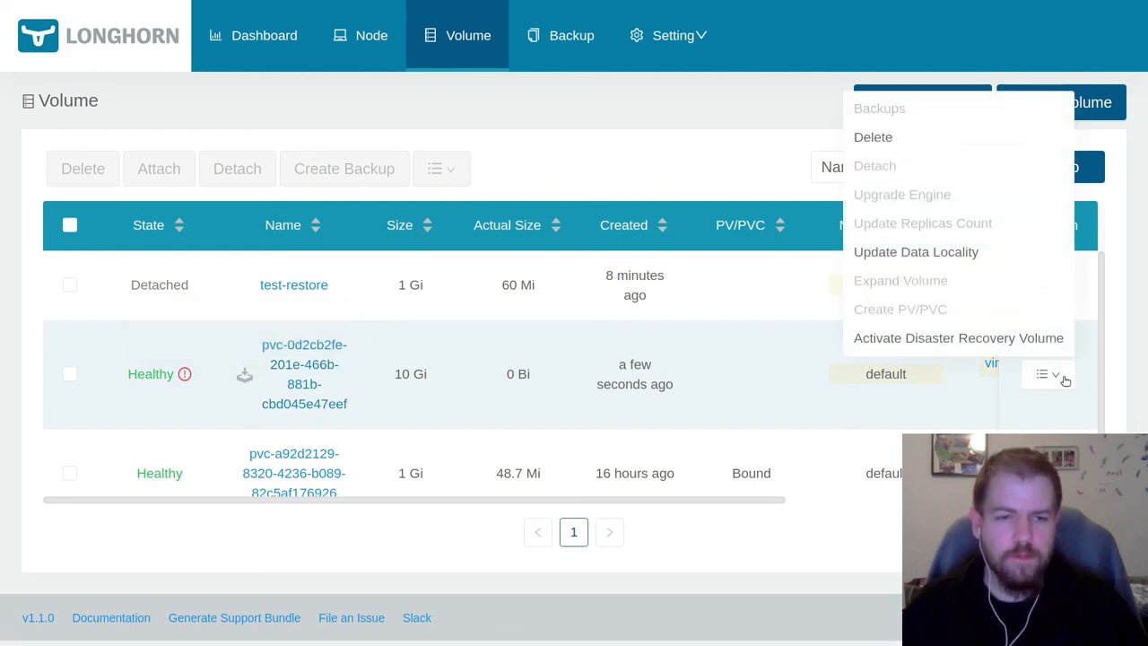
pyautogui.moveTo(958, 338)
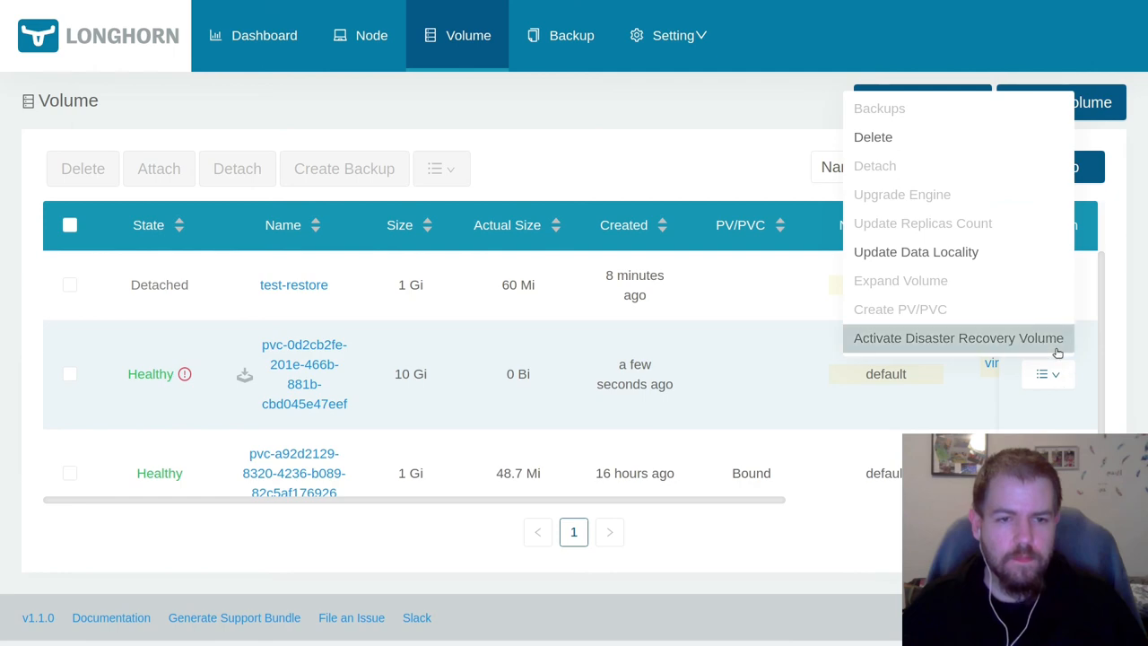